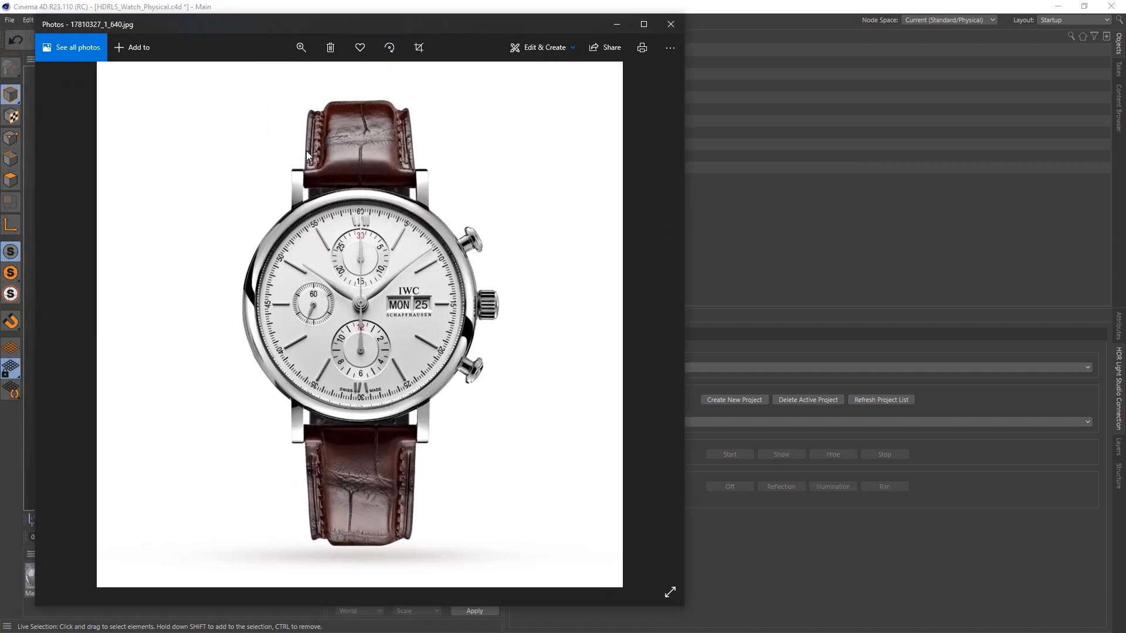
mouse_move(527, 478)
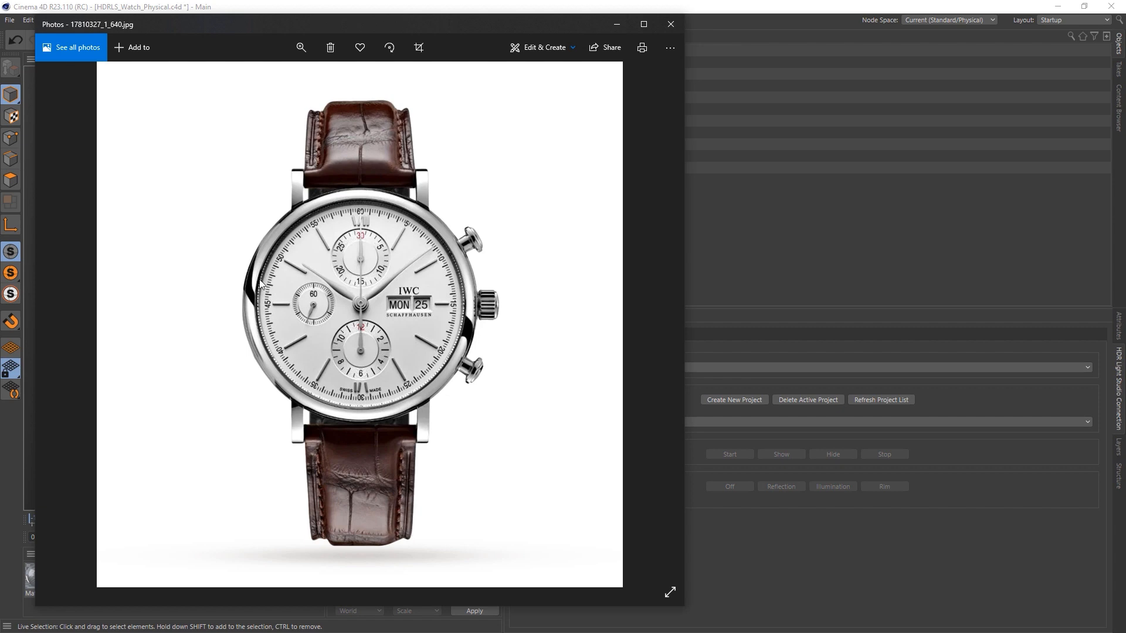
mouse_move(569, 357)
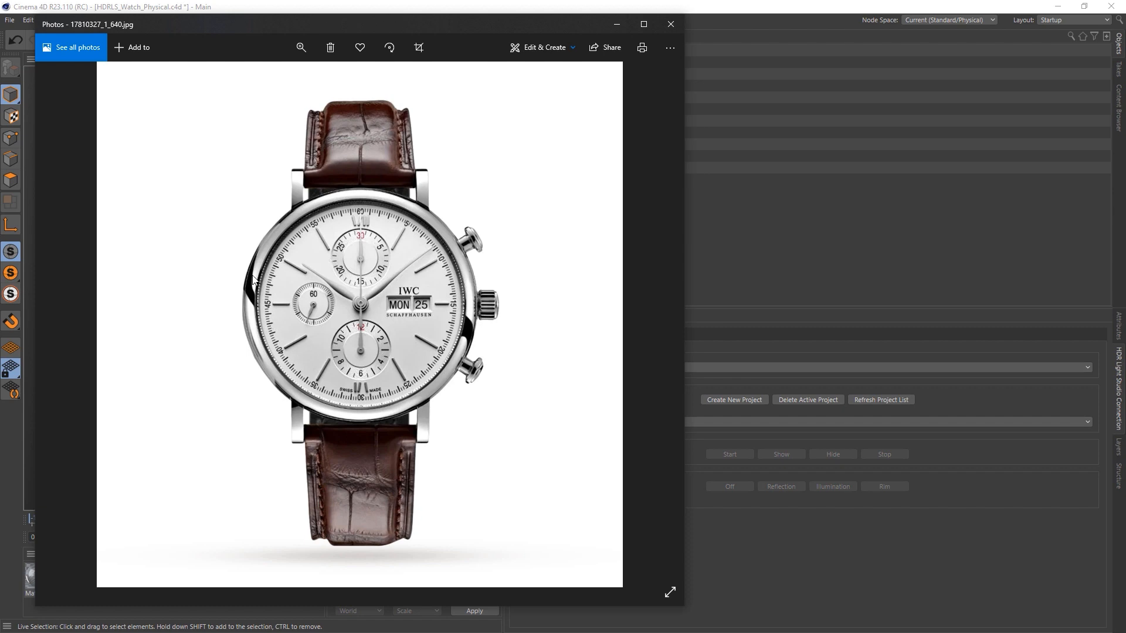
mouse_move(469, 327)
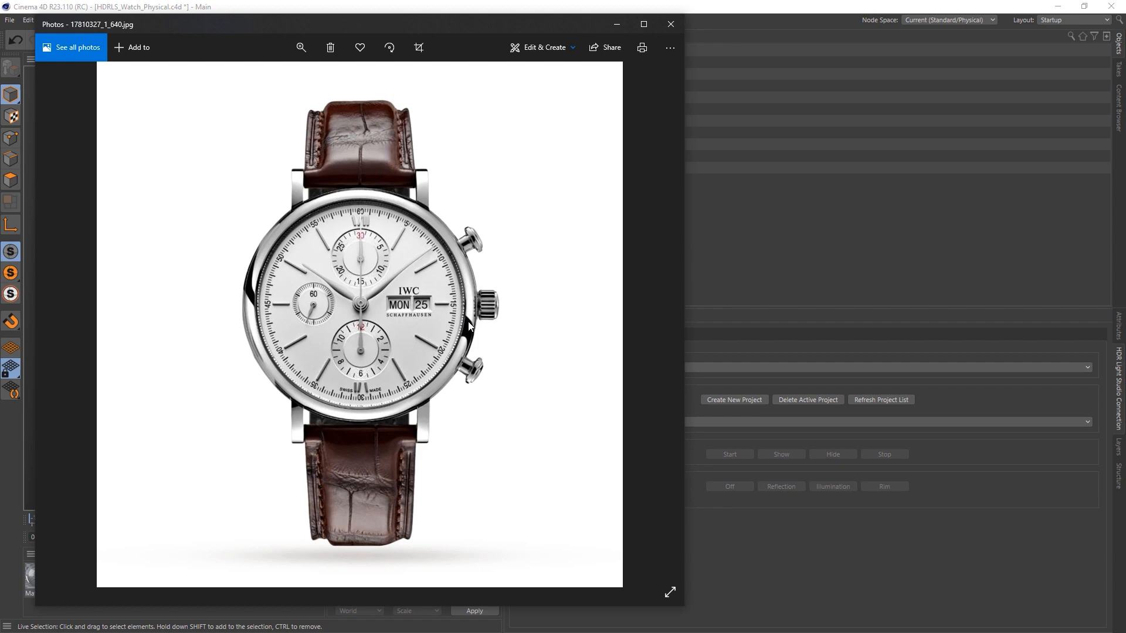
mouse_move(453, 369)
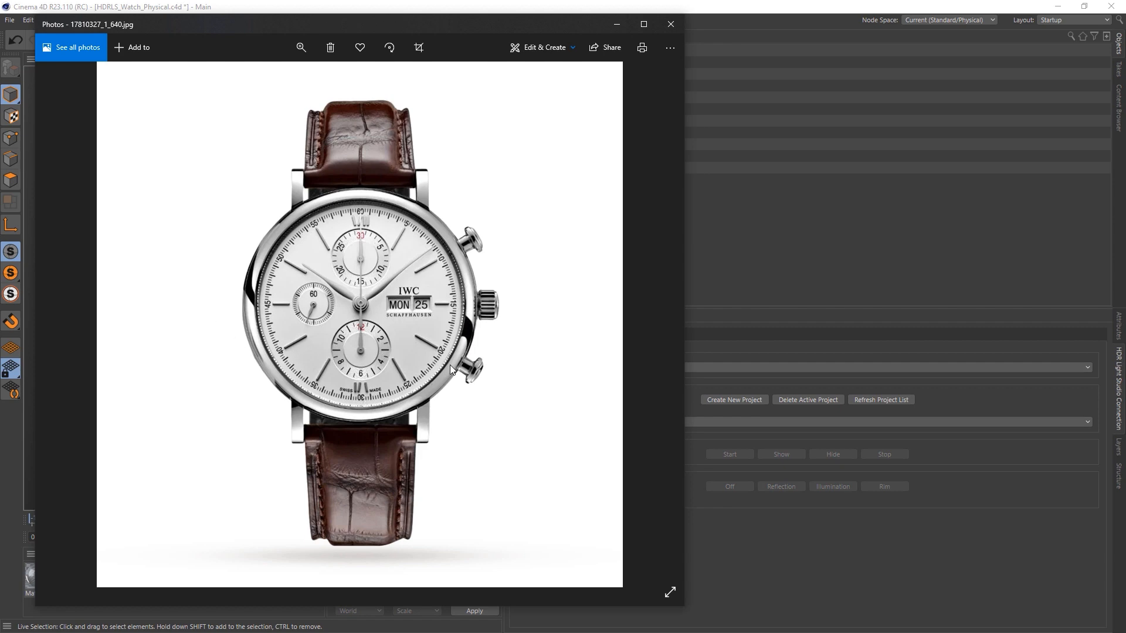
mouse_move(402, 413)
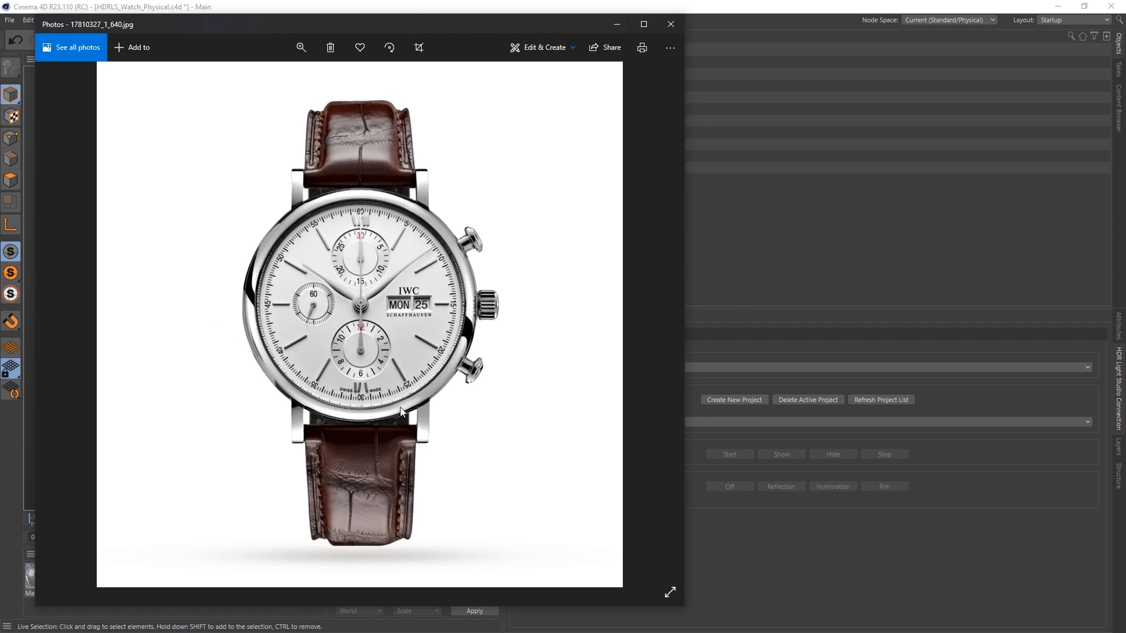
mouse_move(419, 407)
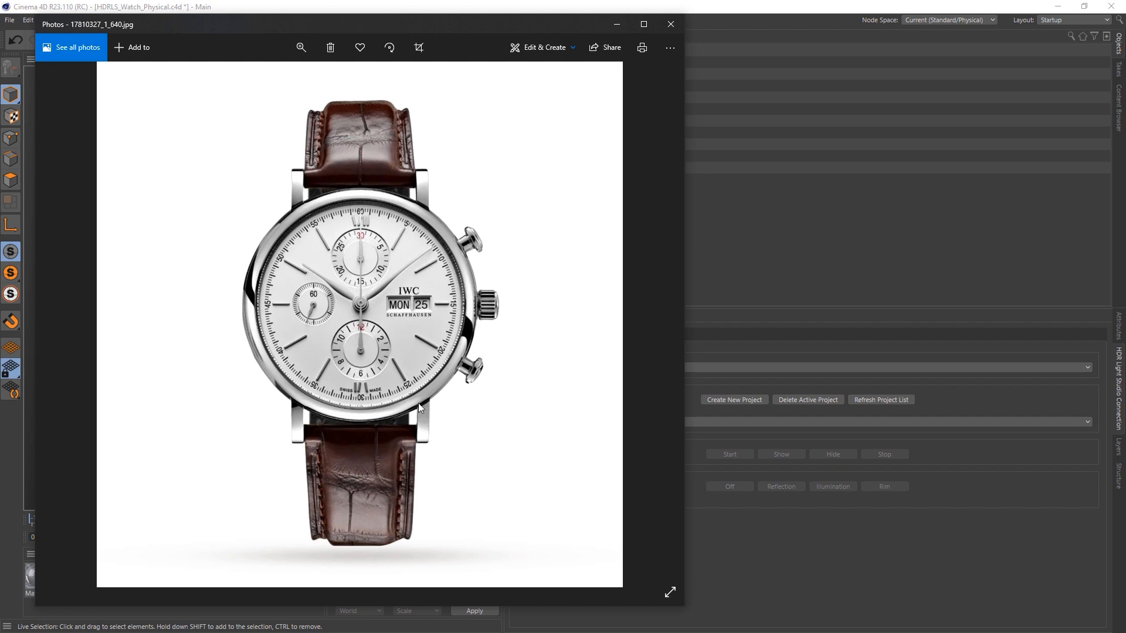
mouse_move(348, 422)
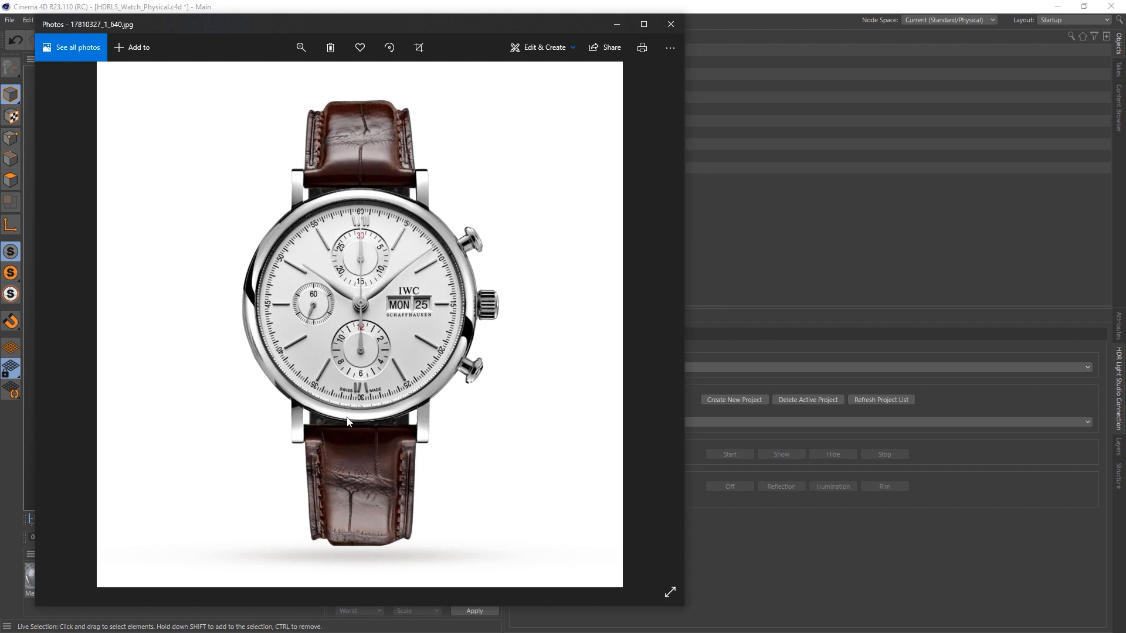
mouse_move(395, 425)
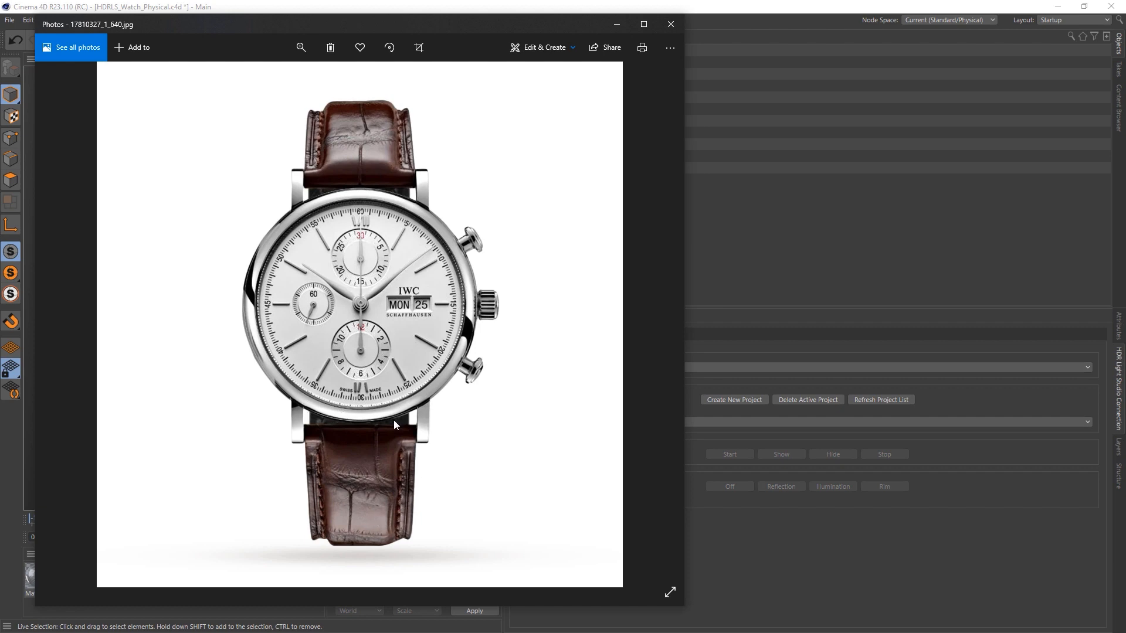
mouse_move(411, 130)
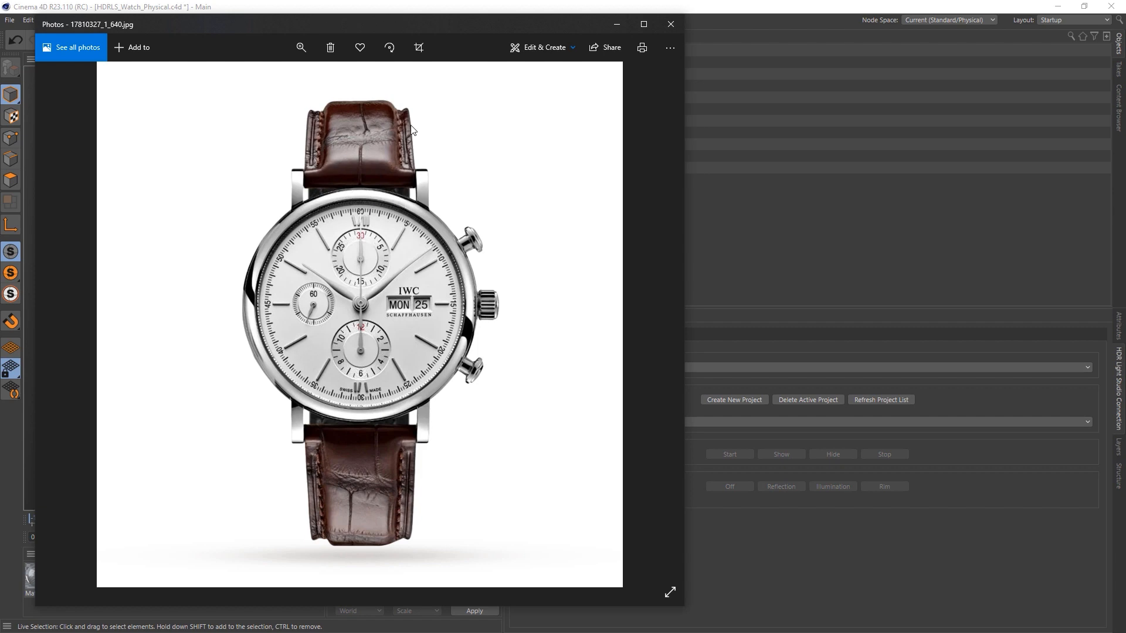
mouse_move(279, 114)
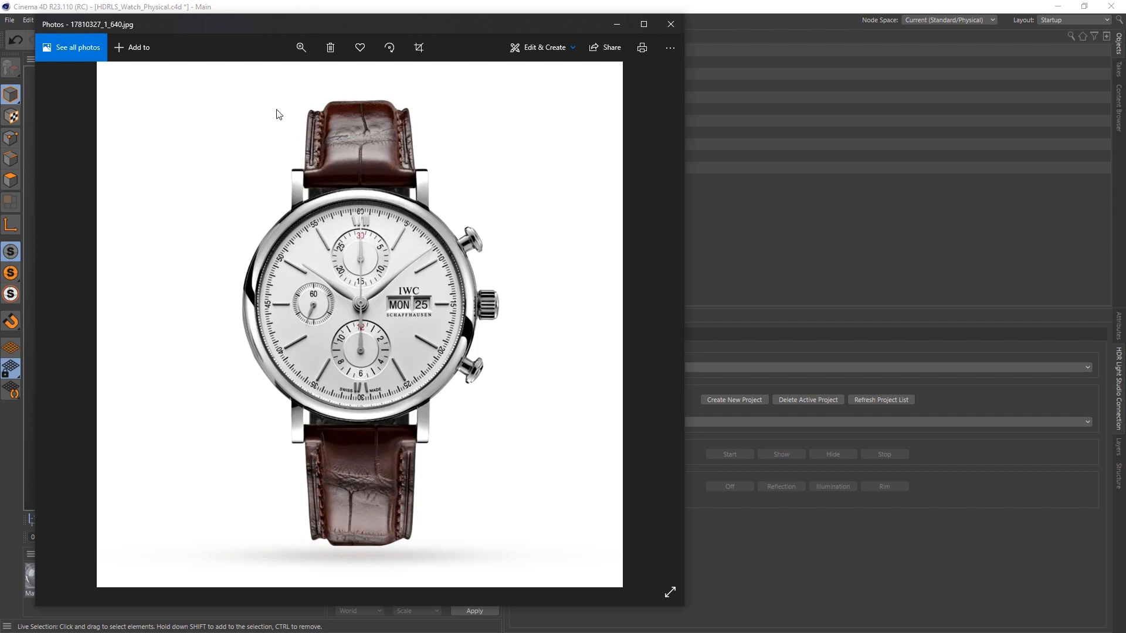
mouse_move(547, 407)
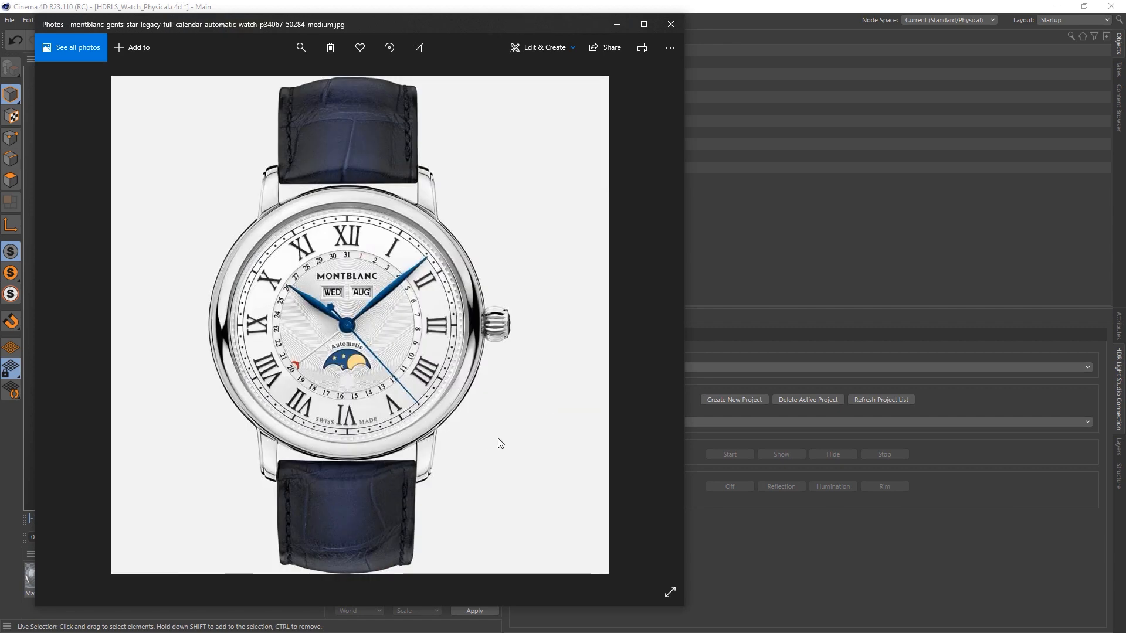
mouse_move(204, 277)
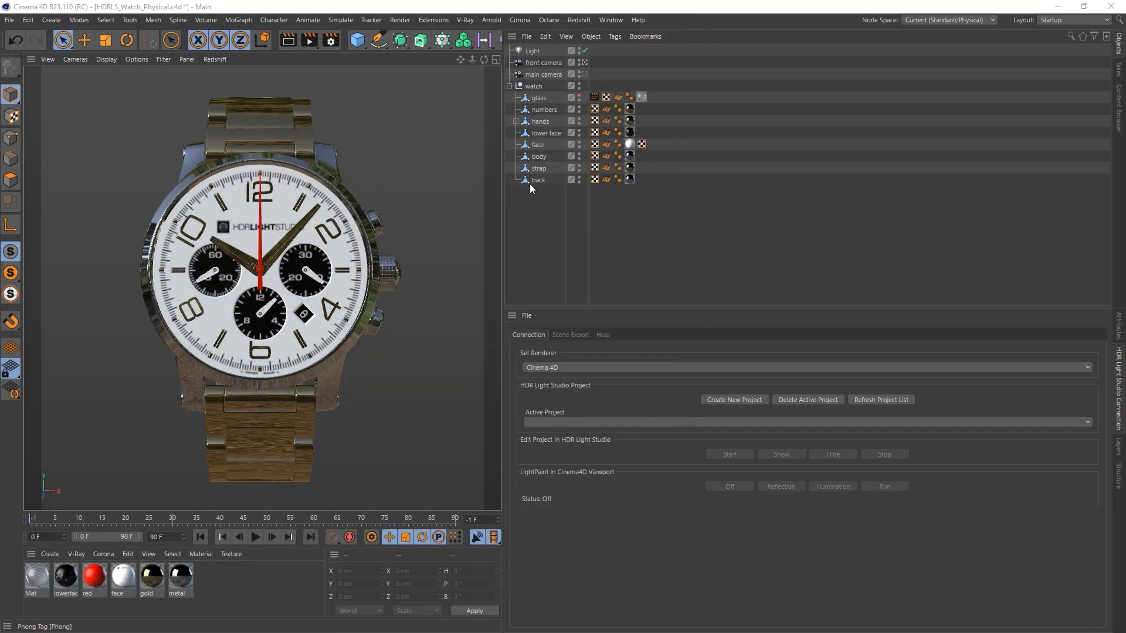
mouse_move(730, 361)
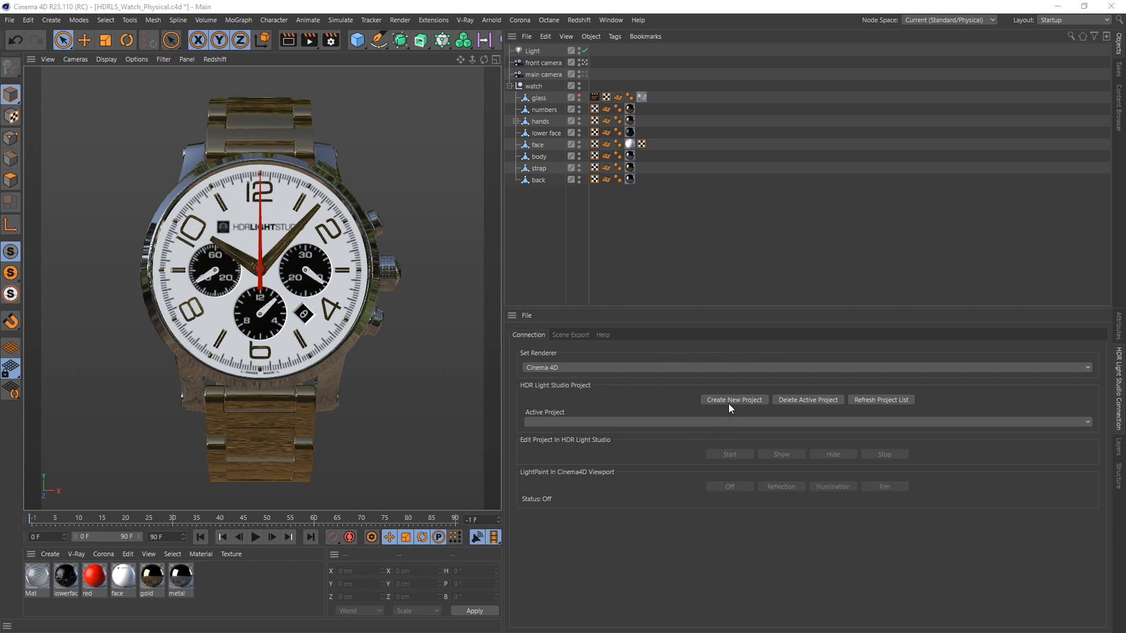
Create a new HDR Light Studio project for the watch scene and start HDR Light Studio.
left_click(732, 400)
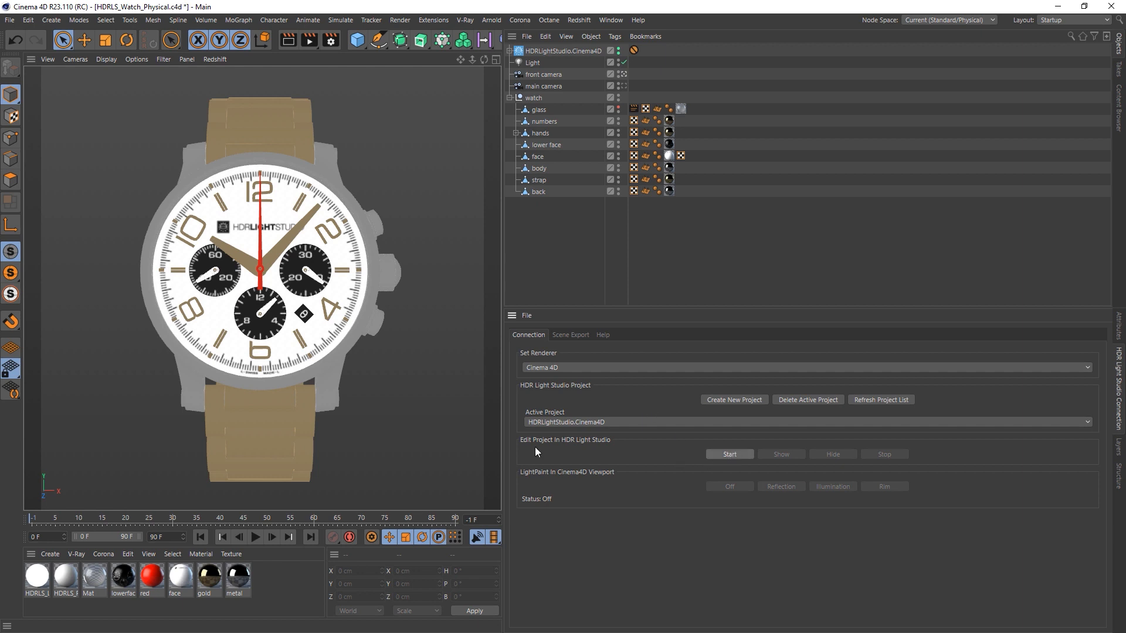
left_click(728, 454)
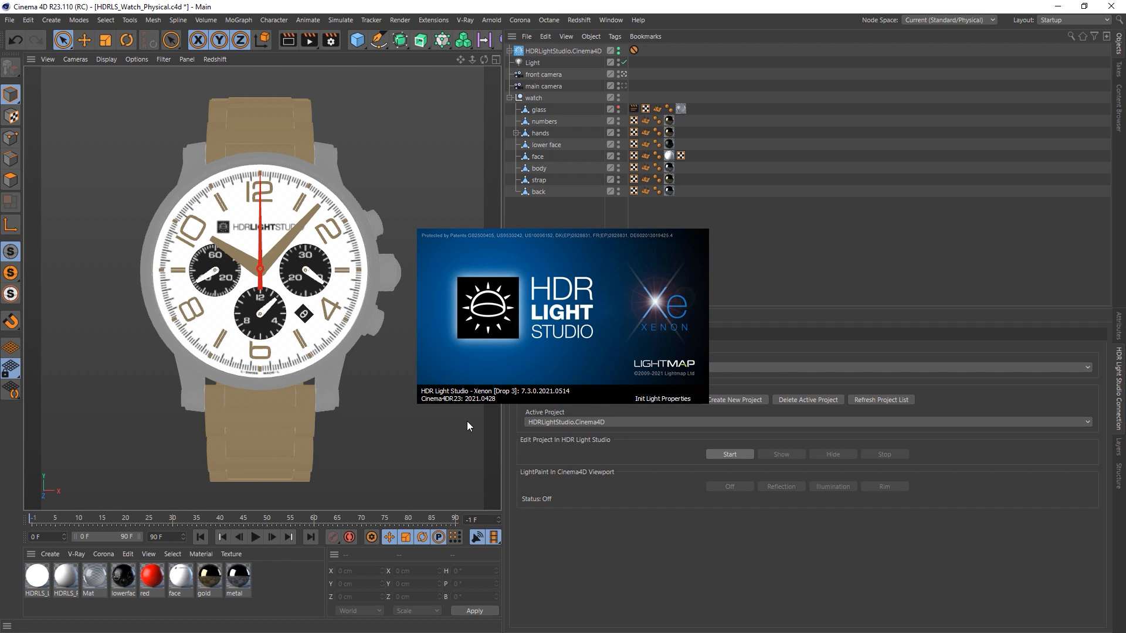
left_click(728, 454)
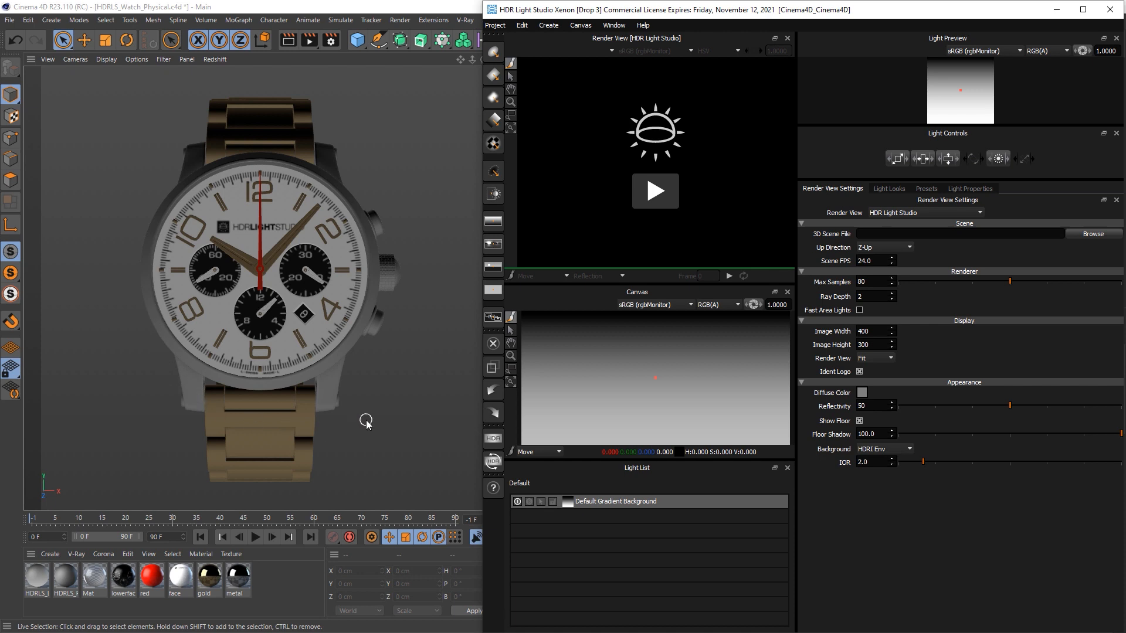
mouse_move(450, 416)
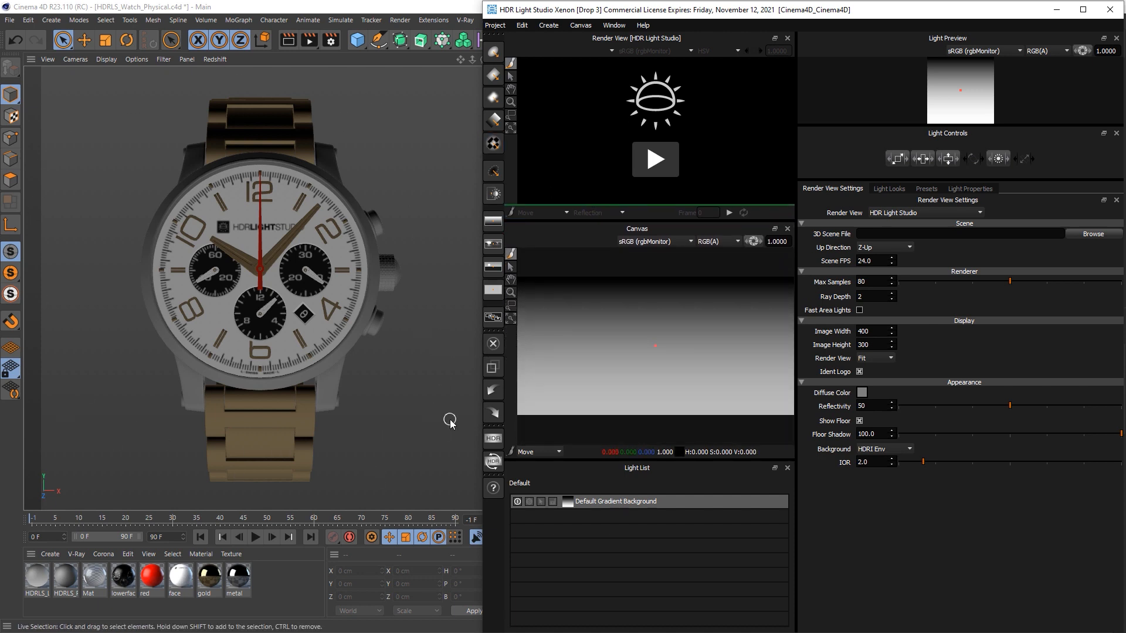
mouse_move(149, 376)
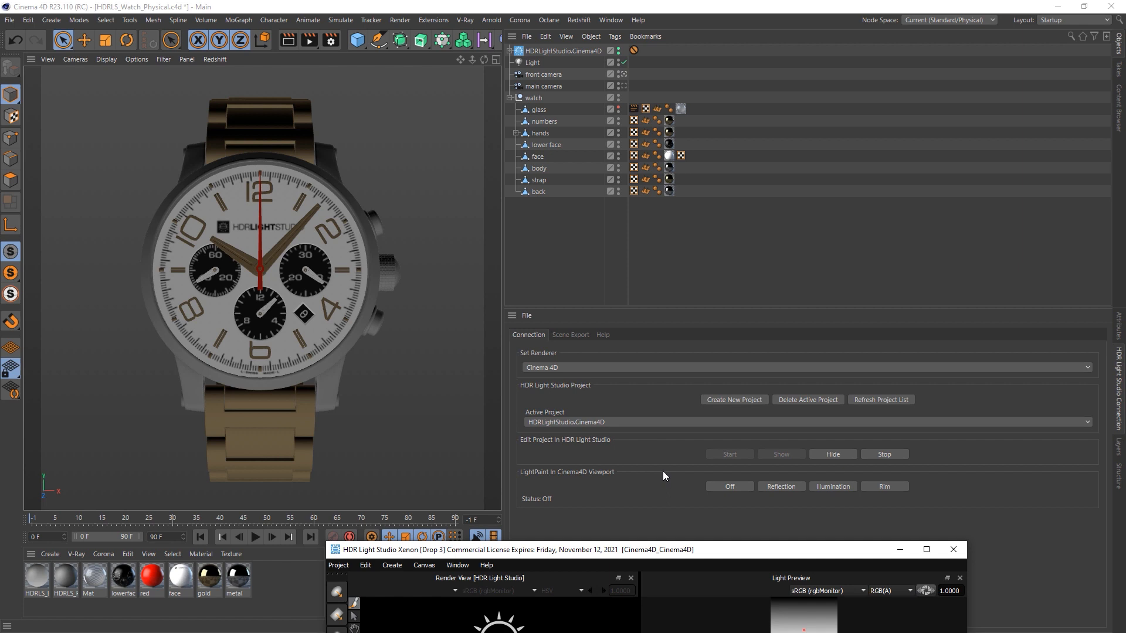
Switch viewport LightPaint to Reflection mode.
left_click(780, 485)
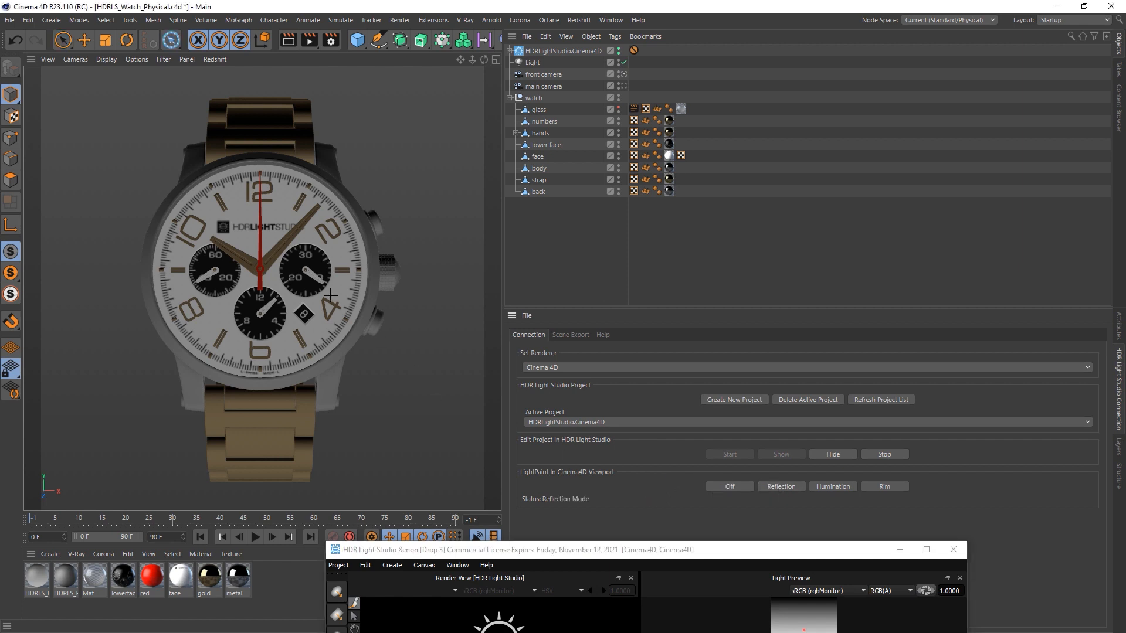
mouse_move(157, 312)
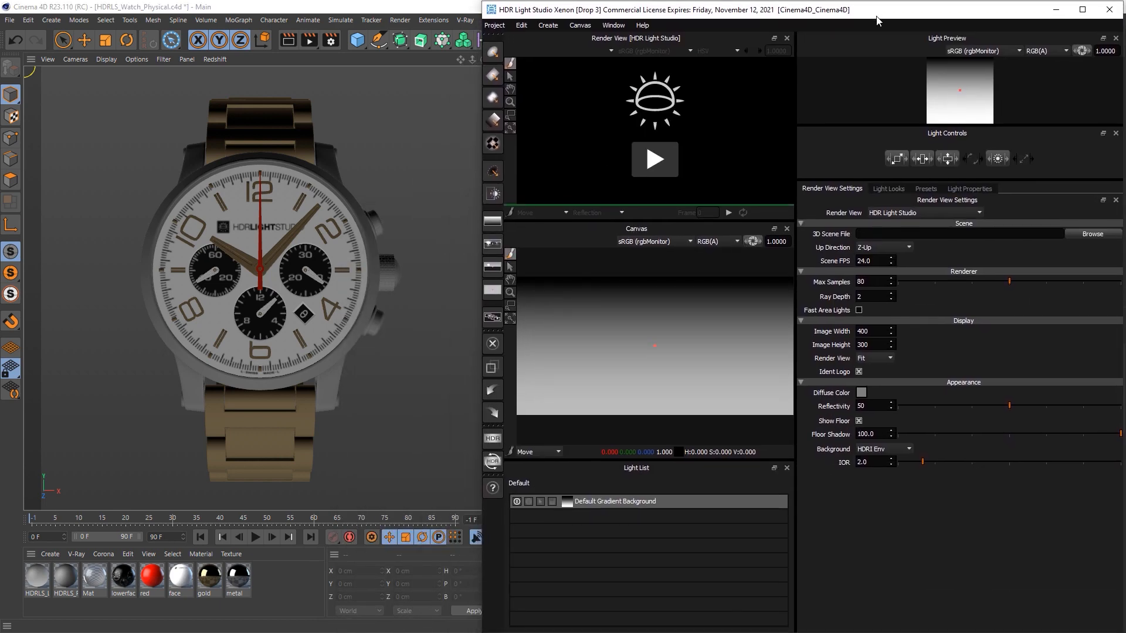
mouse_move(587, 146)
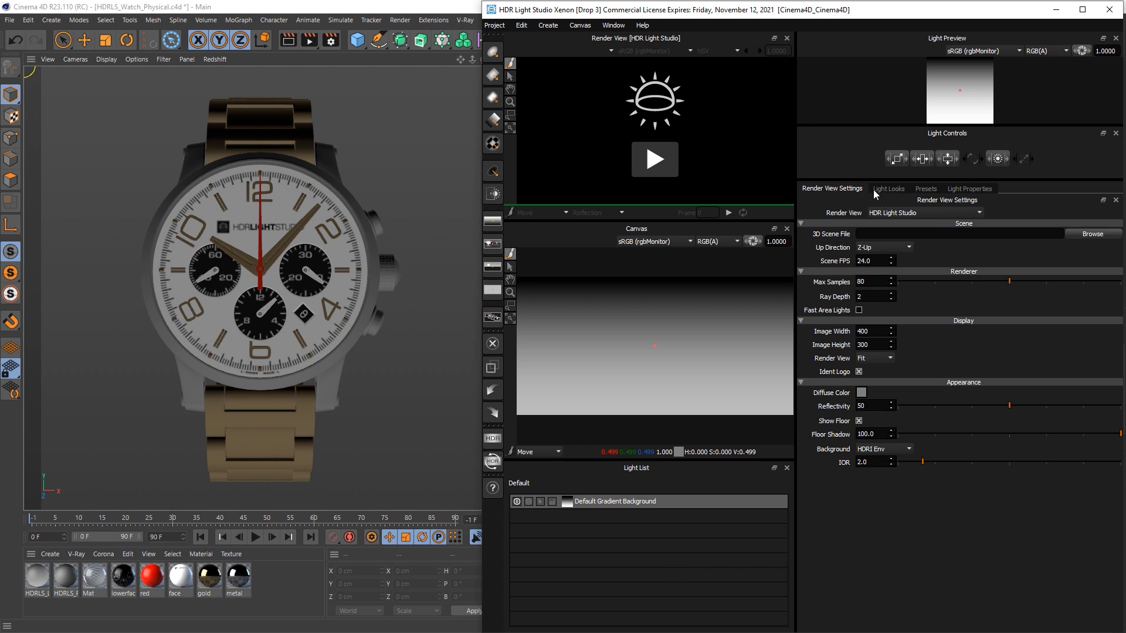
Inspect the Default Gradient Background's Light Properties, a linear gradient at brightness 50.
left_click(925, 187)
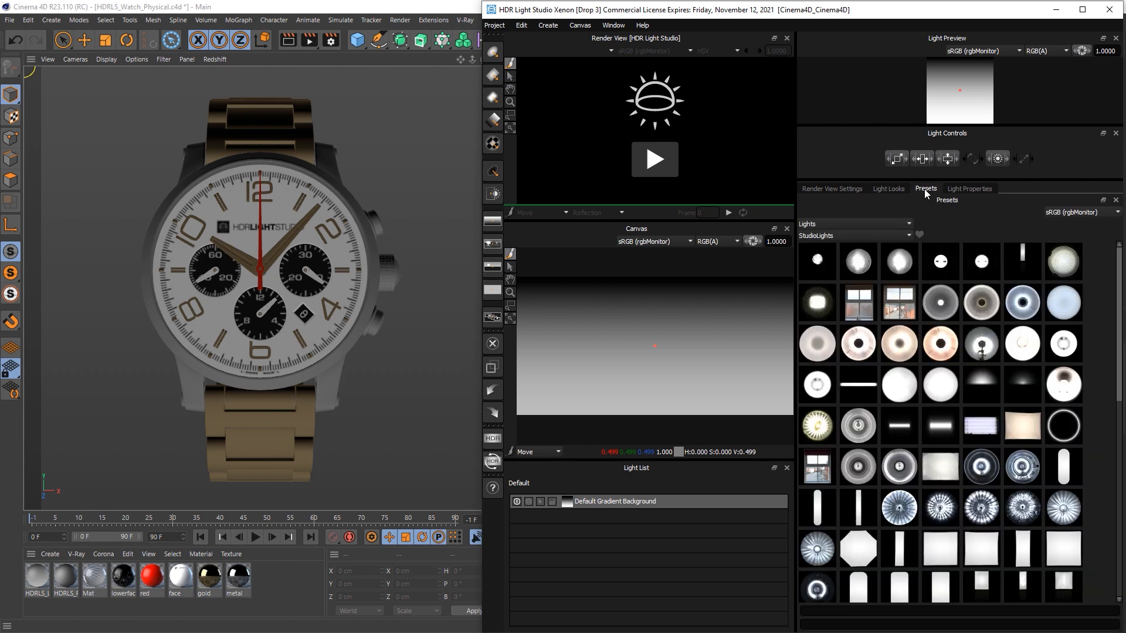
left_click(968, 187)
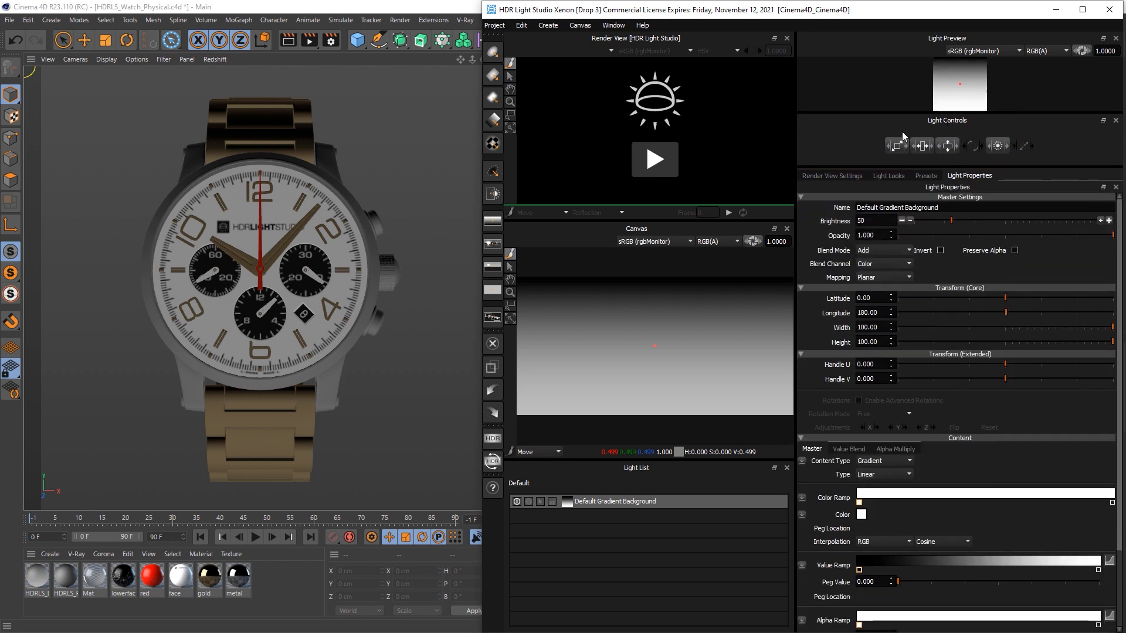
mouse_move(877, 121)
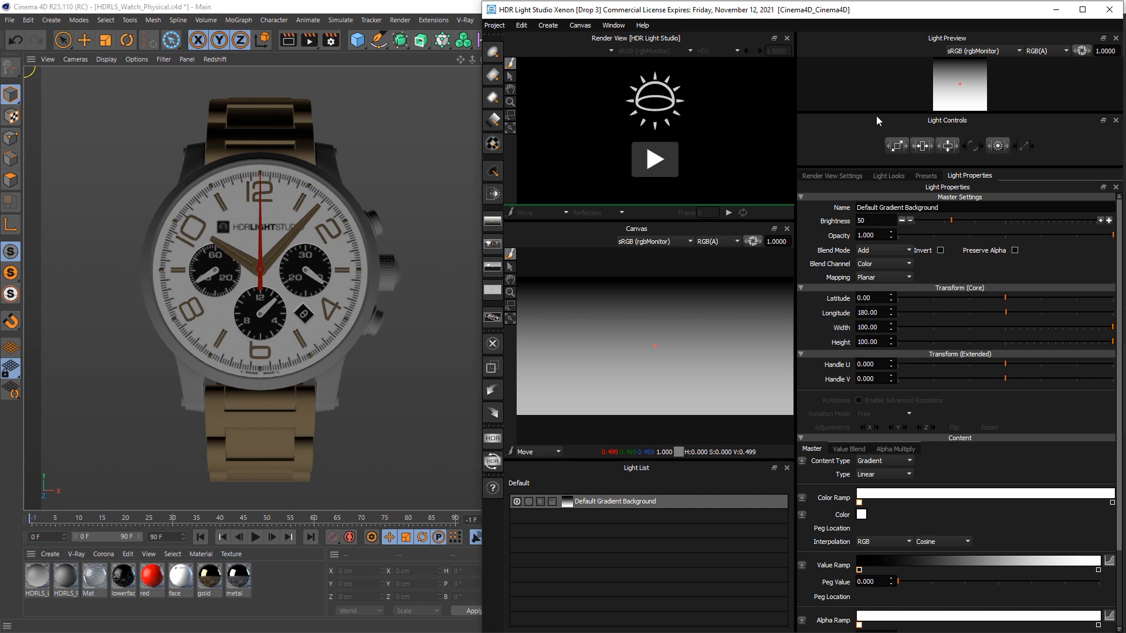
mouse_move(906, 119)
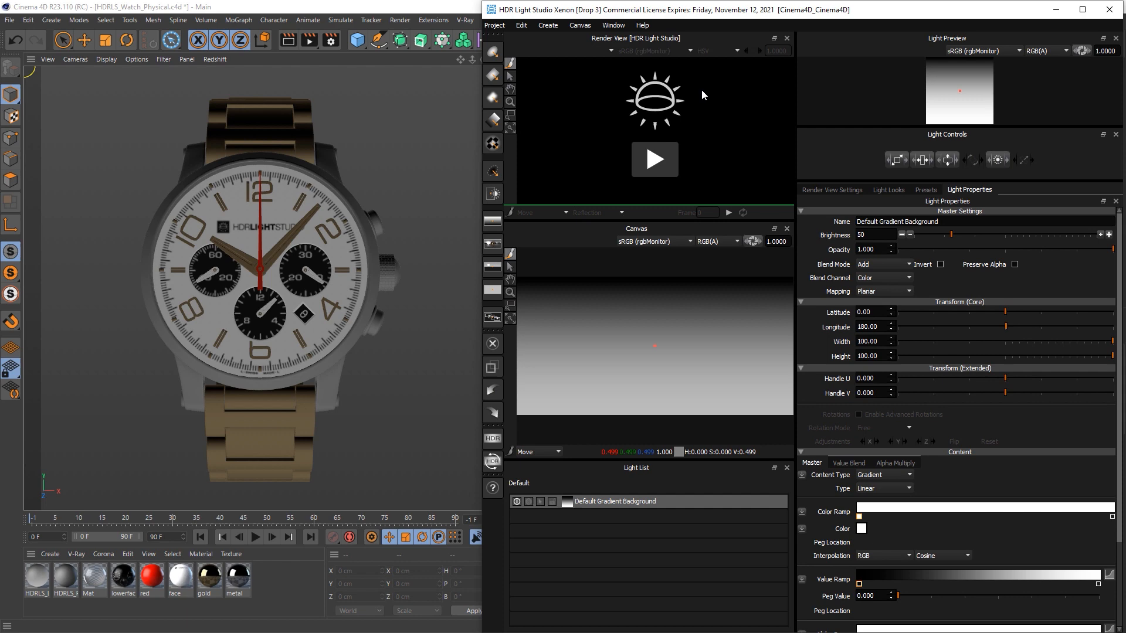
left_click(613, 25)
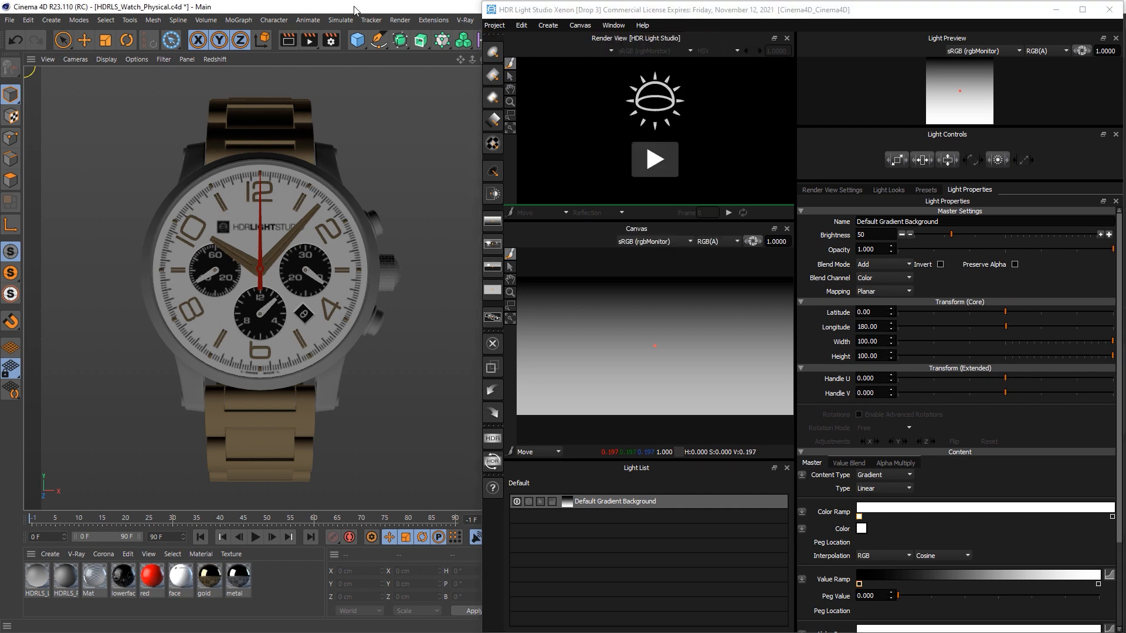
mouse_move(638, 236)
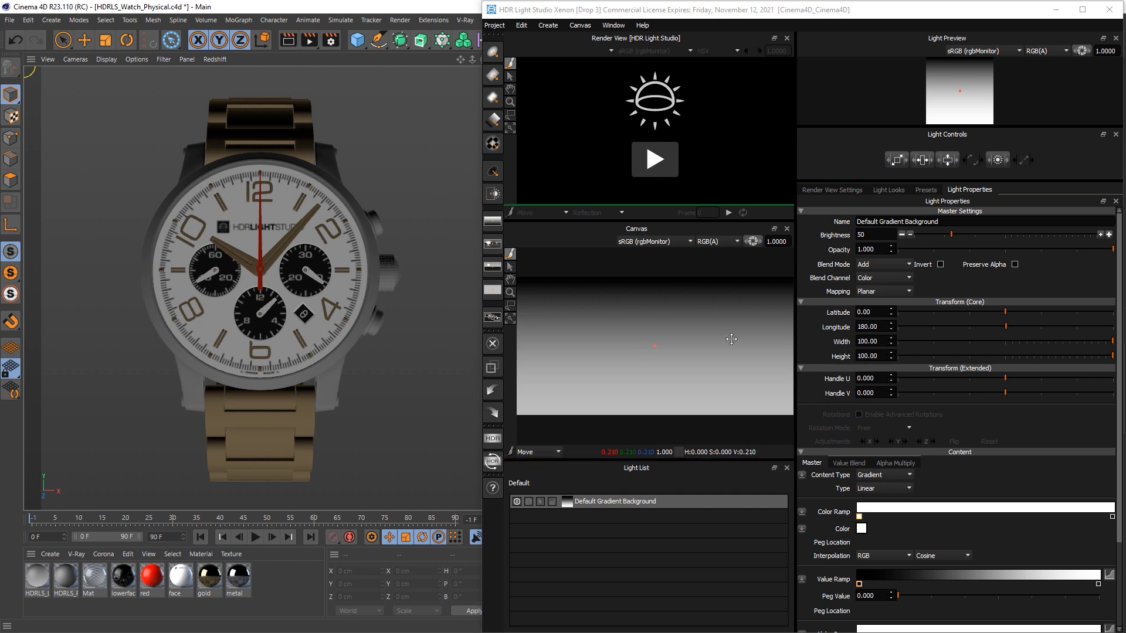
left_click(613, 25)
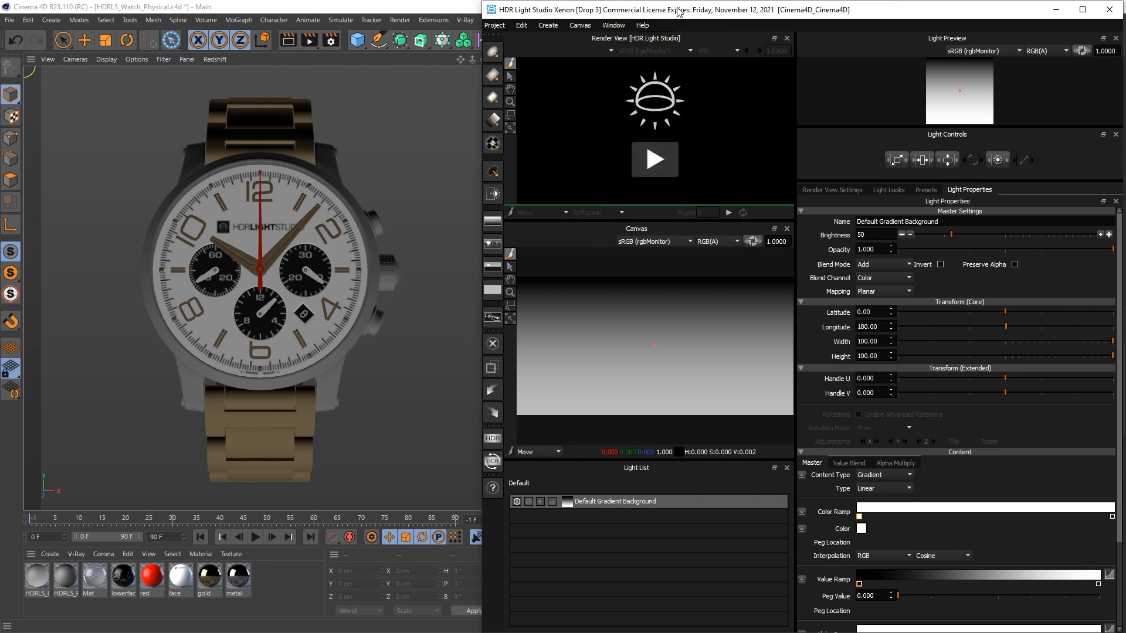
mouse_move(349, 179)
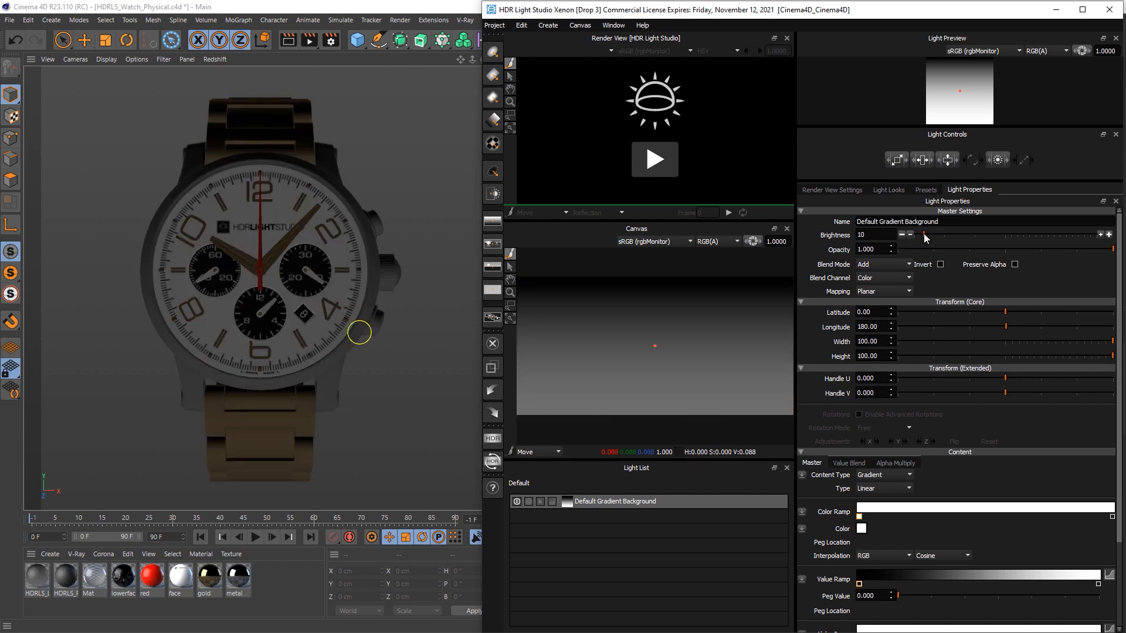
Browse the StudioLights presets down to the Medium Softbox Diffused light.
left_click(925, 190)
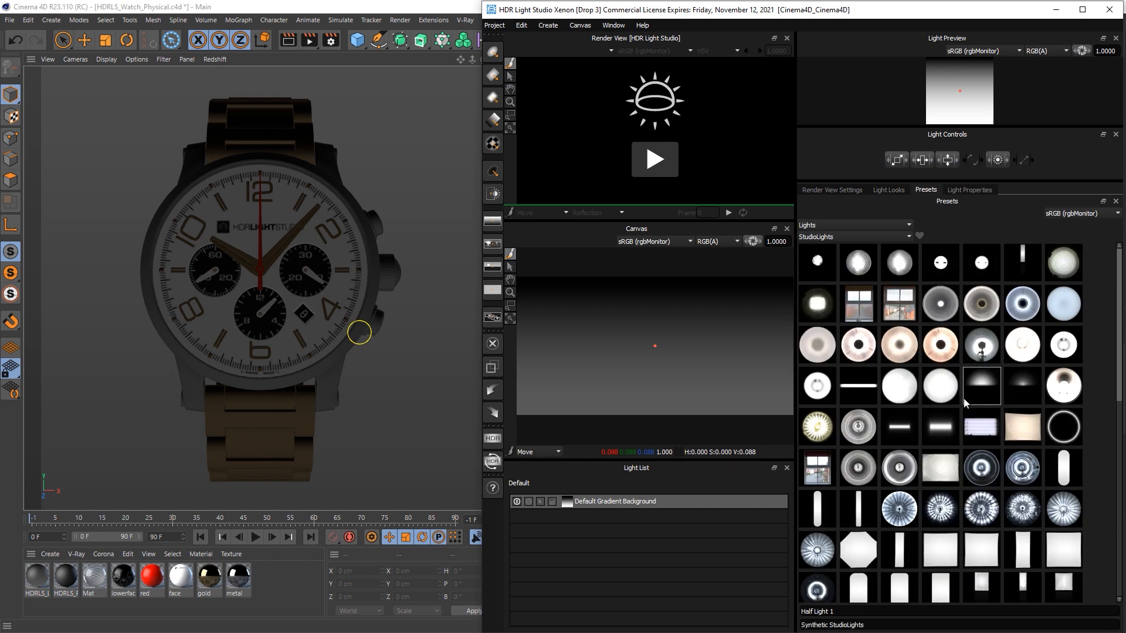
scroll("down", 3)
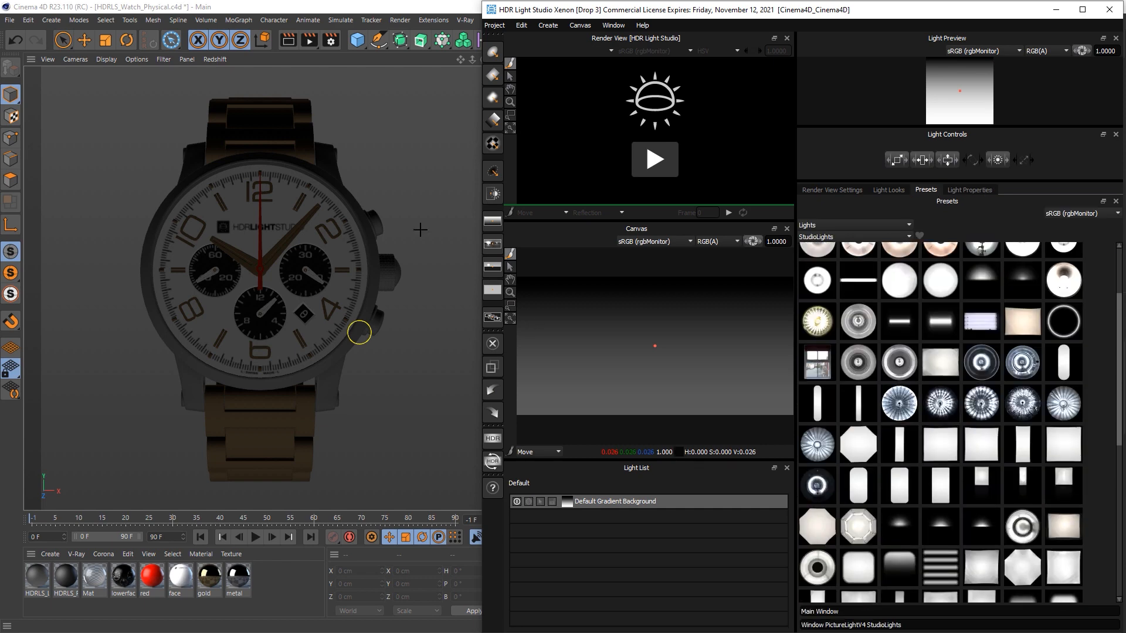
scroll("down", 3)
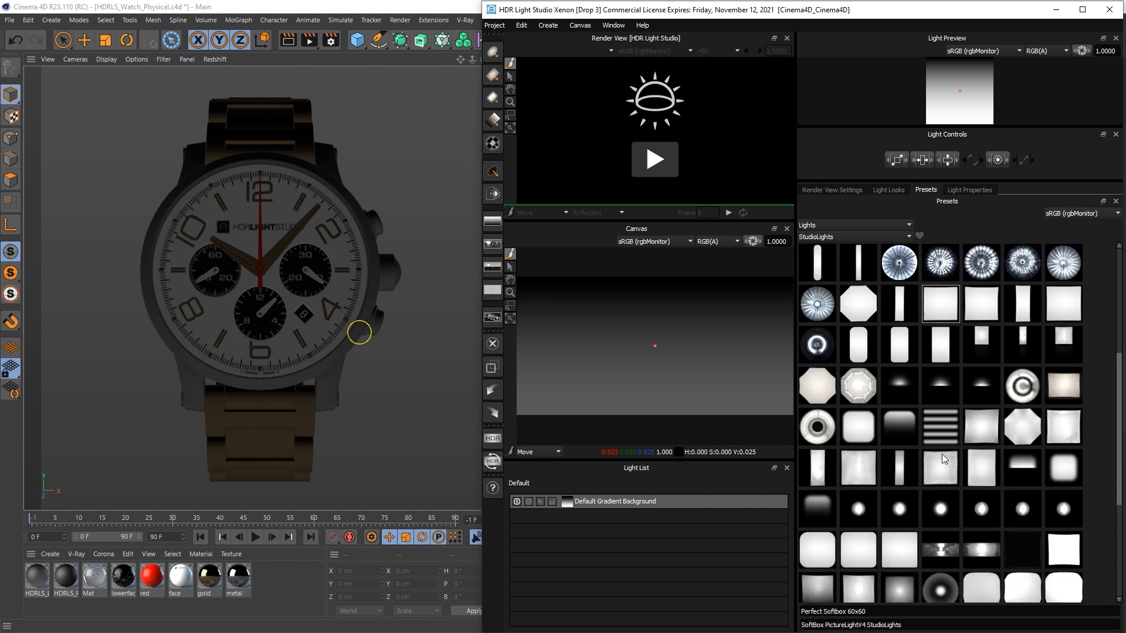
scroll("down", 3)
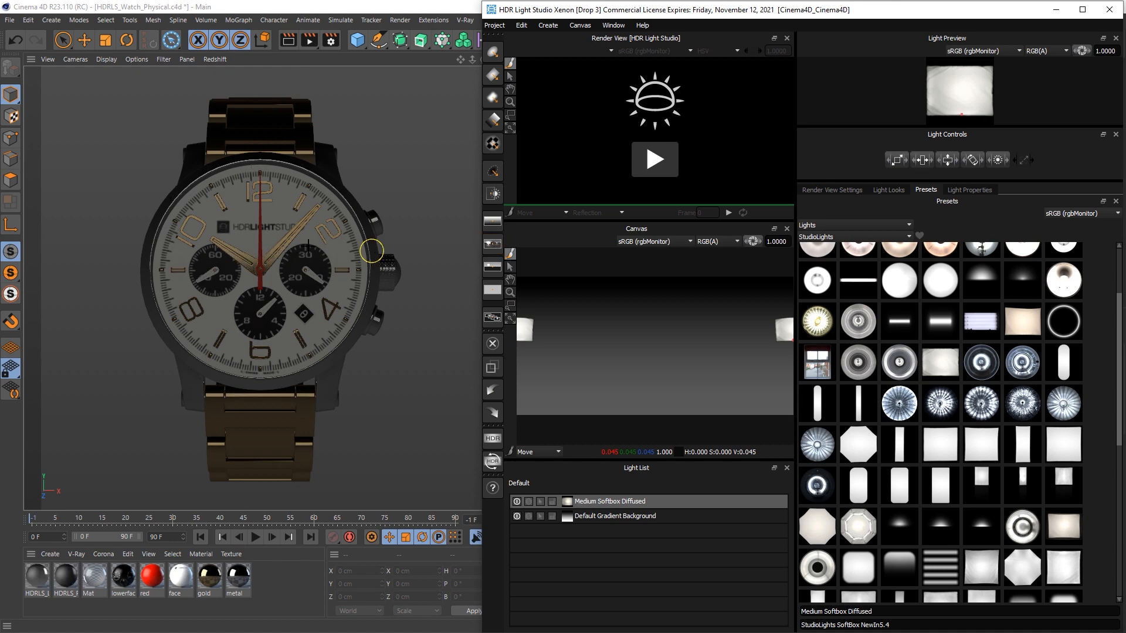
Position the softbox reflection on the watch and show its properties for resizing to 1000 by 1000.
left_click_drag(372, 251, 257, 255)
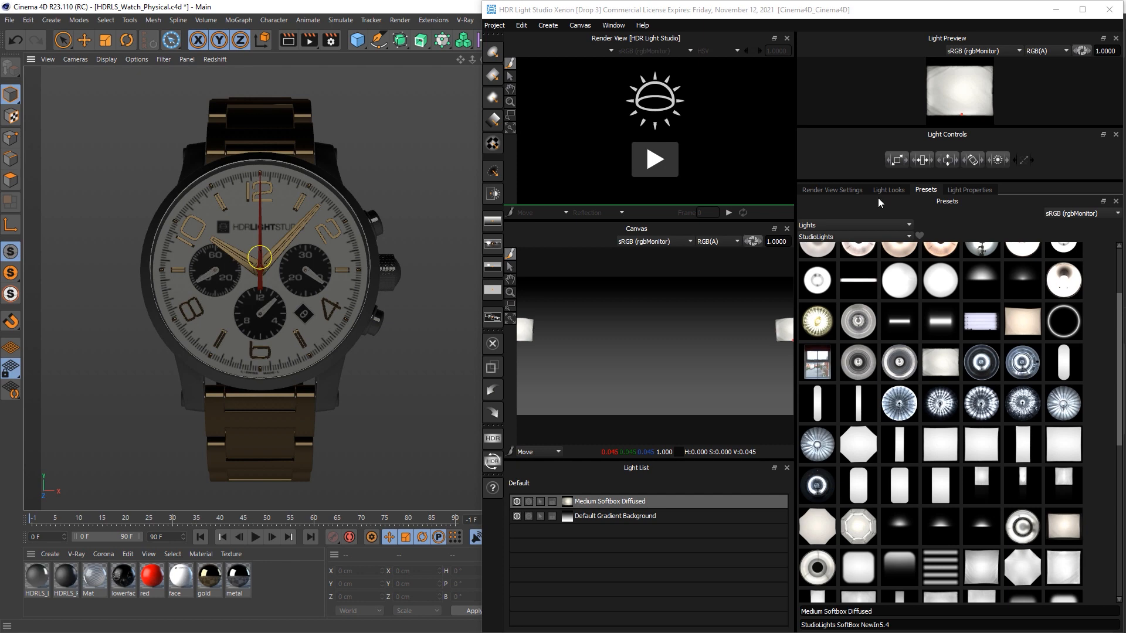
left_click(968, 190)
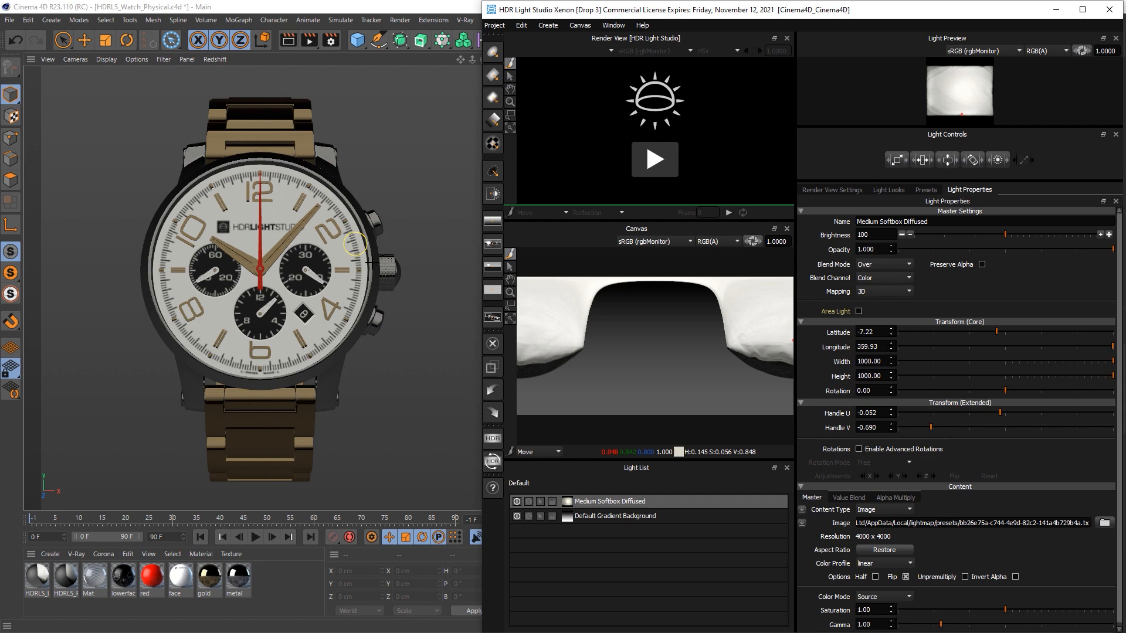
mouse_move(356, 202)
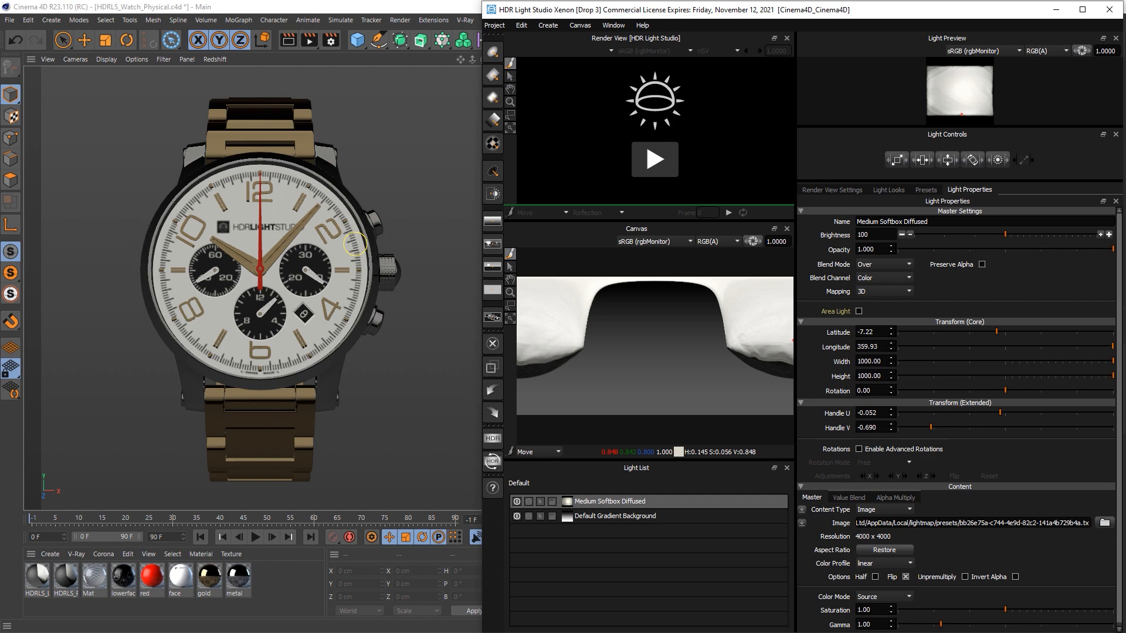
mouse_move(522, 183)
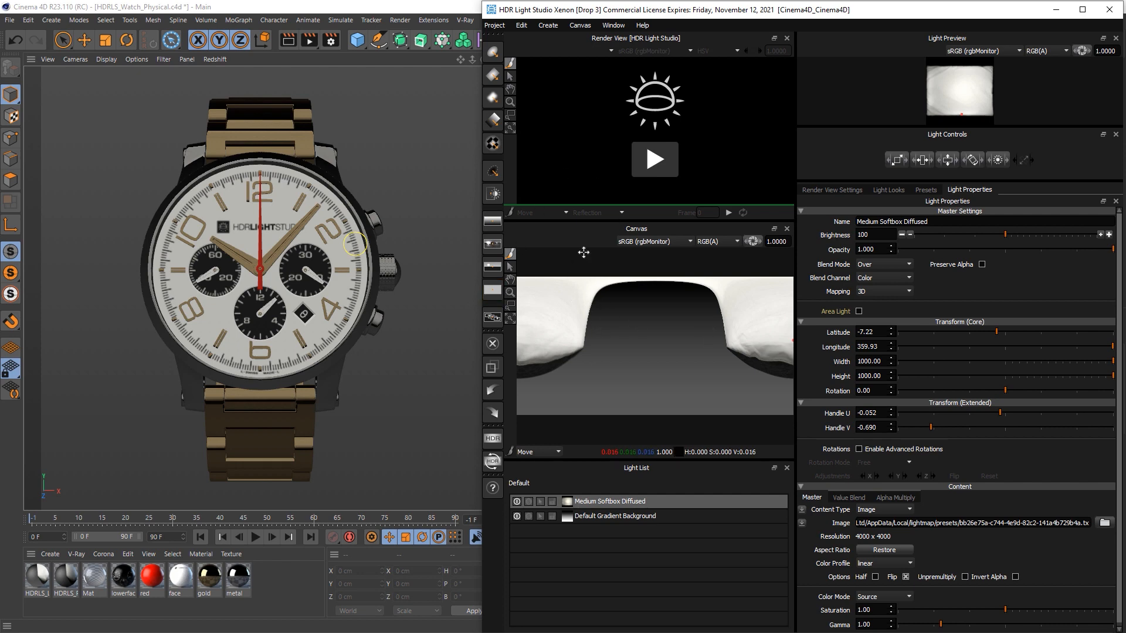
Add a Round Light on the watch's right side, duplicate it and move the copy to the left.
left_click(493, 53)
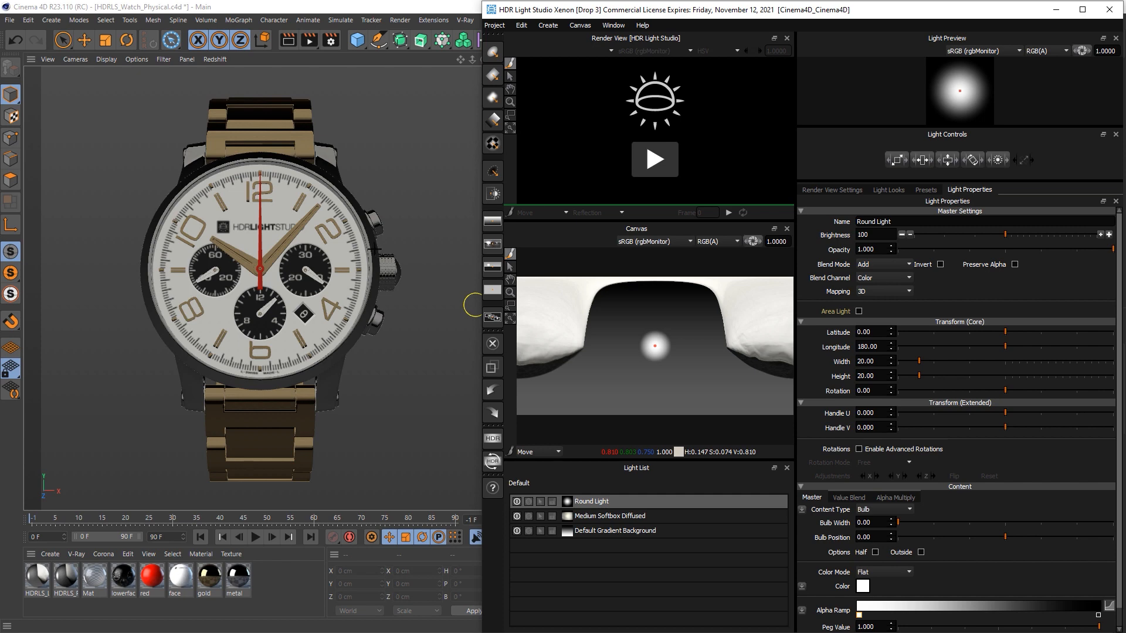
left_click_drag(653, 347, 703, 334)
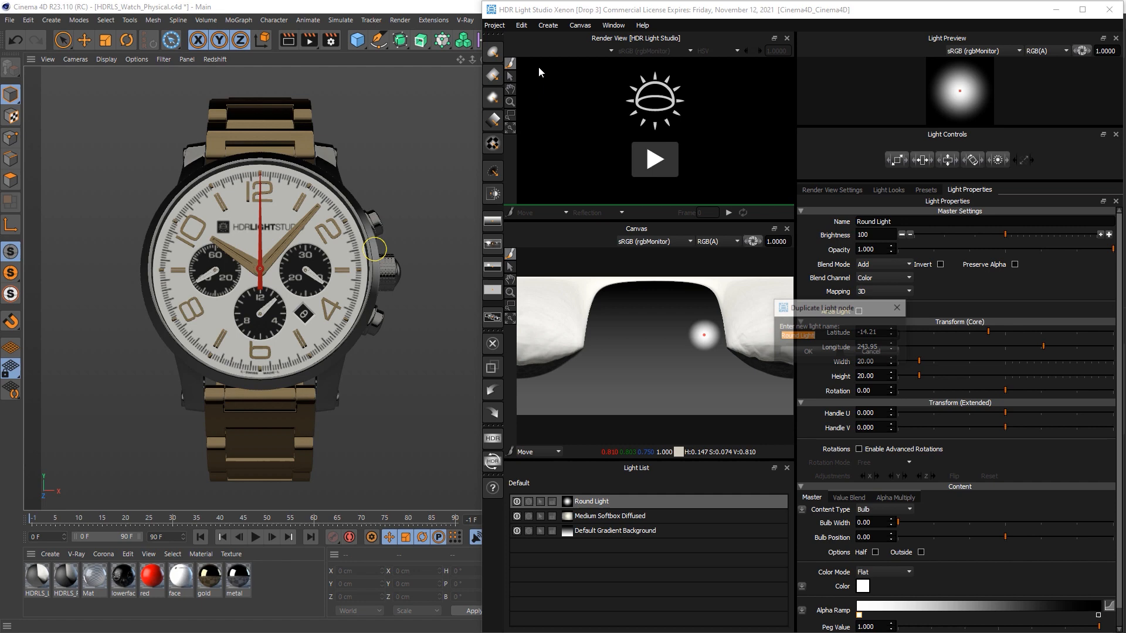
left_click(808, 351)
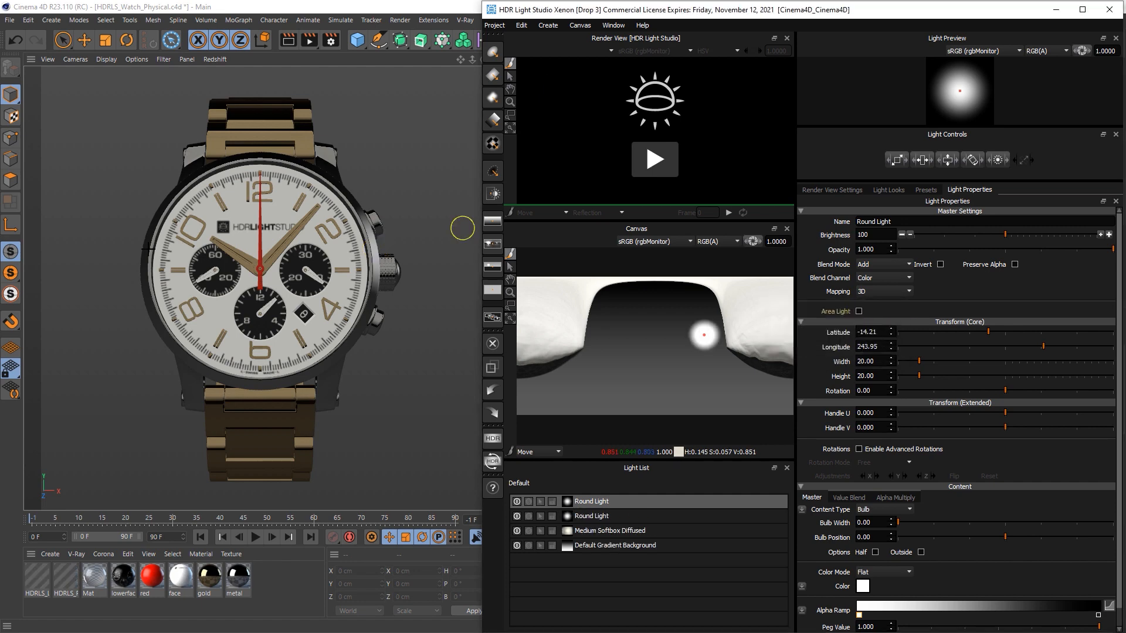
left_click_drag(703, 335, 606, 330)
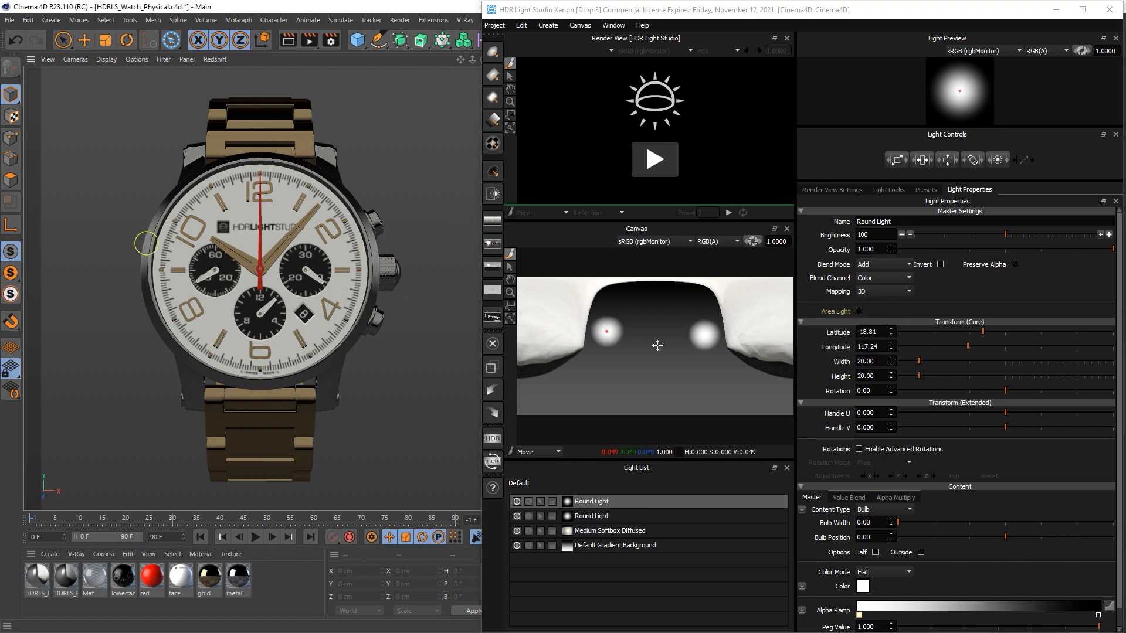
left_click_drag(656, 345, 616, 317)
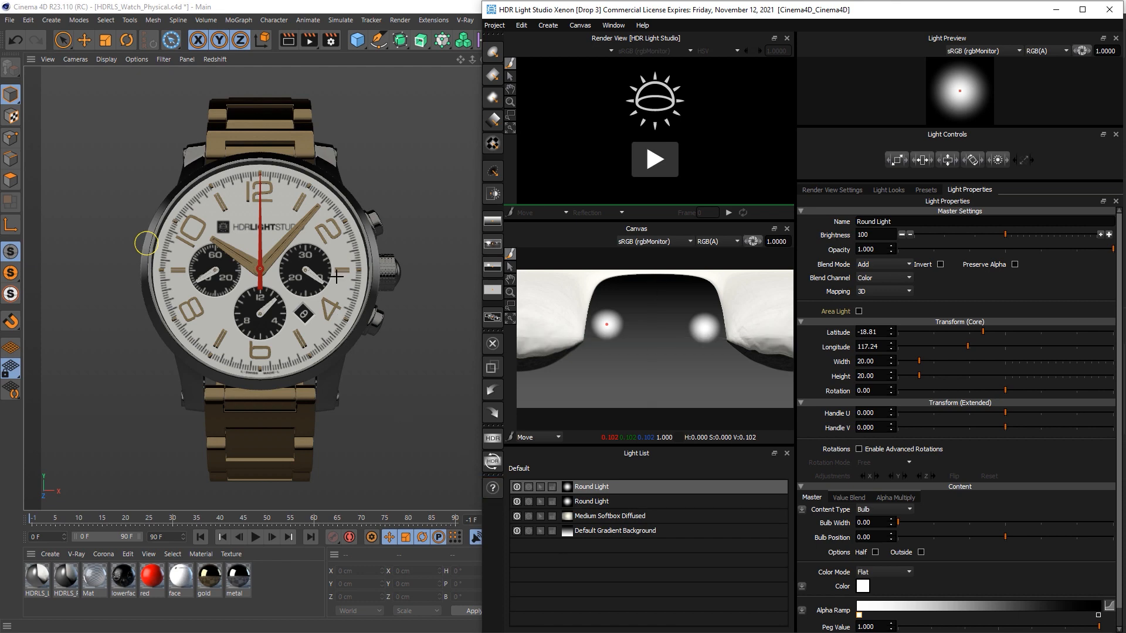
Delete the softbox and both Round Lights, leaving only the Default Gradient Background.
left_click(609, 516)
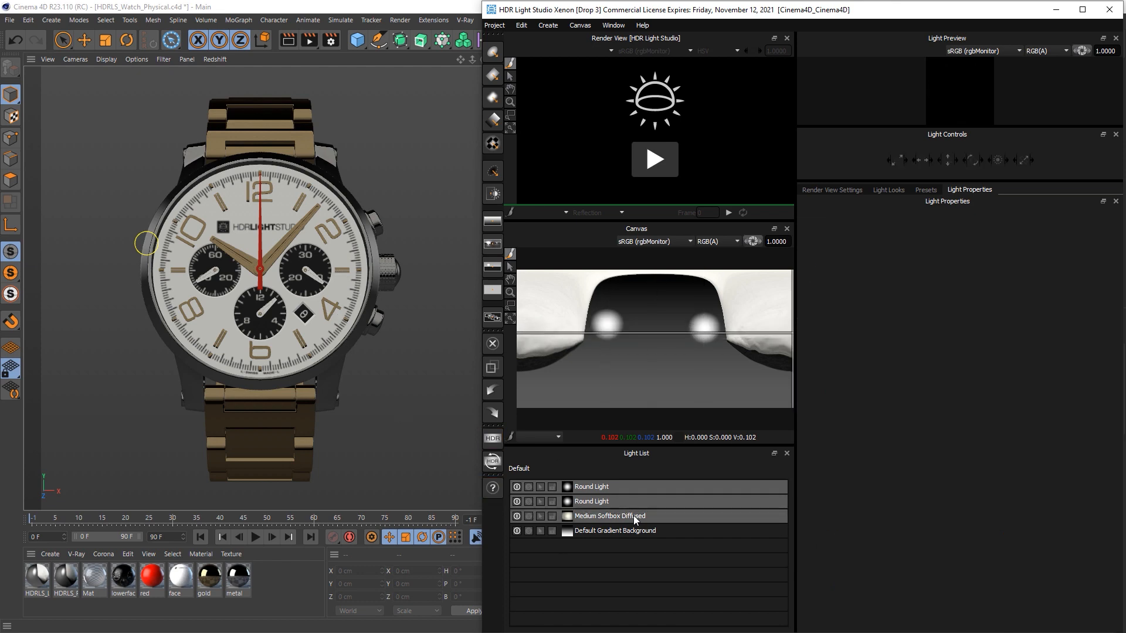
right_click(609, 516)
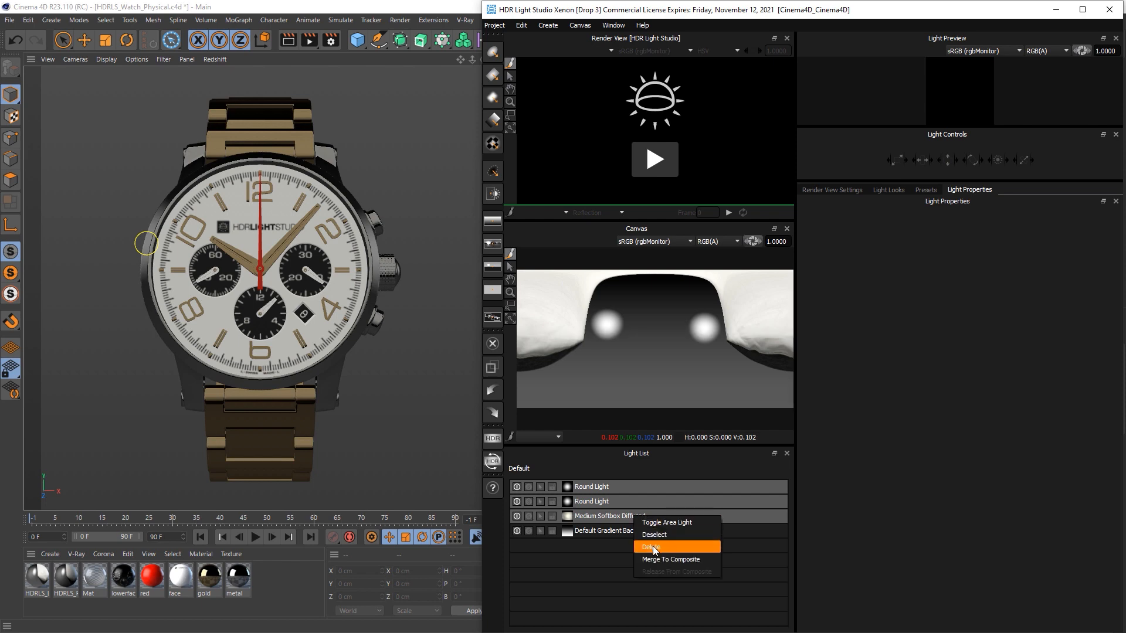
left_click(649, 546)
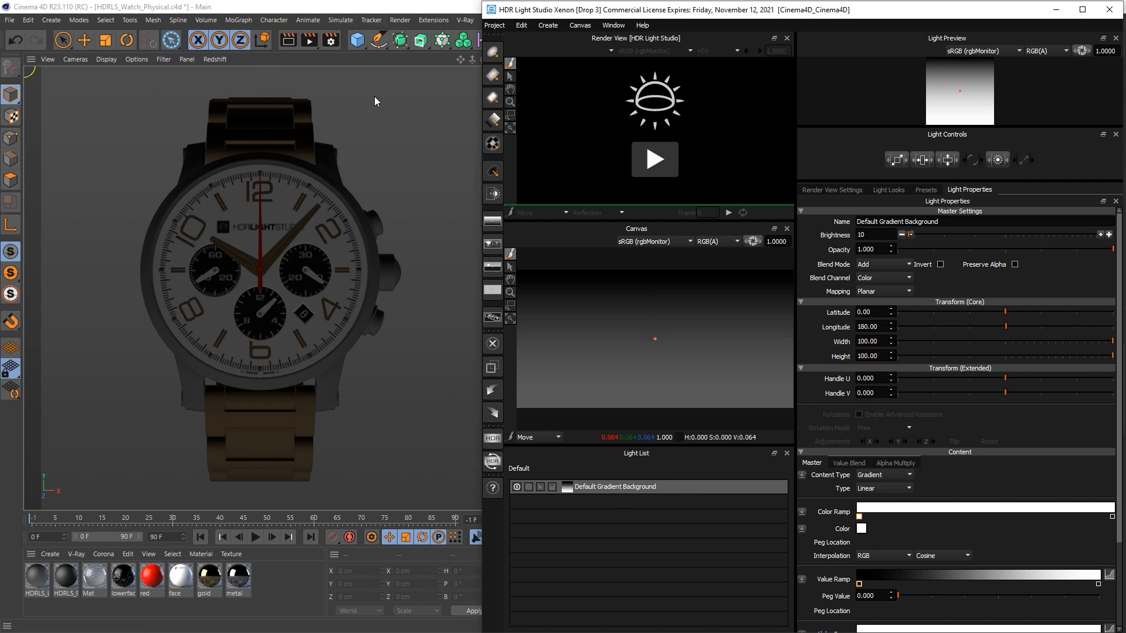
Enable Interactive Render Region, review the Physical render settings and close the dialog.
left_click(398, 20)
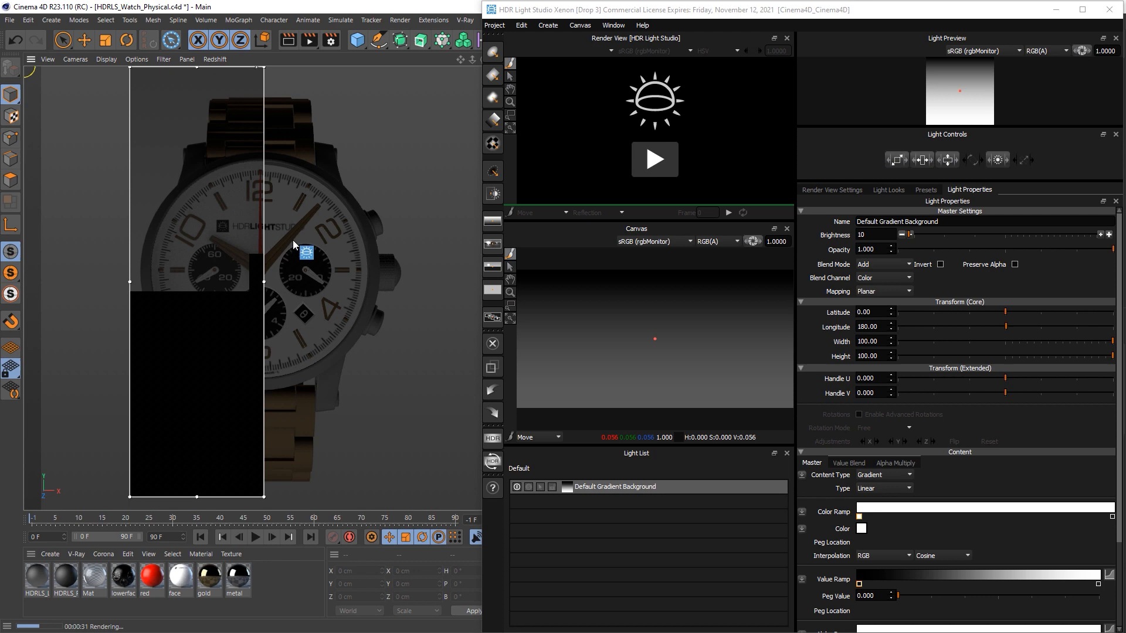
left_click(400, 20)
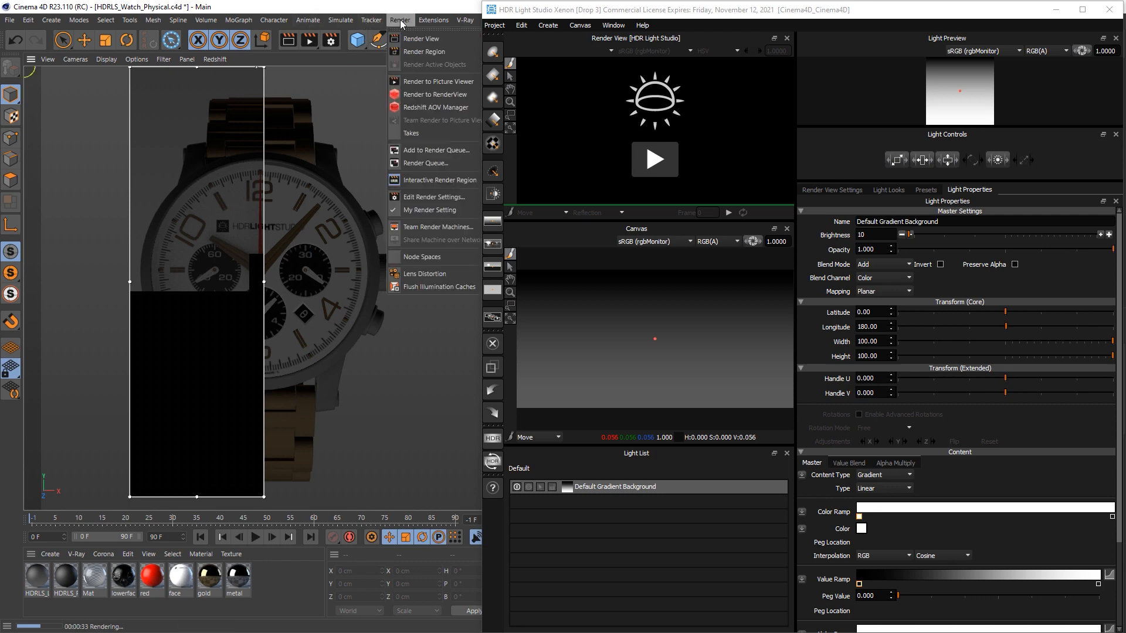
mouse_move(440, 180)
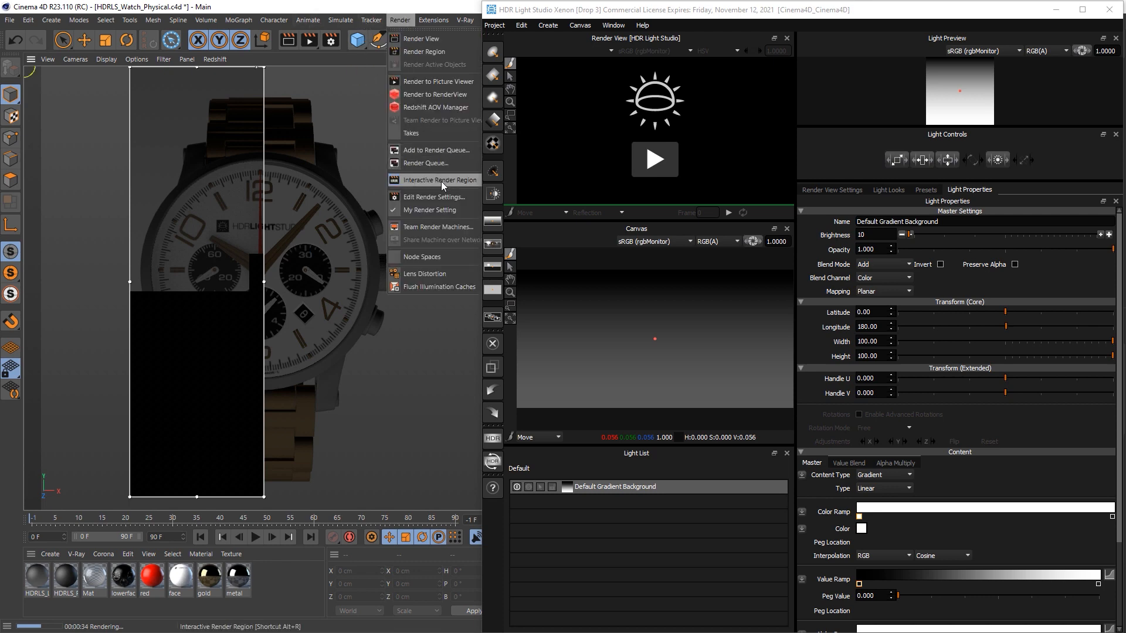
left_click(434, 197)
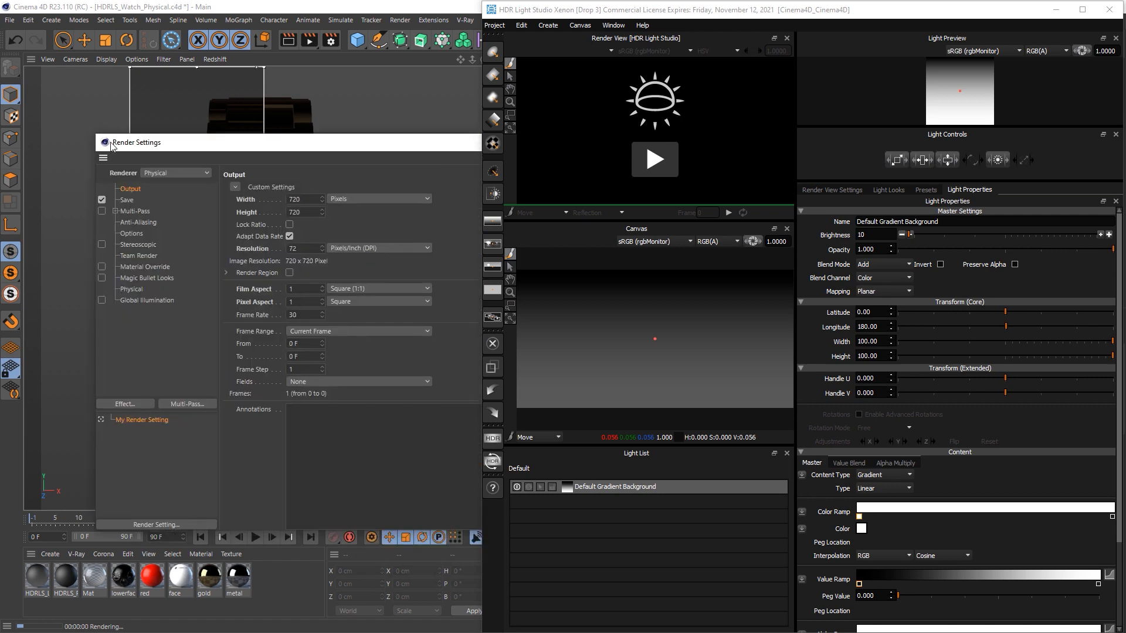
left_click(131, 288)
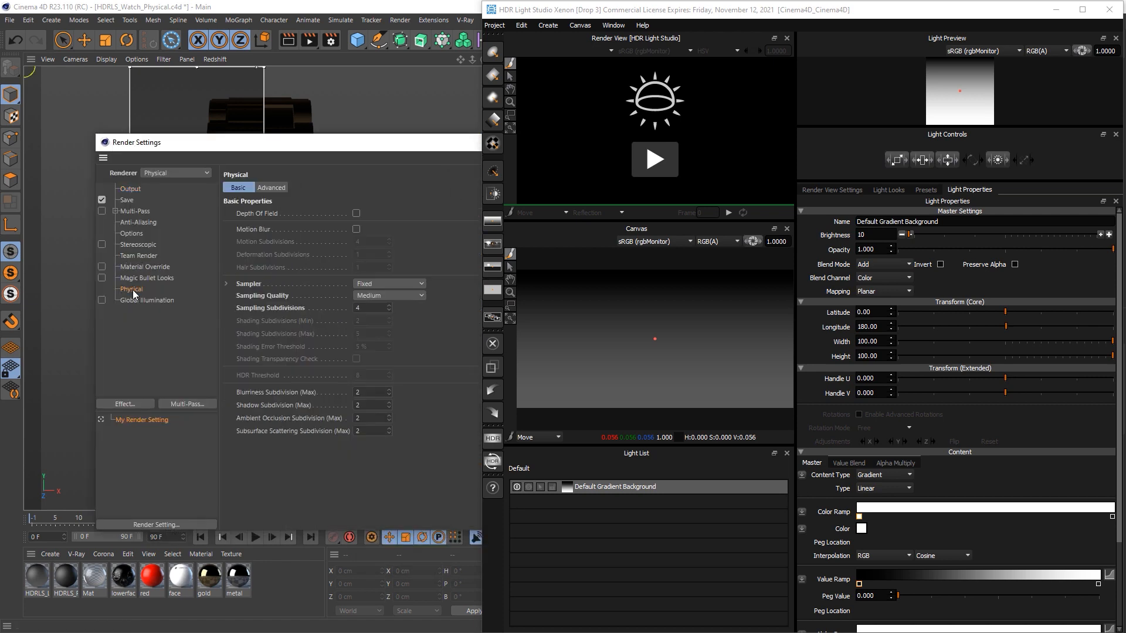
left_click(390, 296)
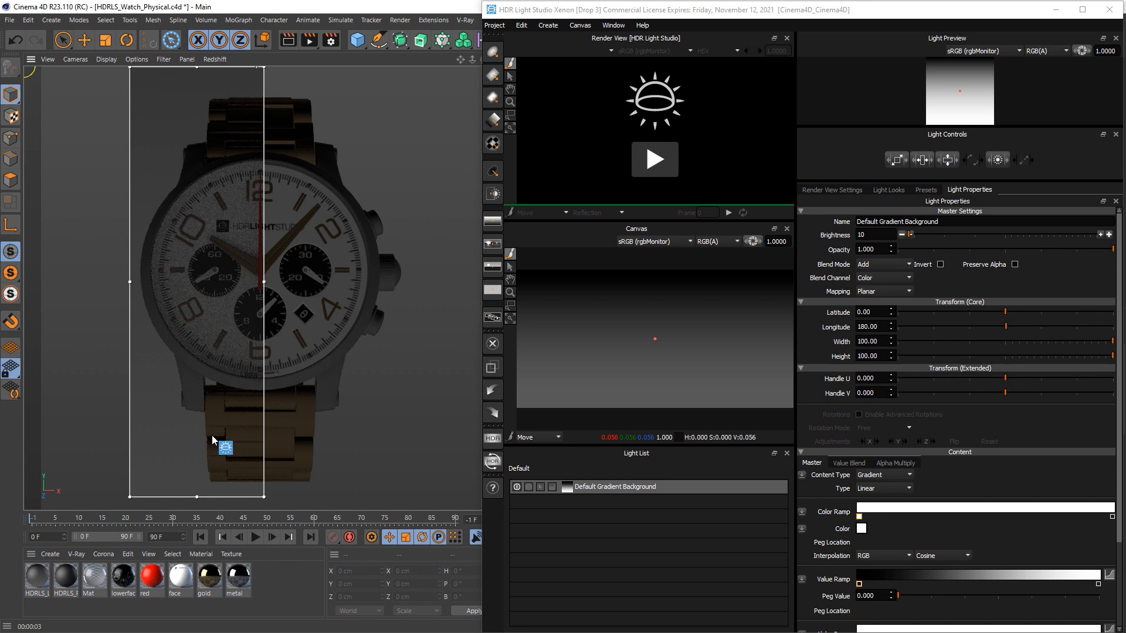
Adjust the render region, then turn off Interactive Render Region from the Render menu.
left_click_drag(225, 447, 257, 271)
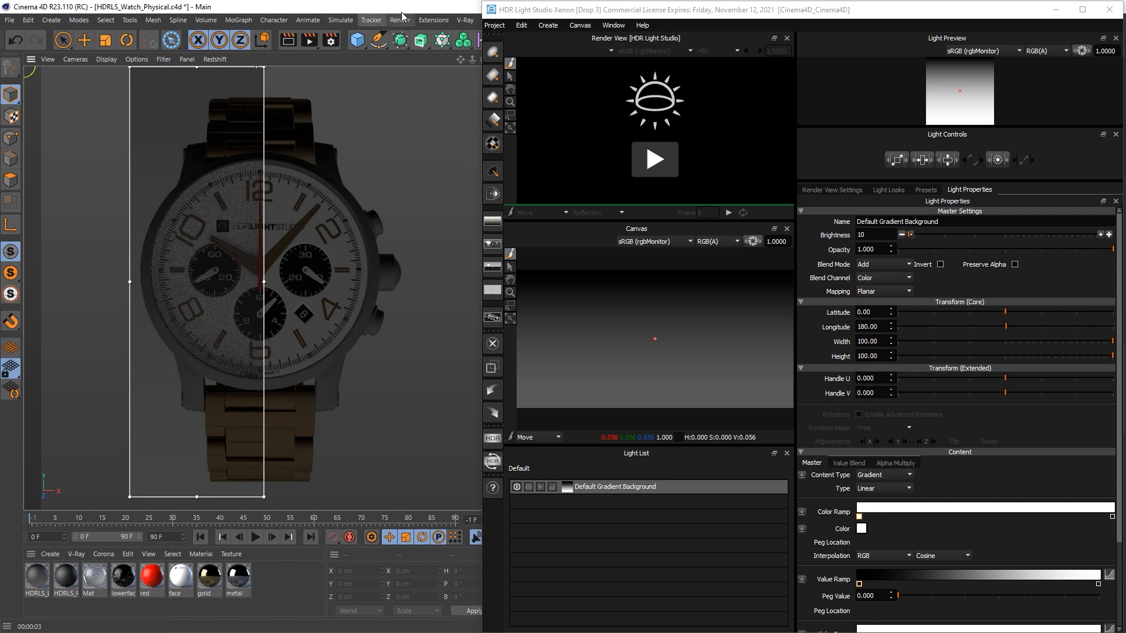
left_click(400, 20)
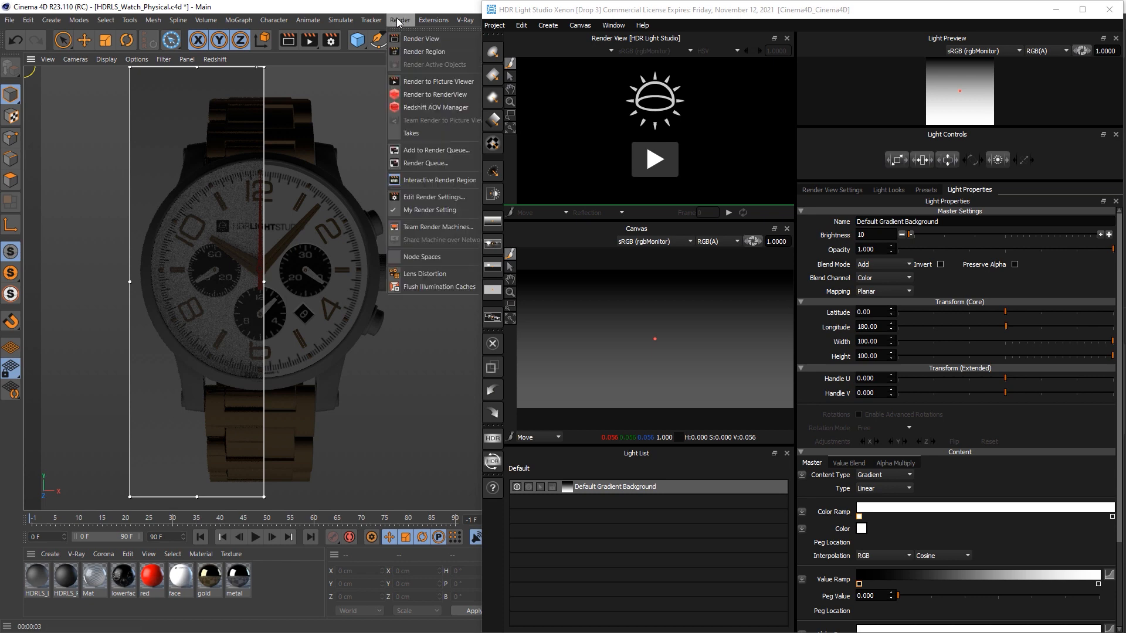
left_click(430, 218)
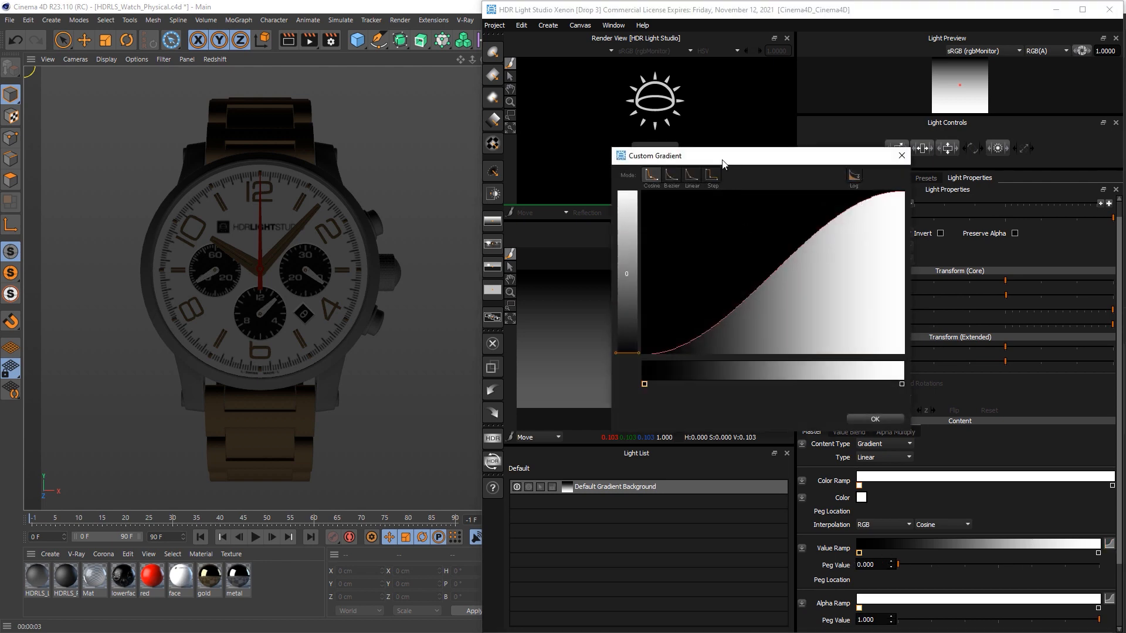
Shape the value ramp with a dark notch near 0.49 and a near-white right side.
left_click_drag(724, 156, 484, 143)
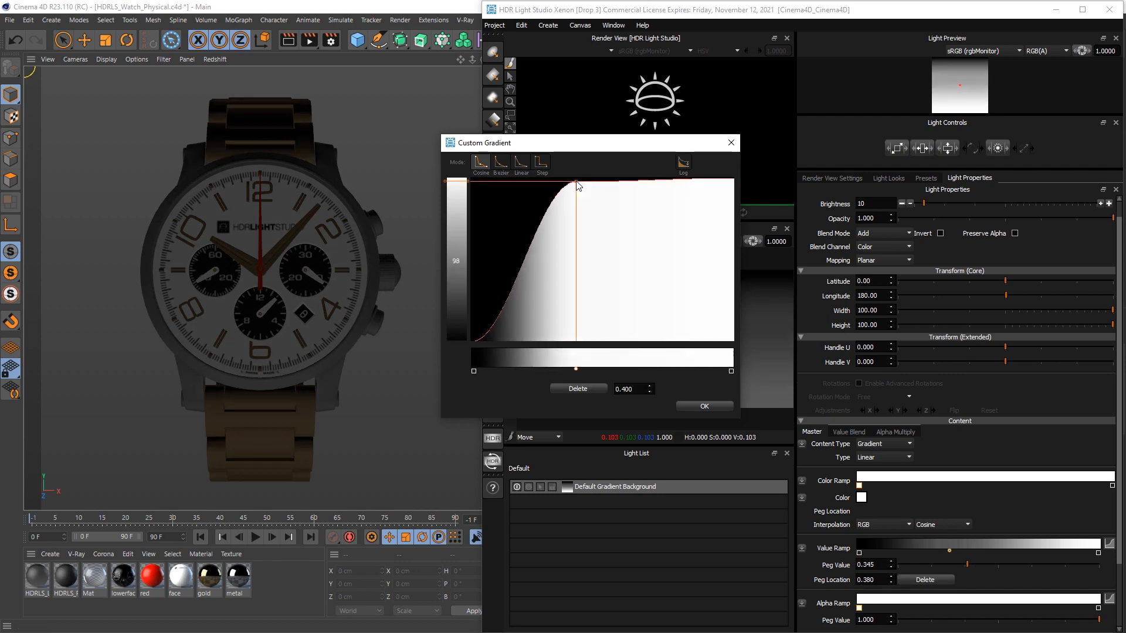
left_click_drag(574, 184, 578, 318)
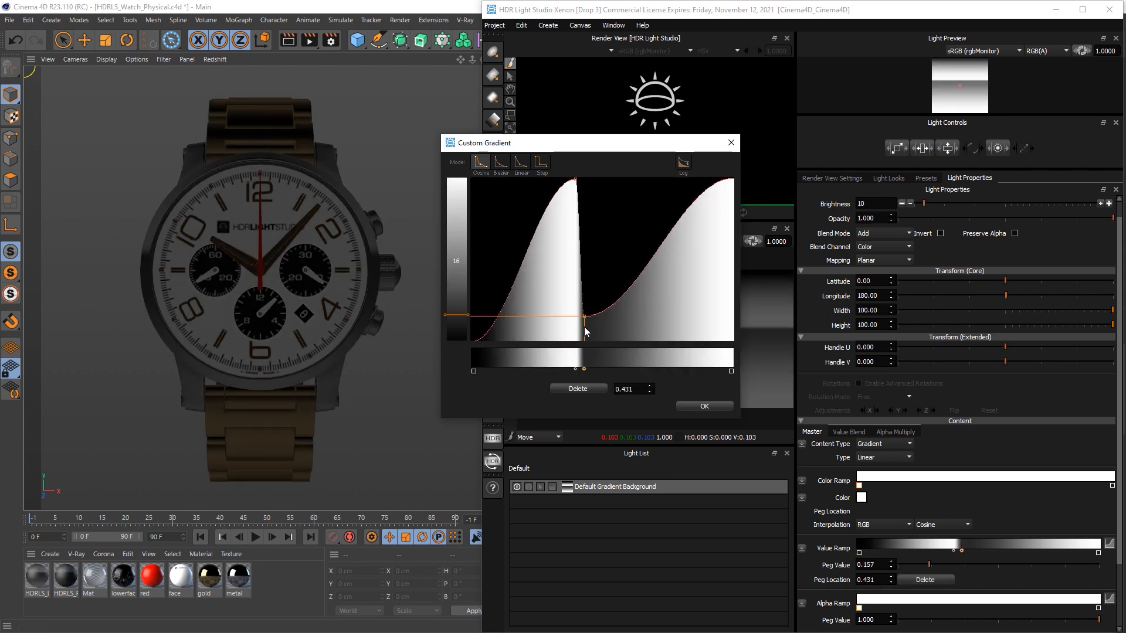
left_click_drag(585, 319, 584, 345)
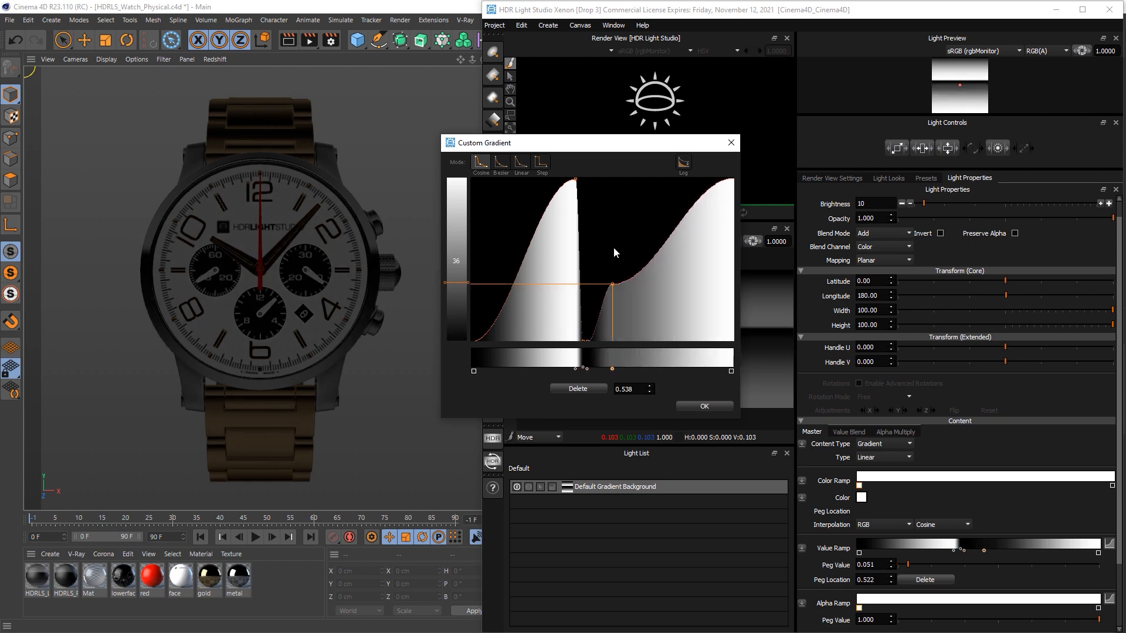
left_click_drag(613, 294, 599, 203)
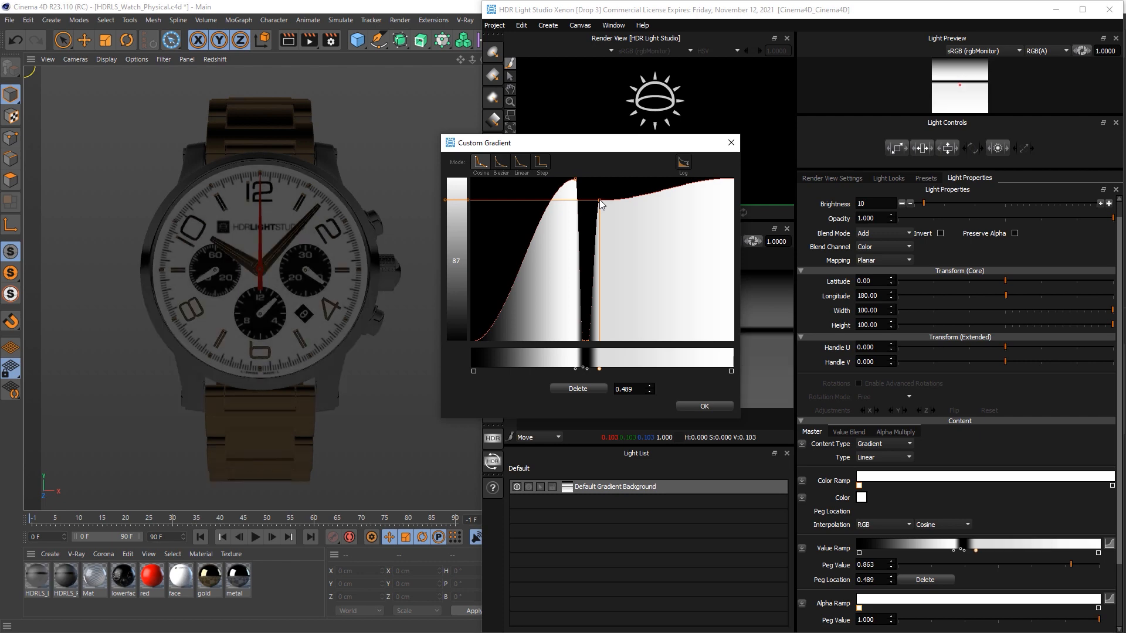
mouse_move(378, 303)
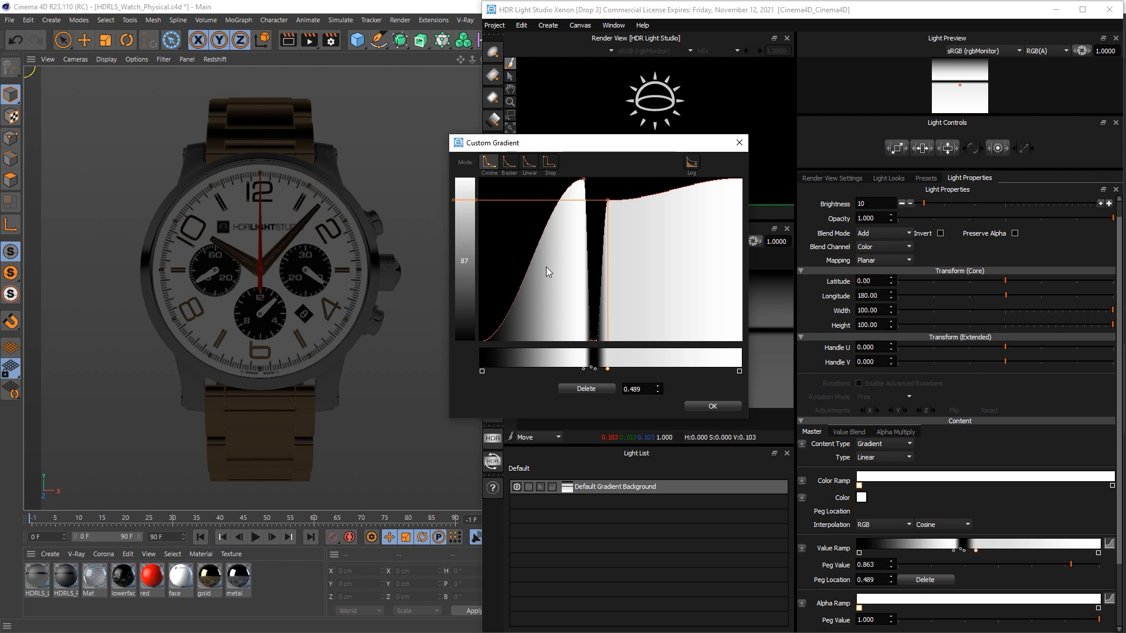
mouse_move(561, 284)
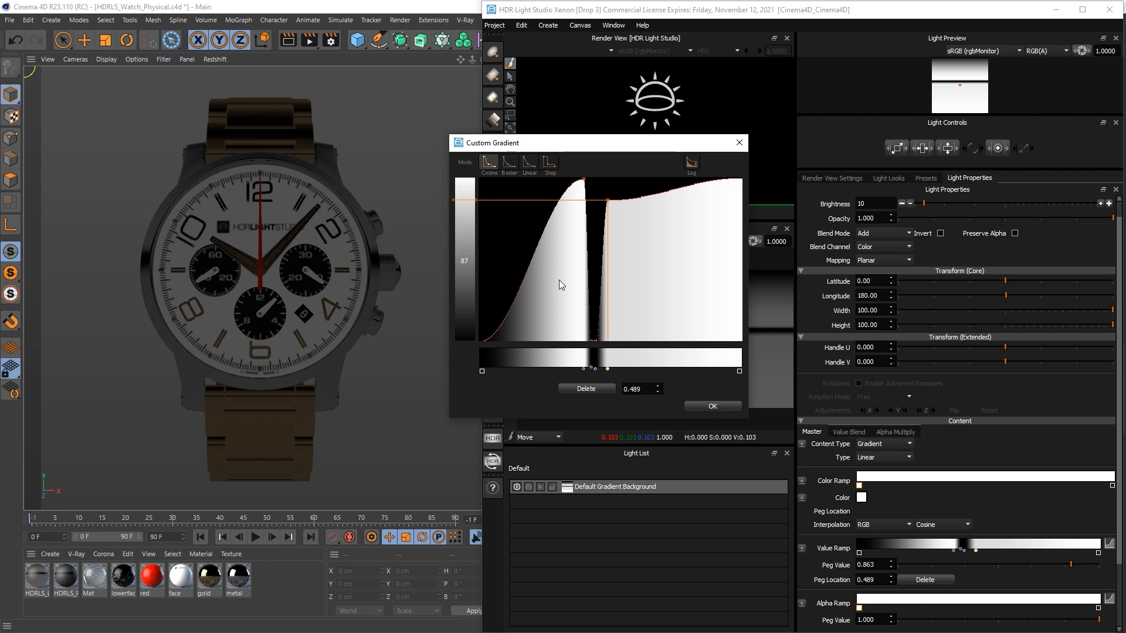
mouse_move(434, 352)
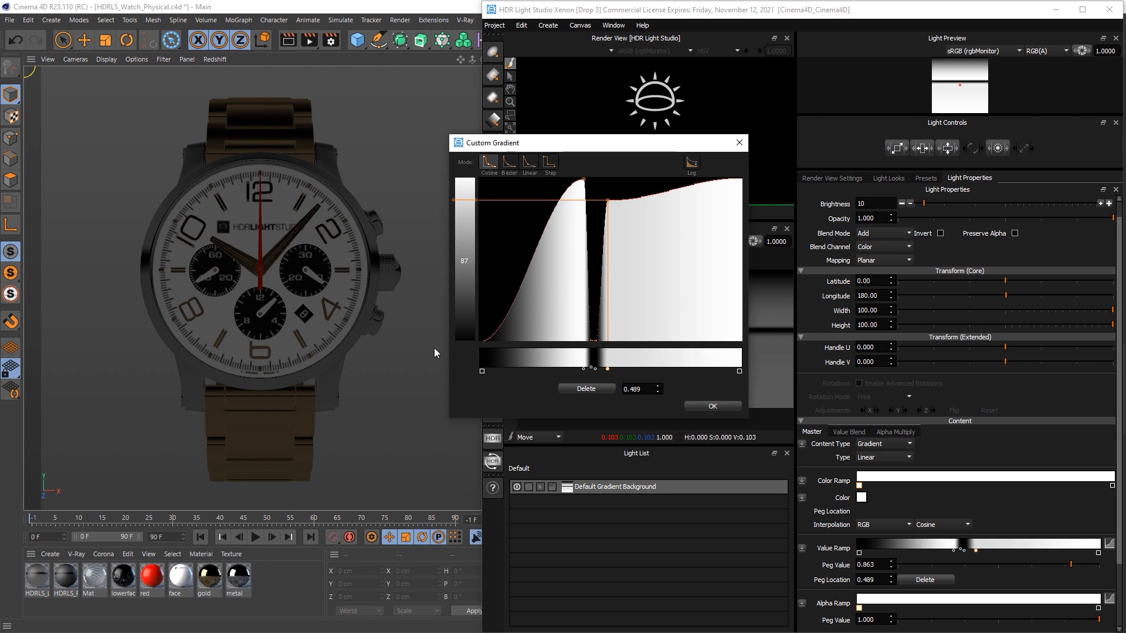
mouse_move(392, 259)
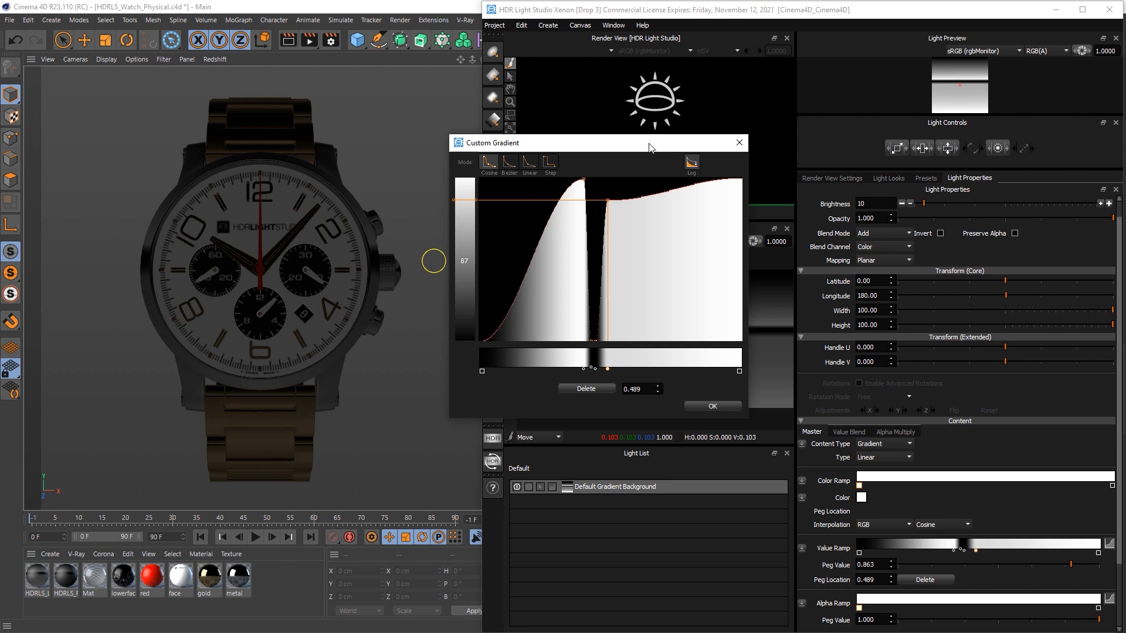
mouse_move(615, 290)
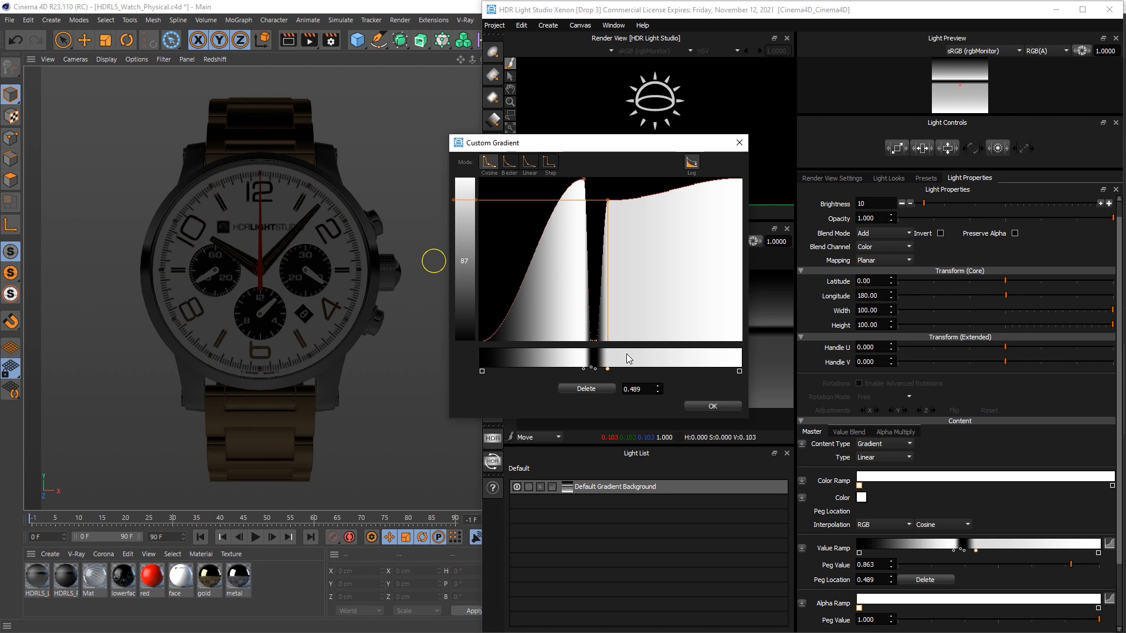
mouse_move(619, 240)
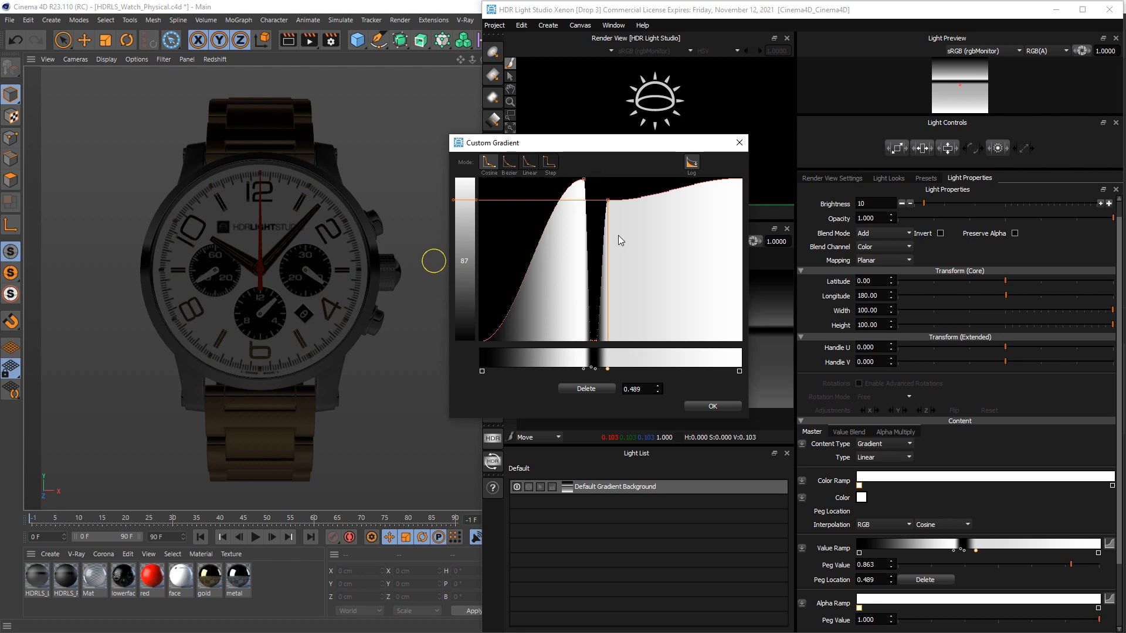
mouse_move(601, 292)
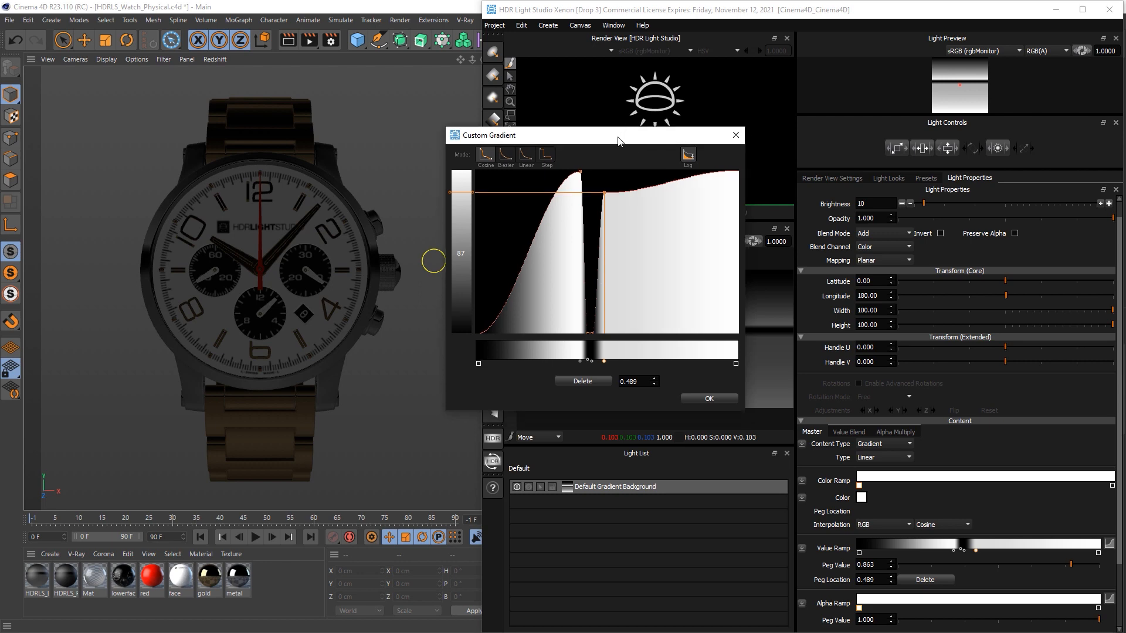
mouse_move(595, 355)
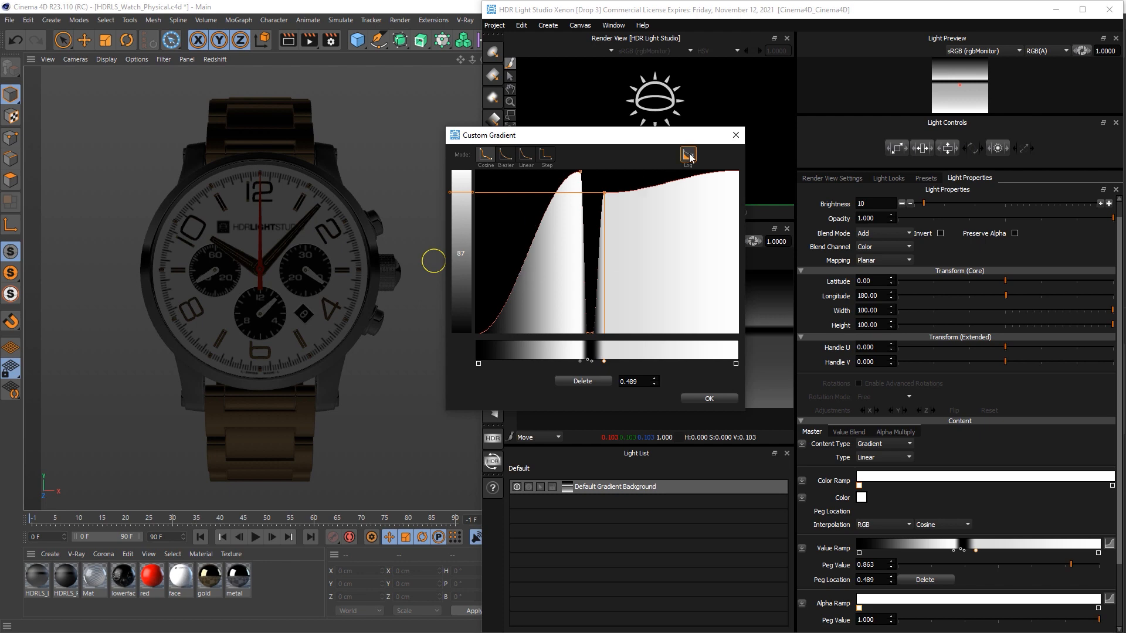
left_click(689, 153)
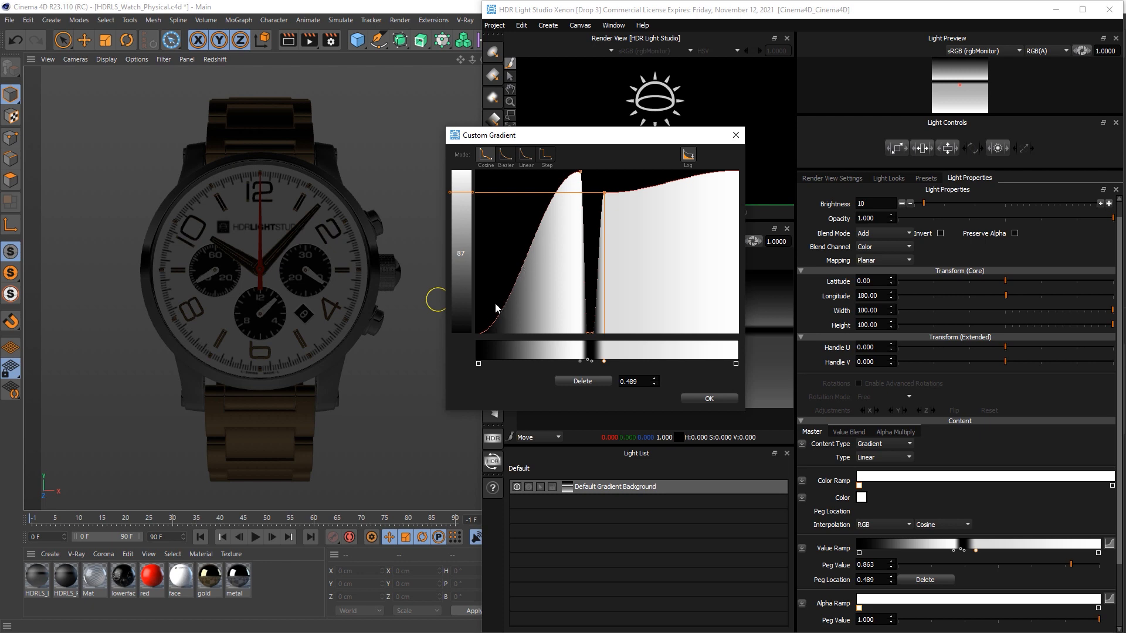
mouse_move(407, 208)
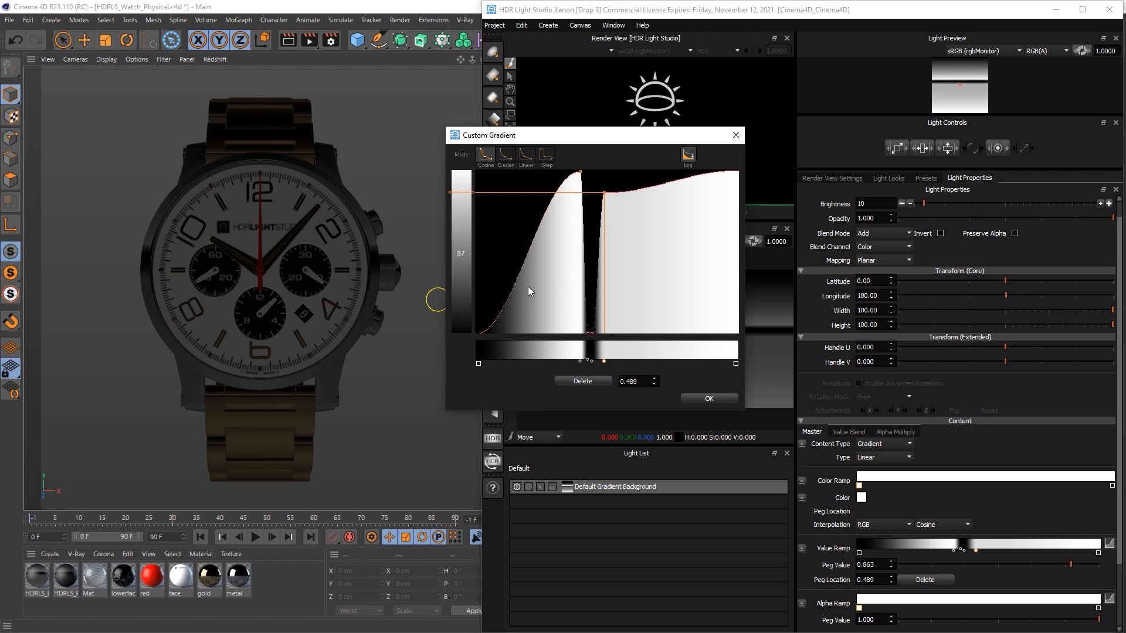
mouse_move(151, 178)
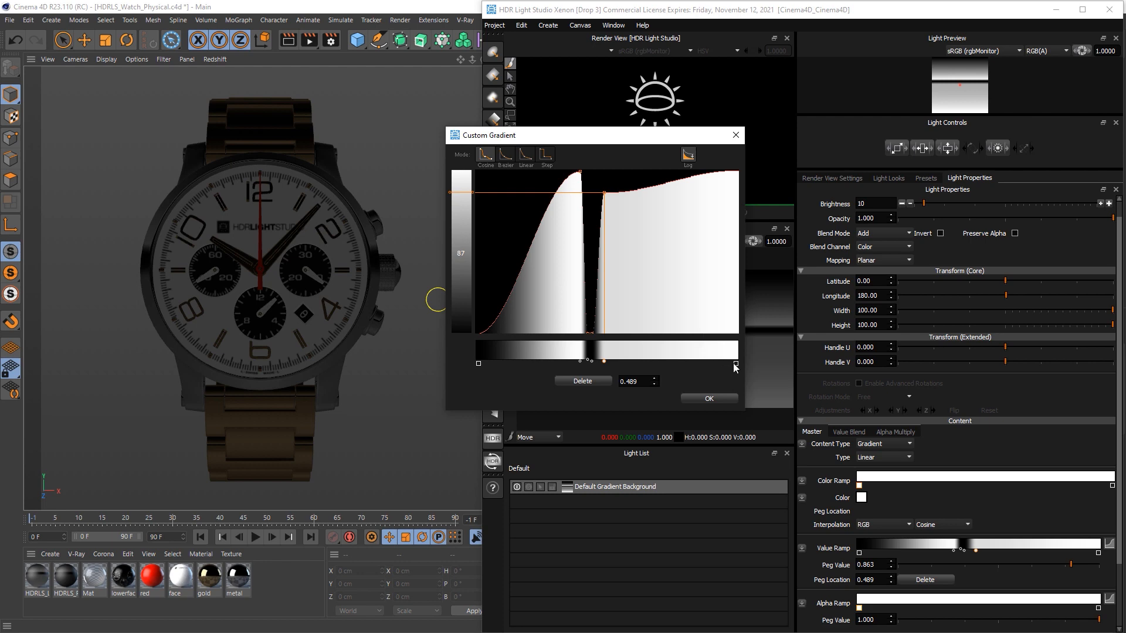
Switch the gradient curve to smooth and raise the left peak to full brightness.
left_click(504, 155)
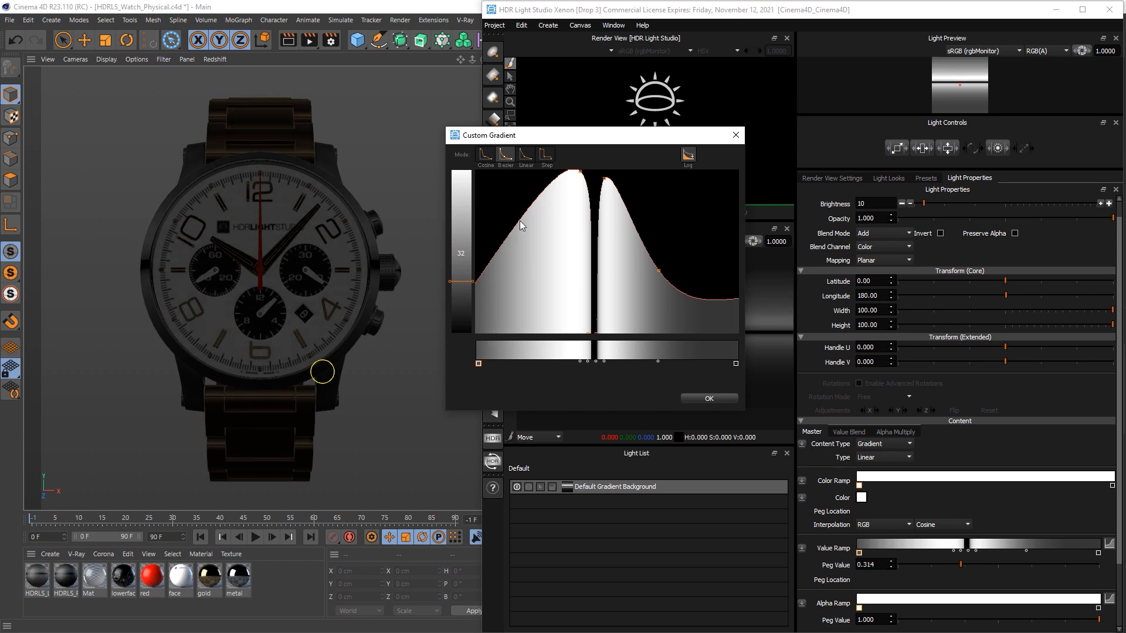
left_click_drag(474, 275, 541, 264)
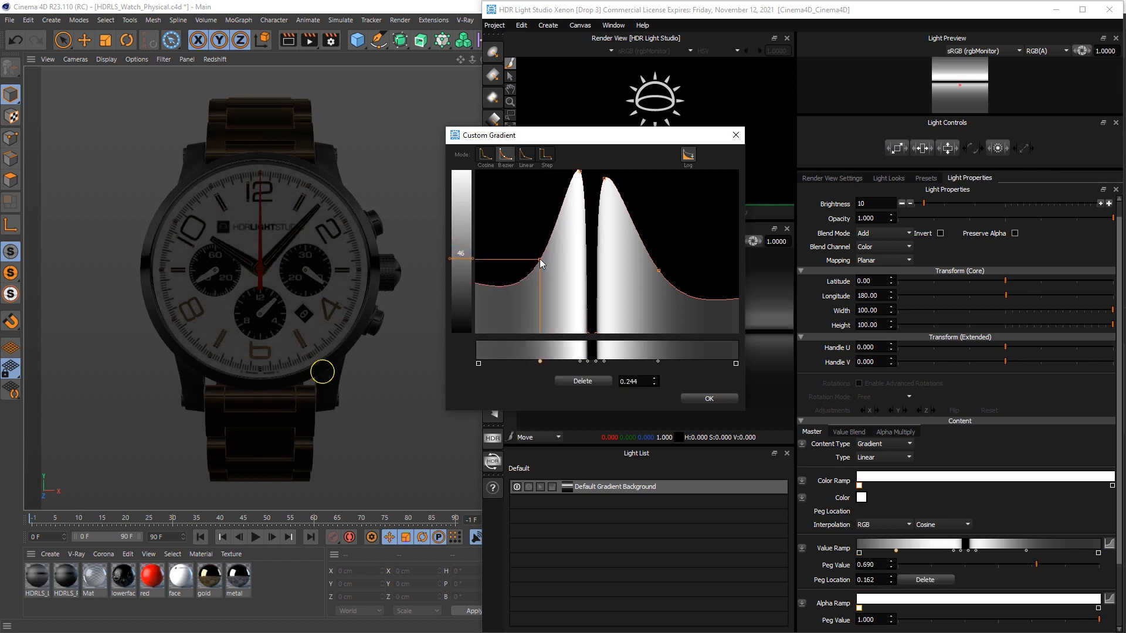
left_click_drag(540, 263, 585, 177)
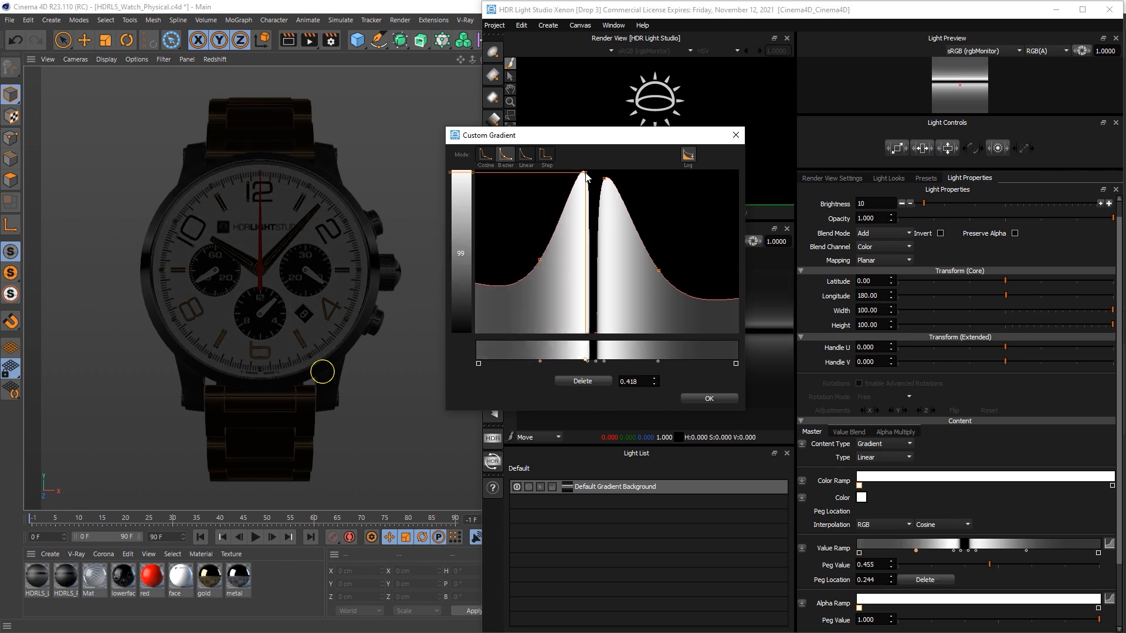
left_click_drag(585, 208, 585, 173)
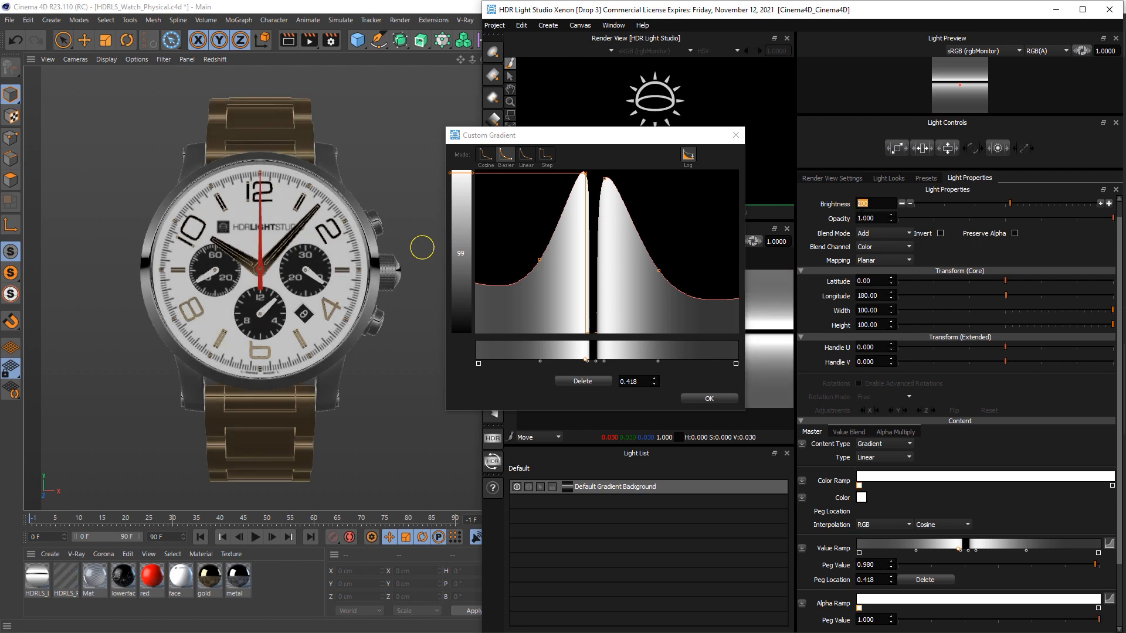
Set background brightness to 250 and widen the black gap between the peaks.
type("250")
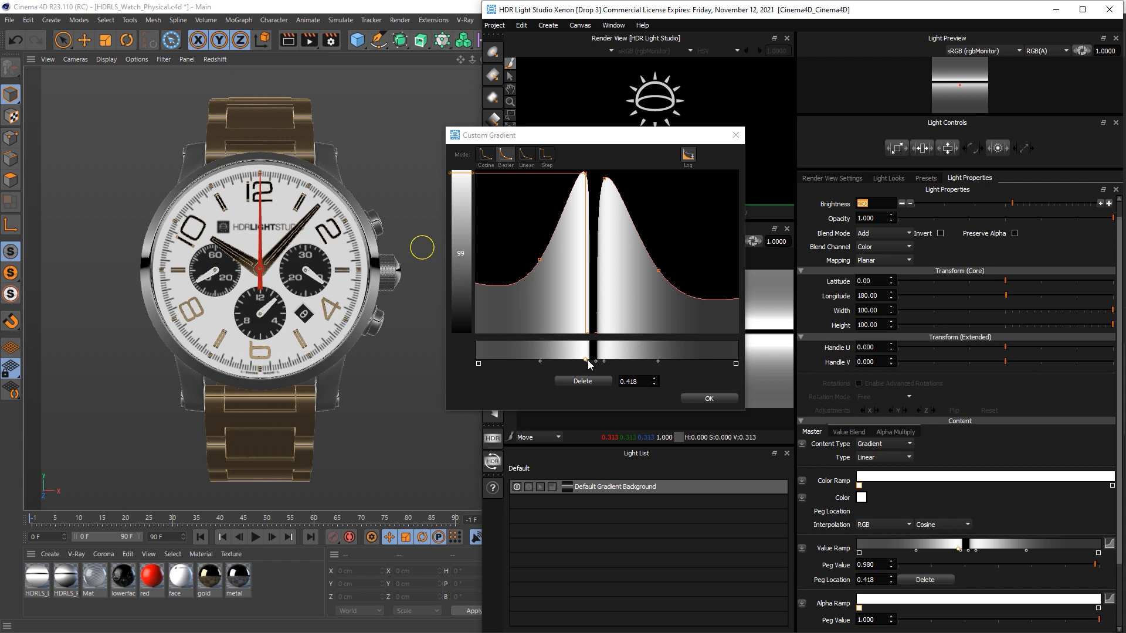
left_click_drag(574, 360, 589, 360)
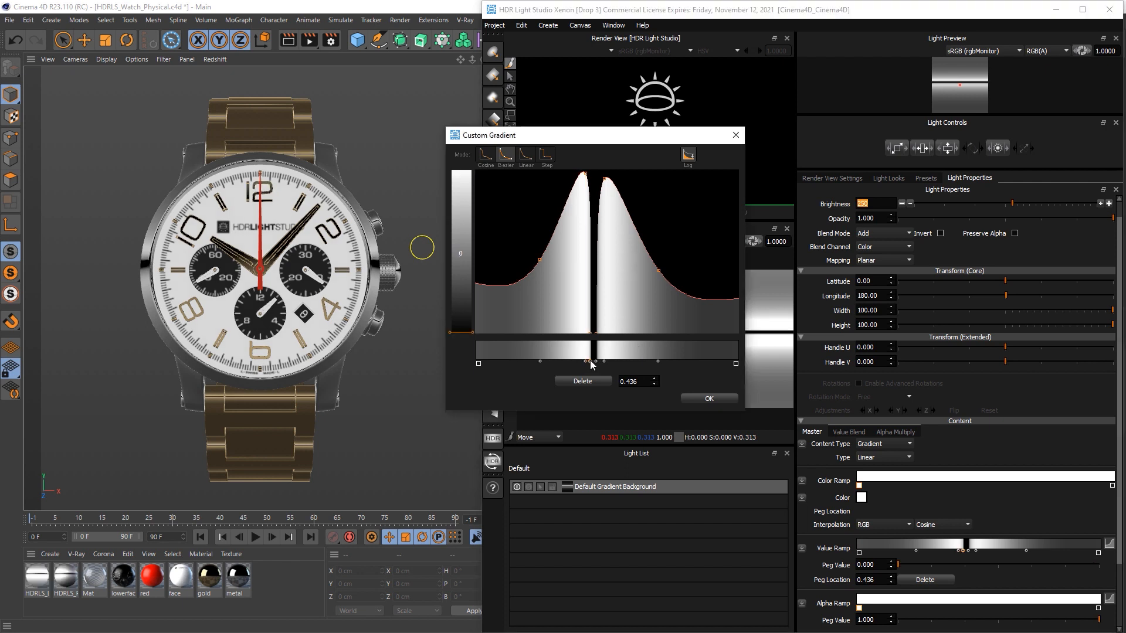
left_click_drag(591, 362, 607, 361)
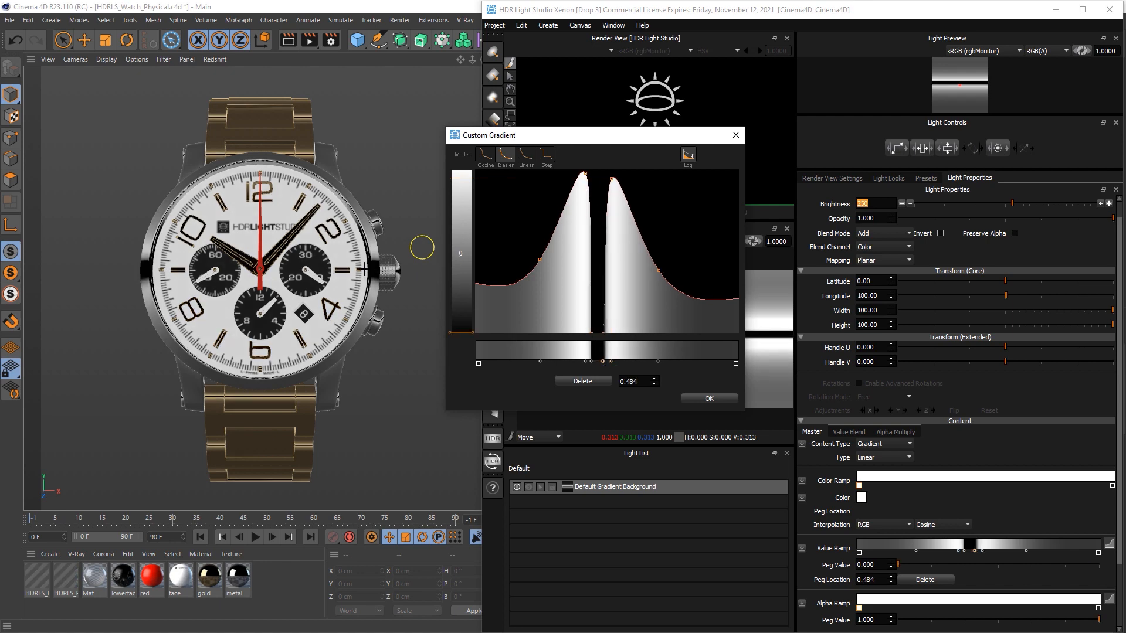
left_click_drag(602, 359, 595, 360)
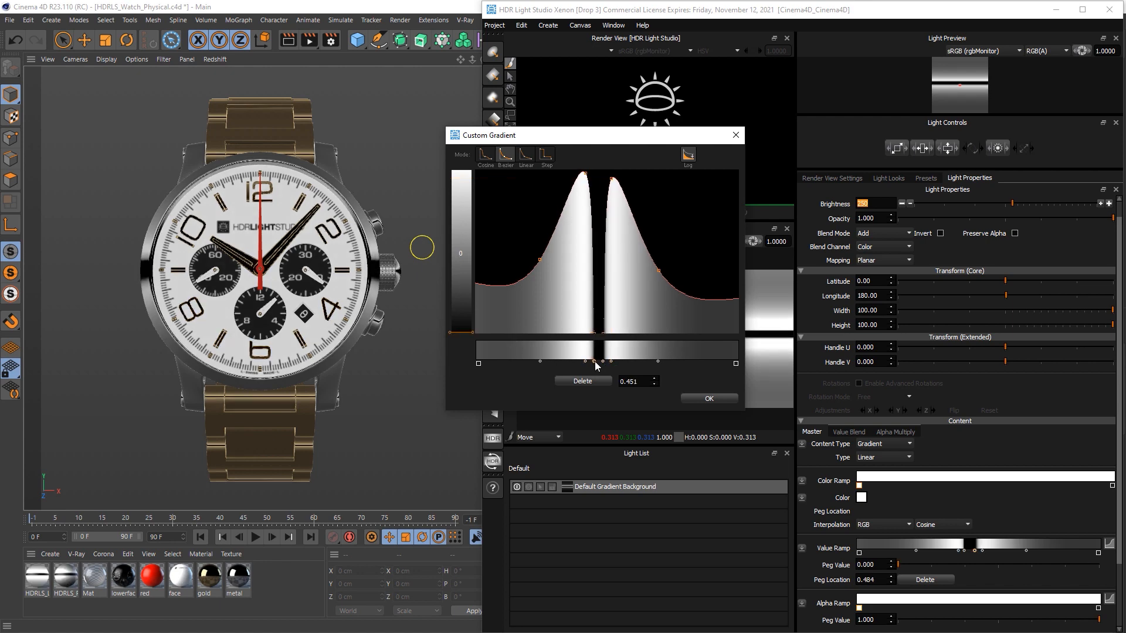
left_click_drag(595, 360, 610, 360)
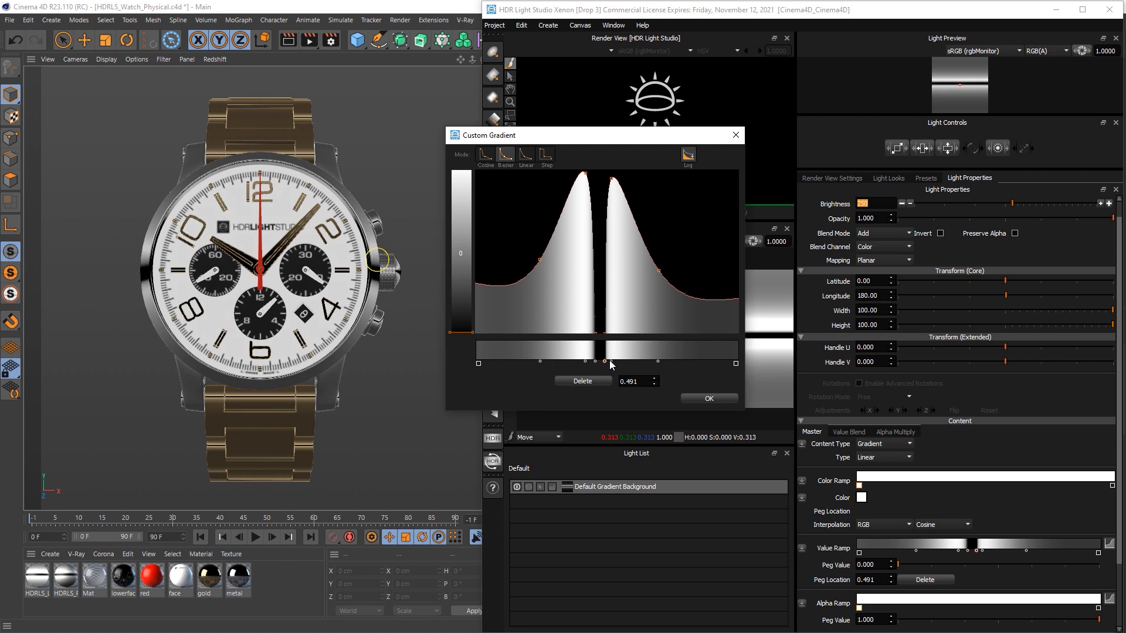
Shape the right and left peaks and accept the edited gradient curve.
left_click_drag(593, 359, 606, 178)
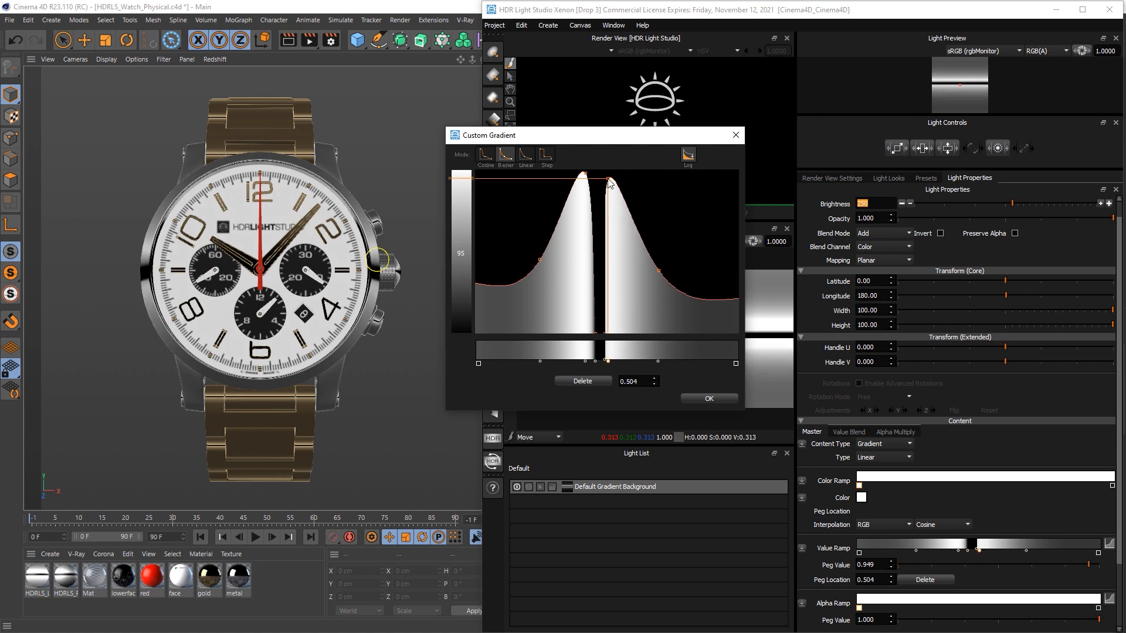
left_click_drag(605, 181, 585, 181)
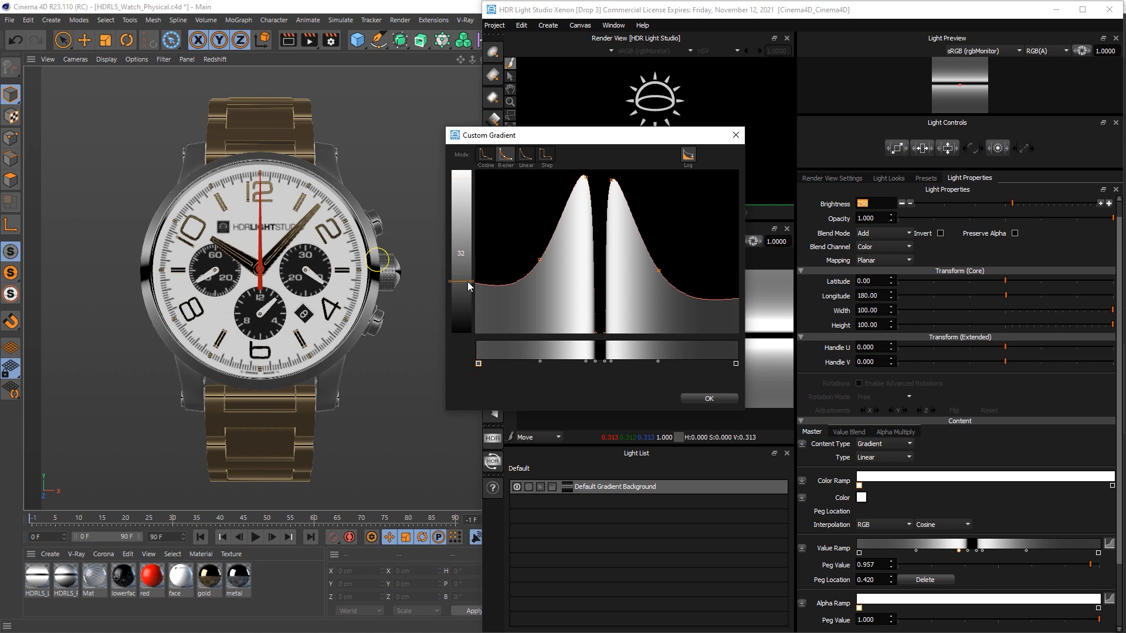
left_click_drag(478, 283, 477, 304)
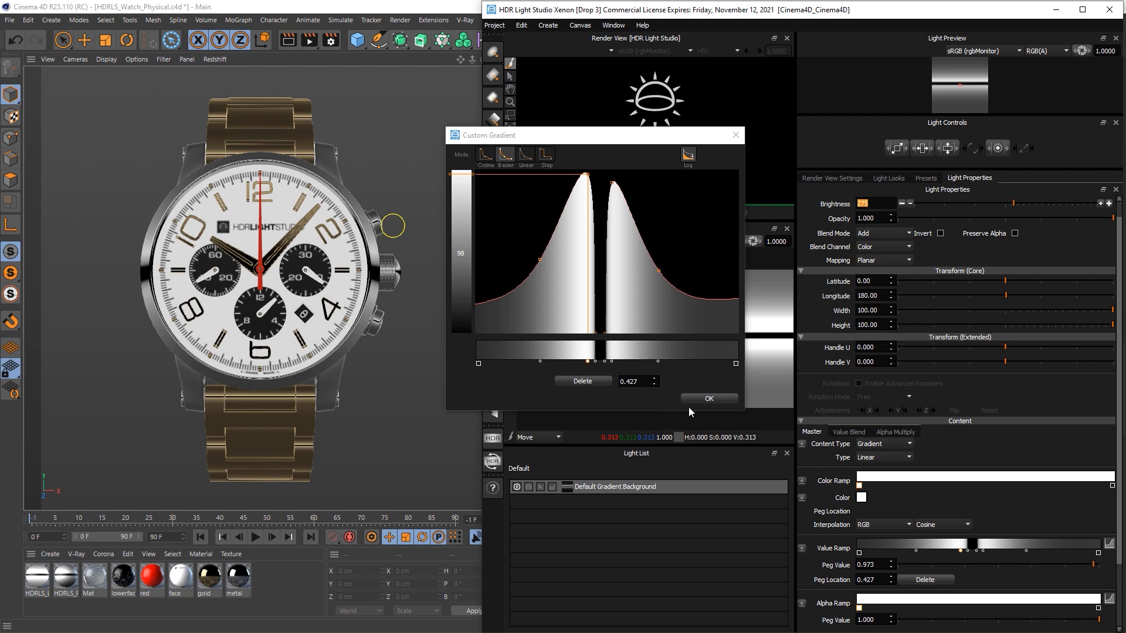
left_click(707, 398)
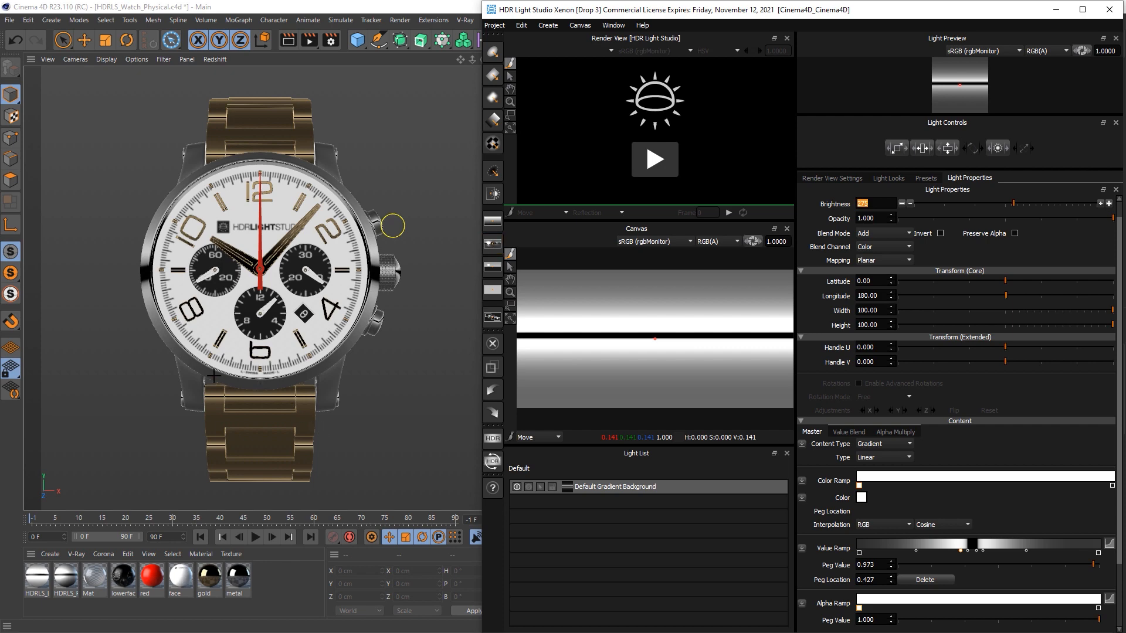
mouse_move(330, 371)
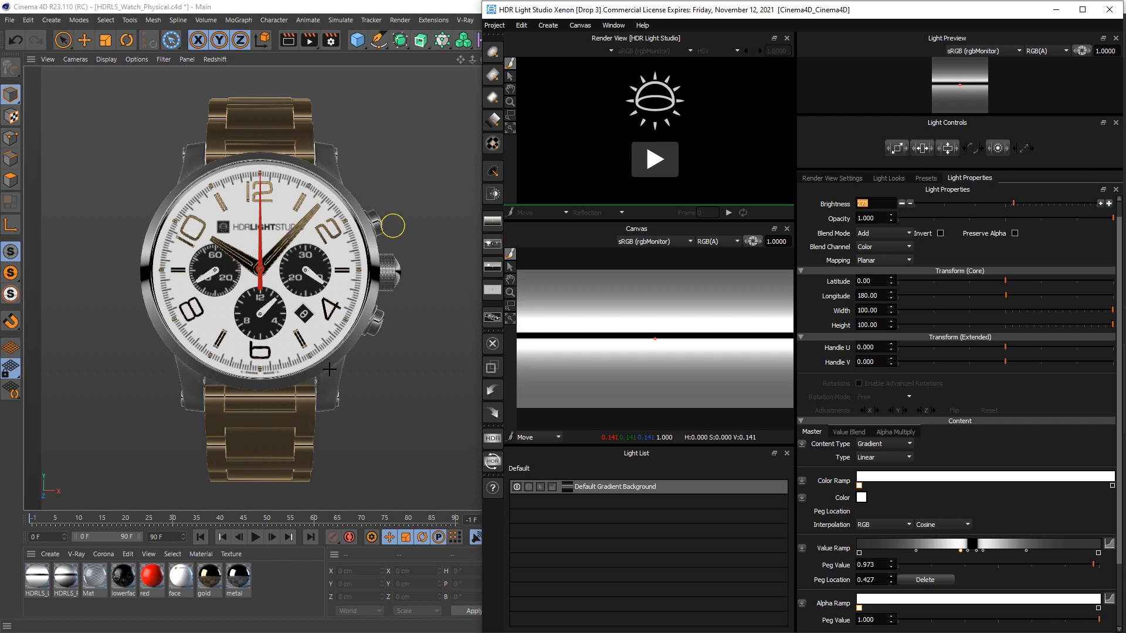
mouse_move(540, 105)
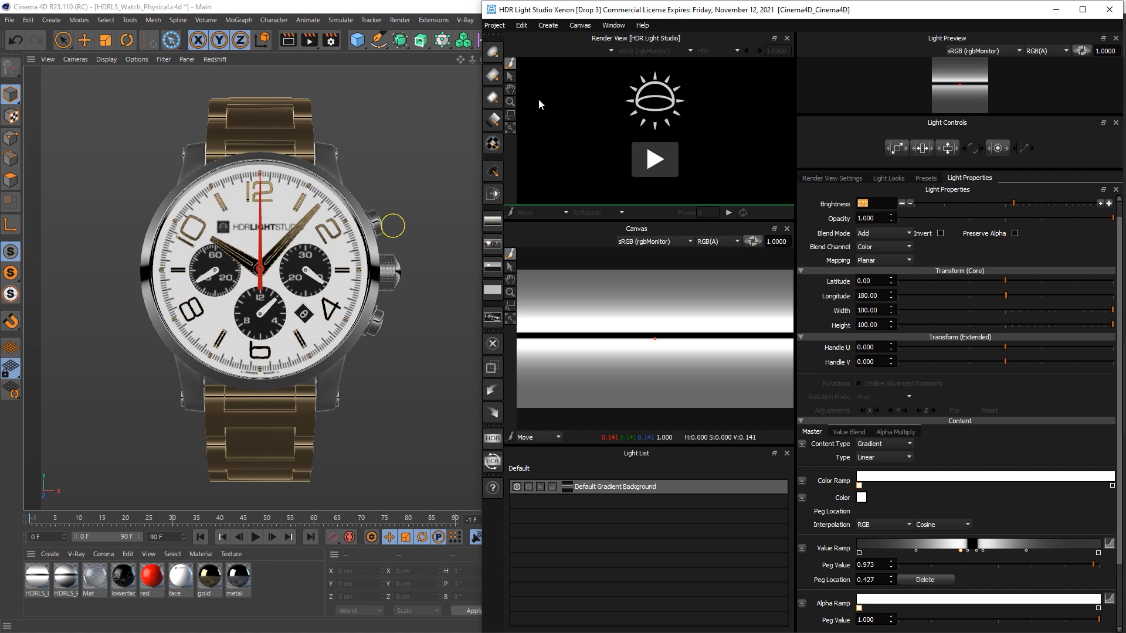
Add a Round Light on the watch top at brightness 392, size 35.5, and accept its falloff.
left_click(492, 52)
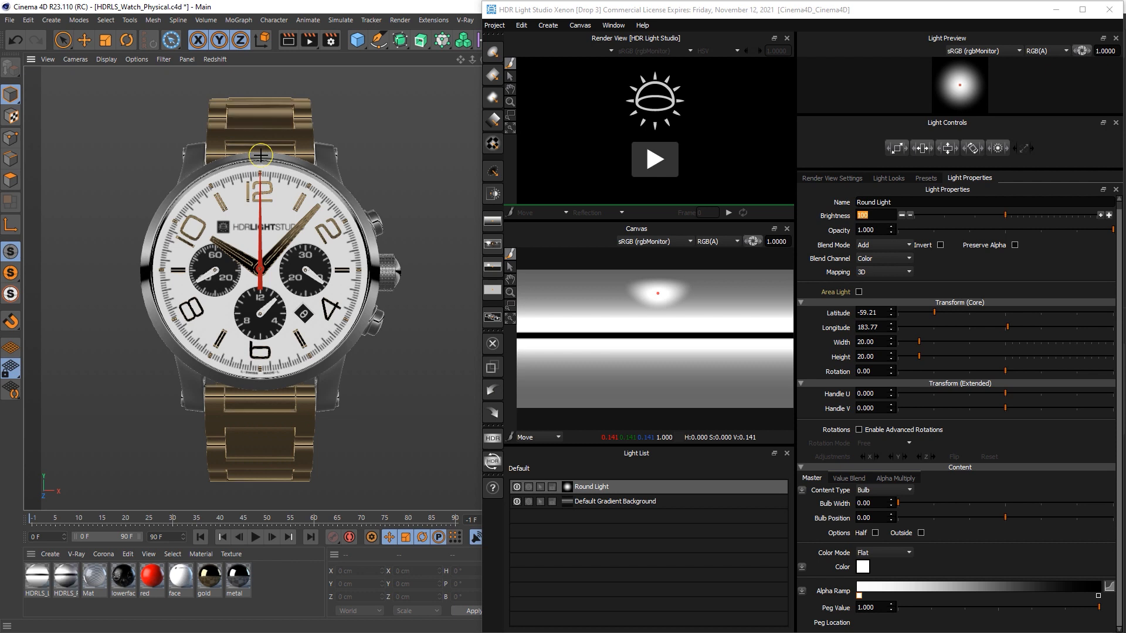
left_click_drag(920, 216, 1019, 216)
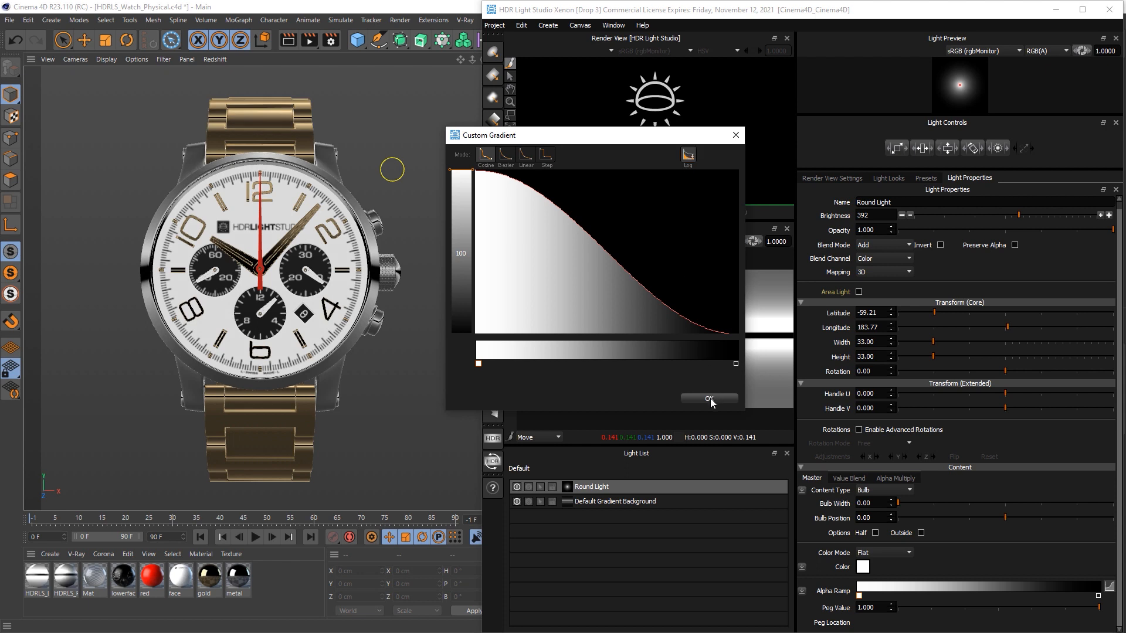
left_click(708, 399)
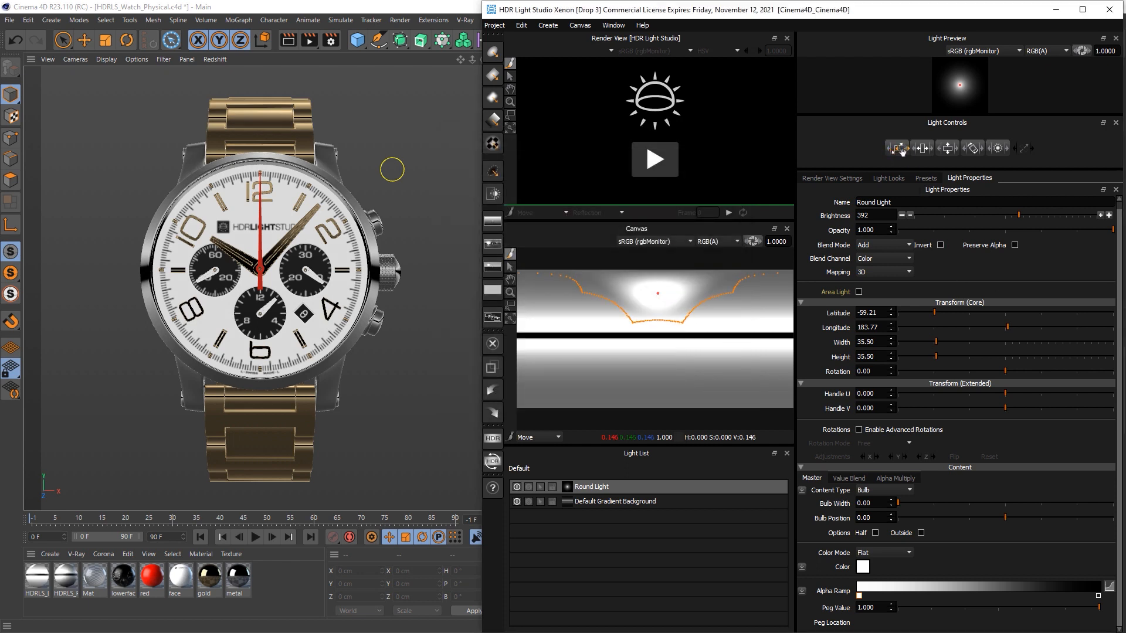
Place a second Round Light at the watch bottom and show the light presets library.
left_click(1108, 214)
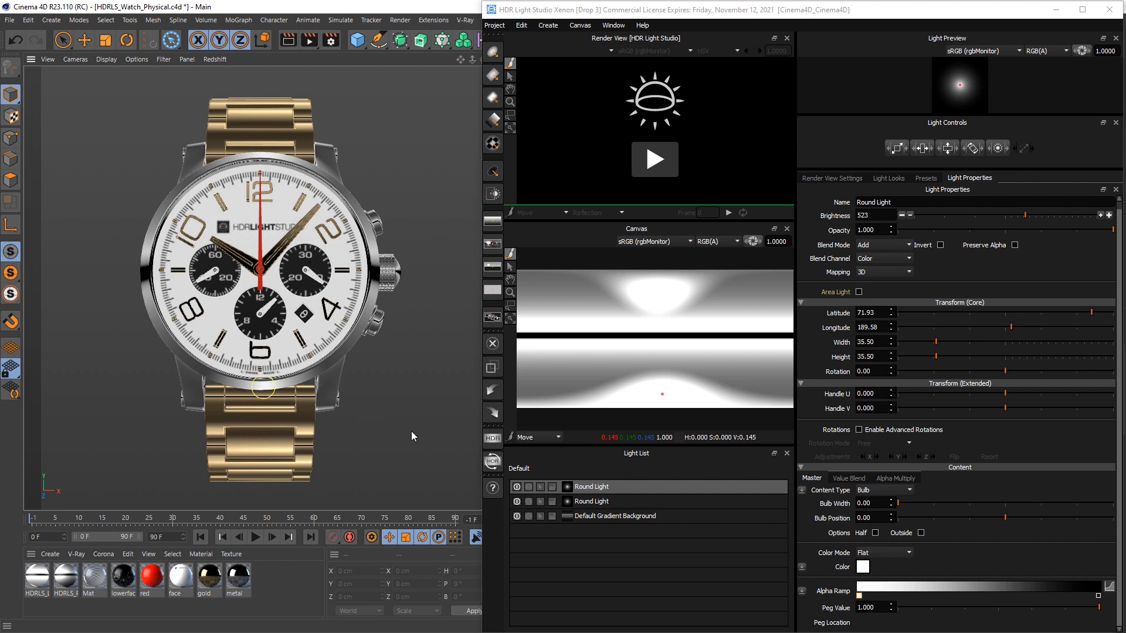
mouse_move(155, 381)
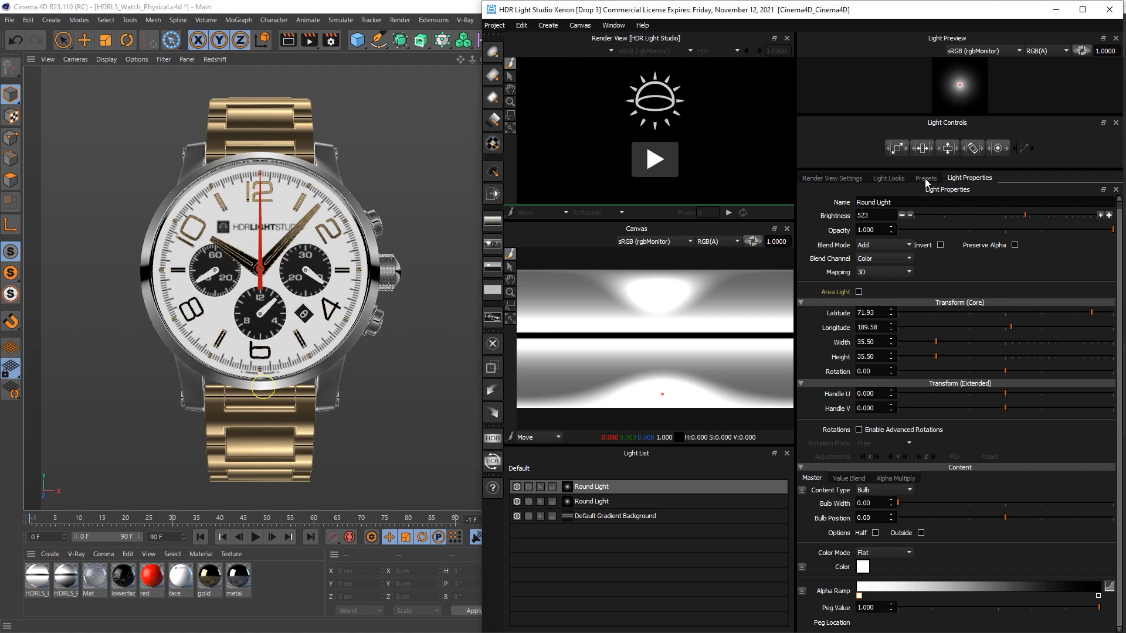
left_click(925, 178)
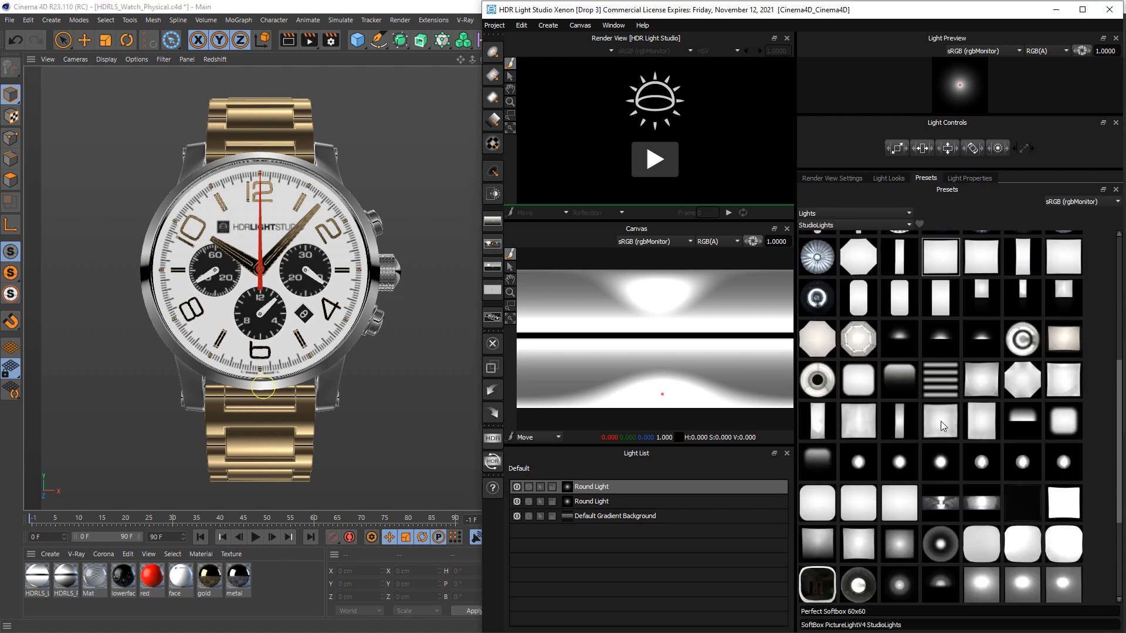
Review the Square Large Rad softbox in the light list and go to Cinema 4D's Render menu.
scroll("down", 3)
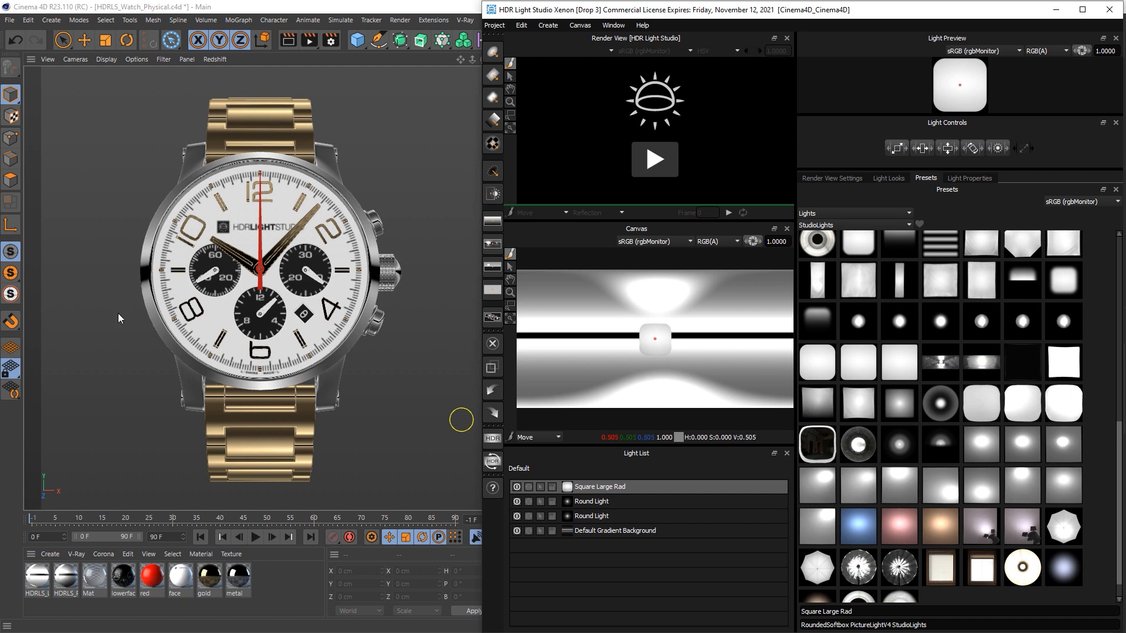
mouse_move(260, 507)
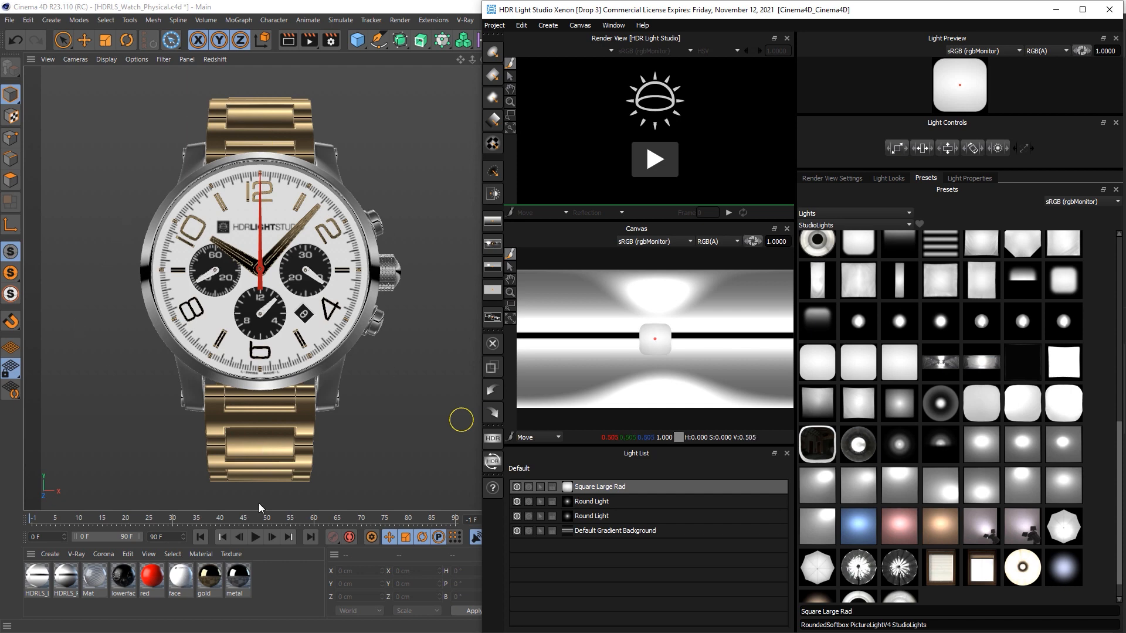
mouse_move(367, 500)
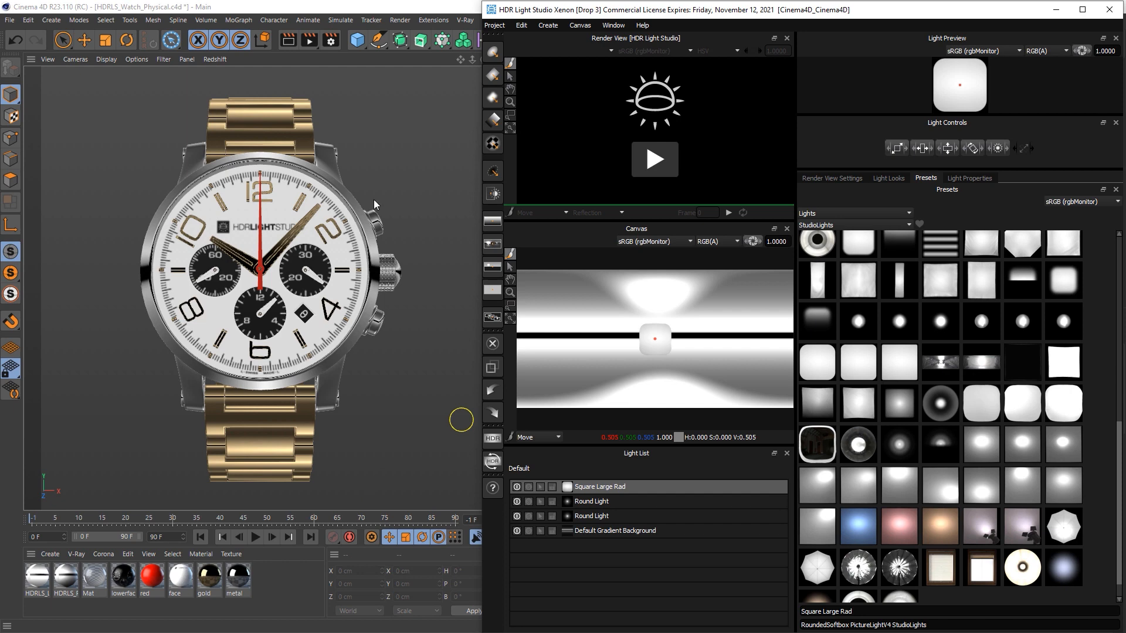
mouse_move(379, 416)
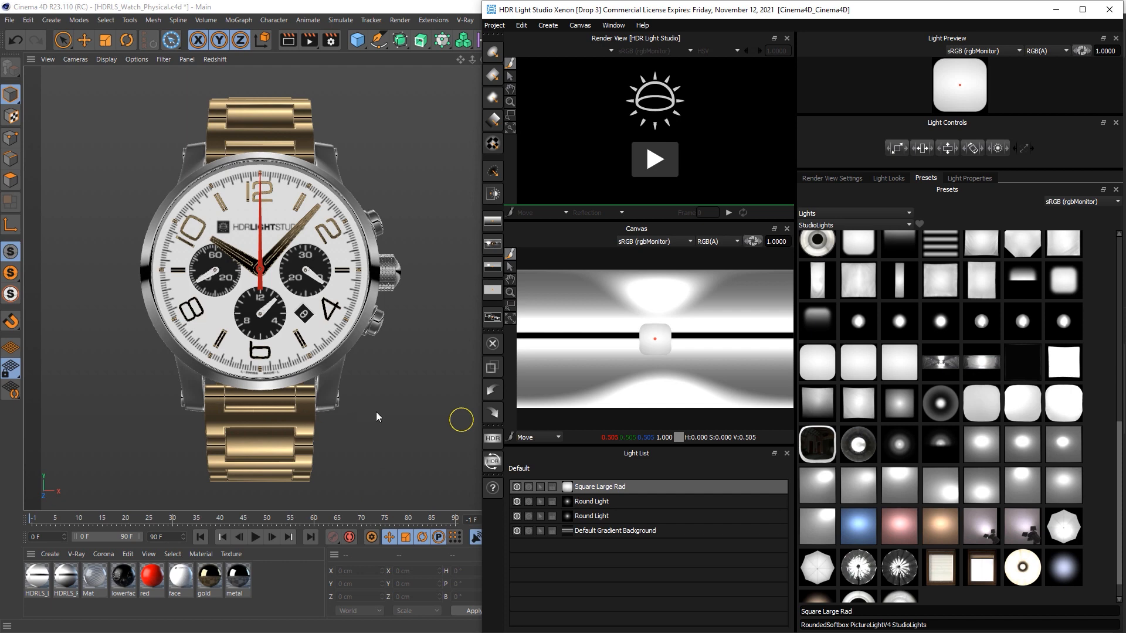
mouse_move(380, 407)
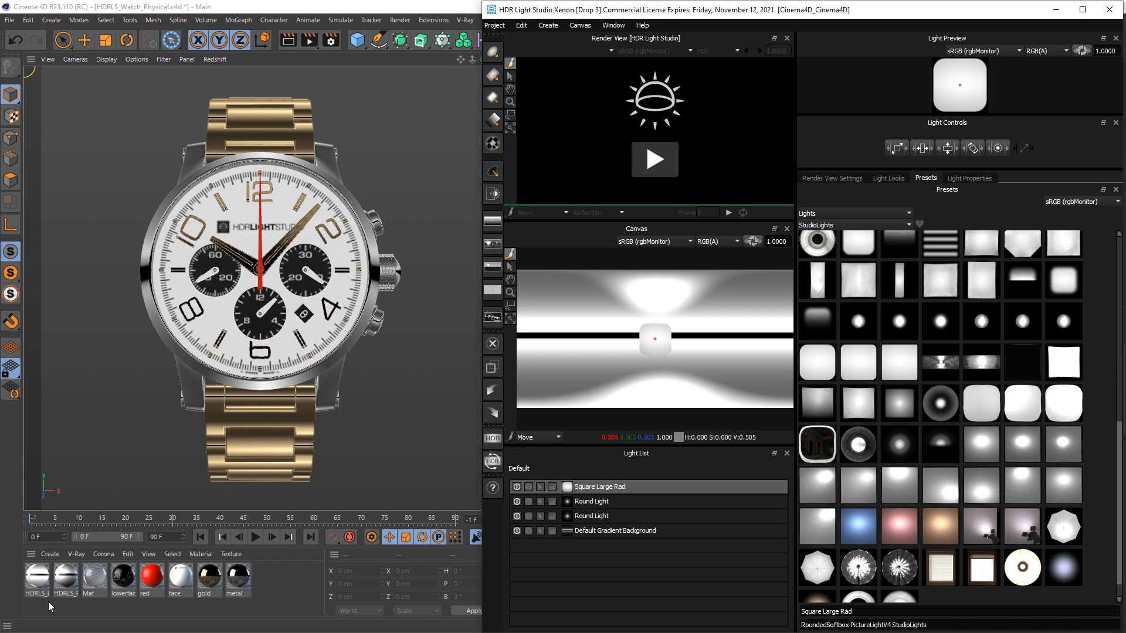
mouse_move(395, 32)
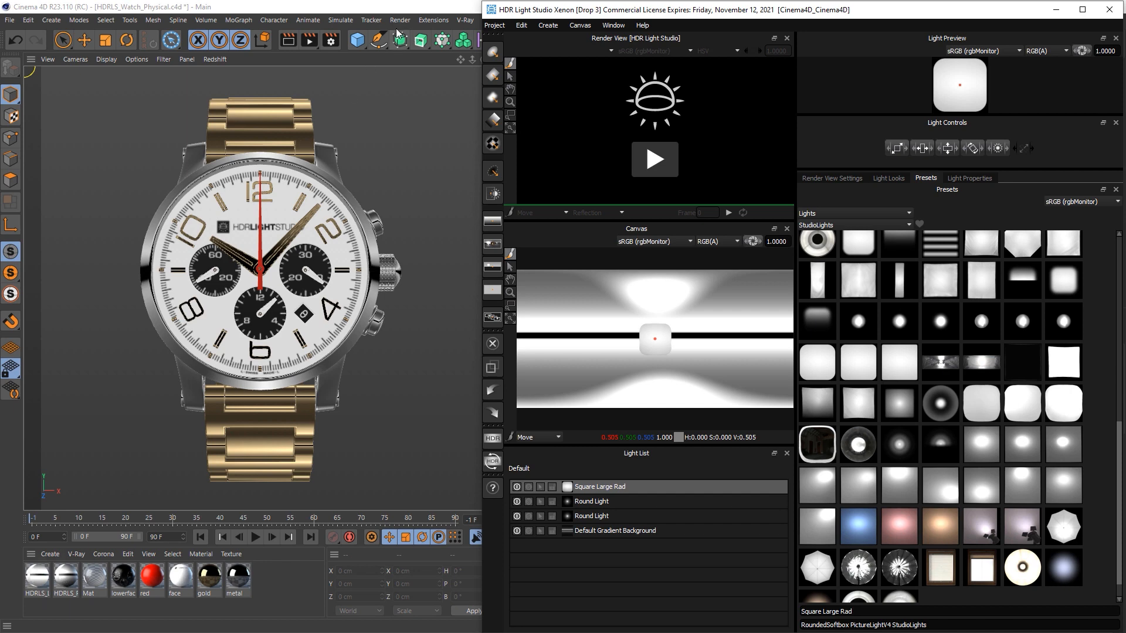
left_click(400, 20)
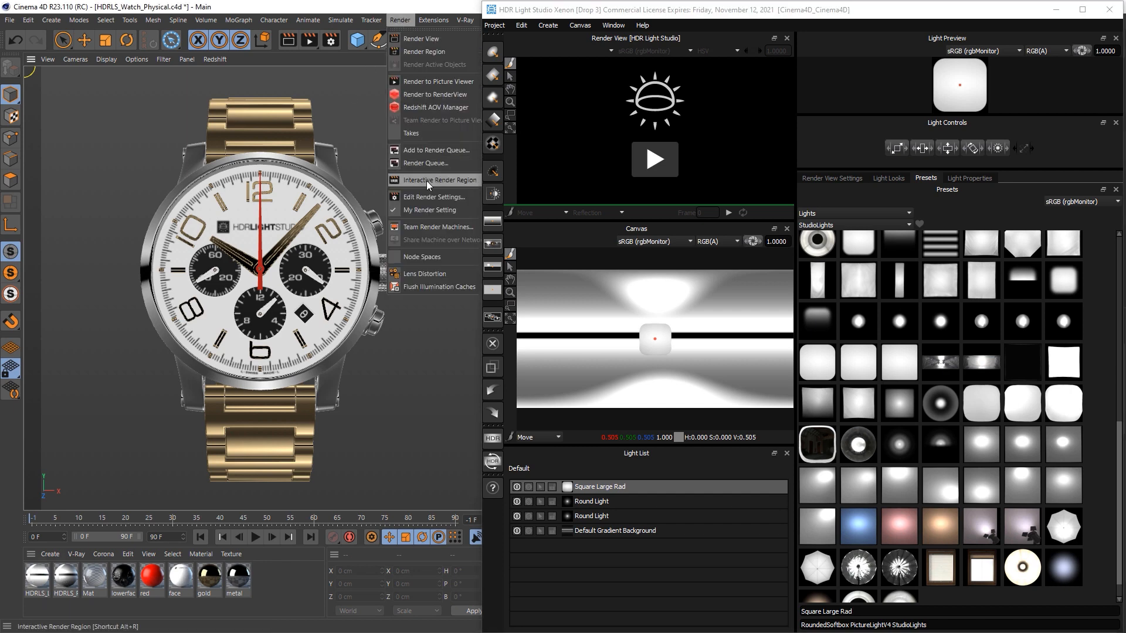
Start an Interactive Render Region, re-enable the softbox and select Square Large Rad.
left_click(440, 180)
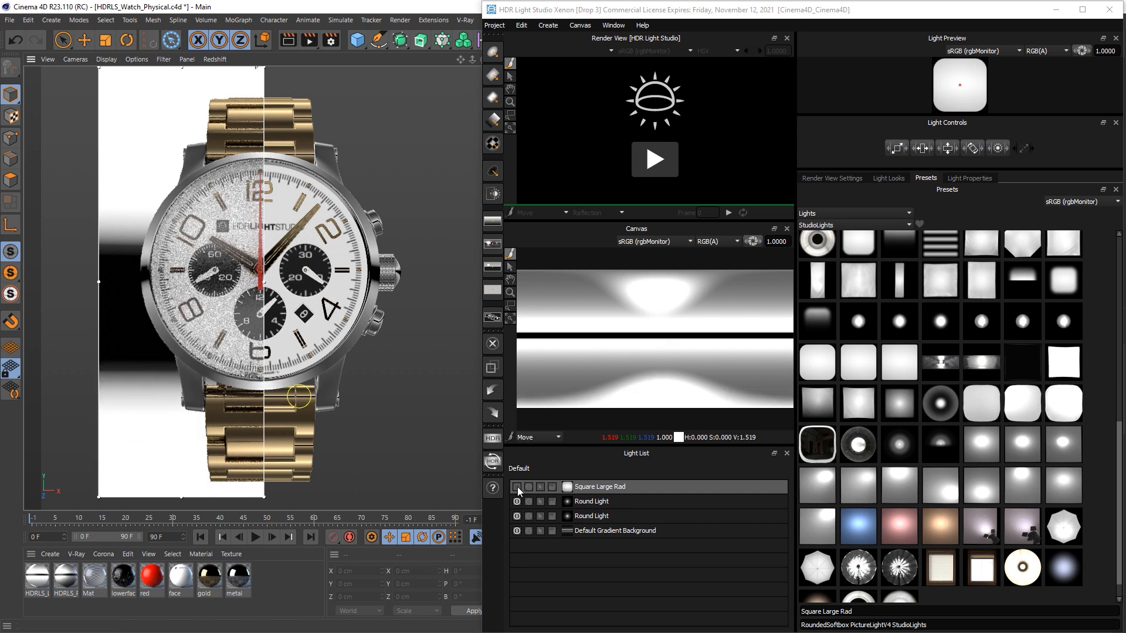
left_click(517, 487)
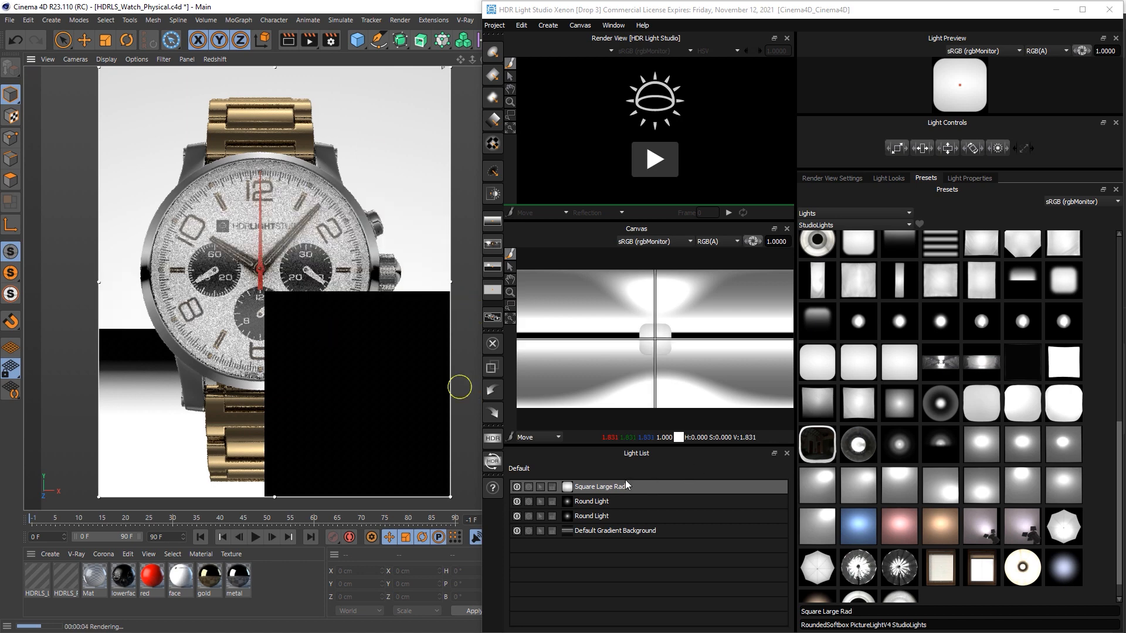
left_click(969, 177)
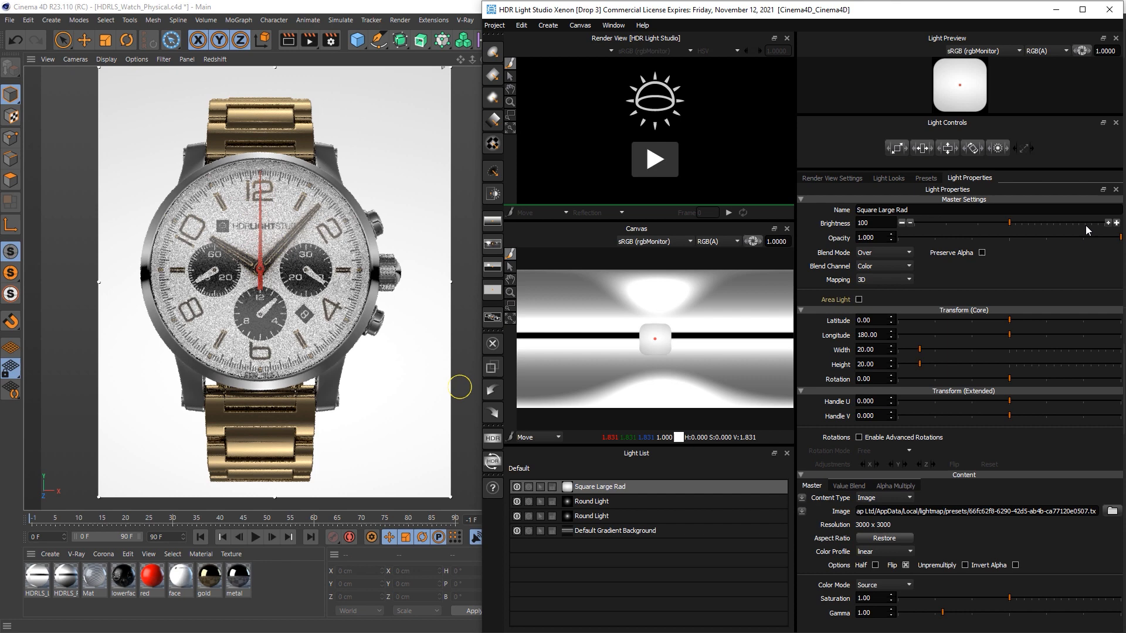
Raise Square Large Rad brightness to 133 and start increasing the gradient background brightness.
left_click_drag(654, 340, 655, 347)
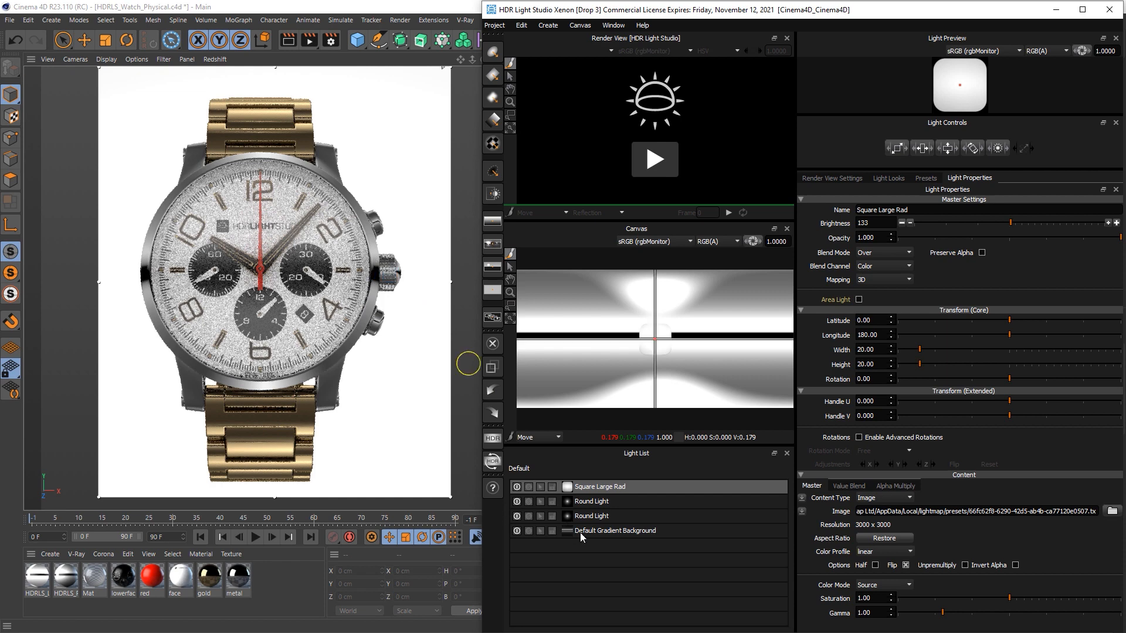
left_click(615, 530)
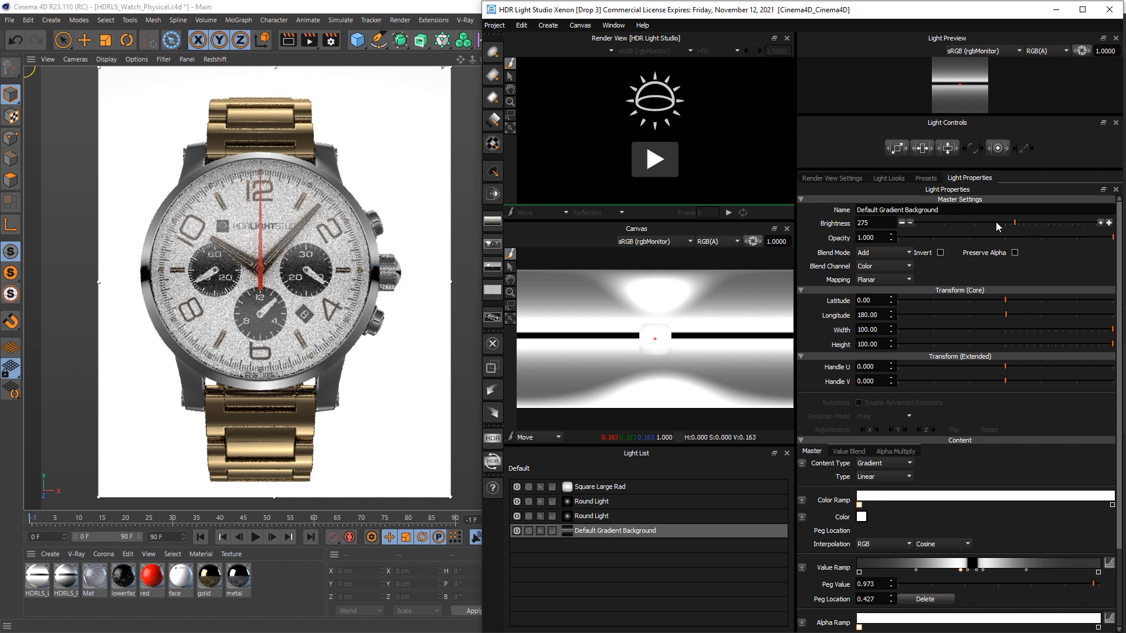
left_click(1107, 223)
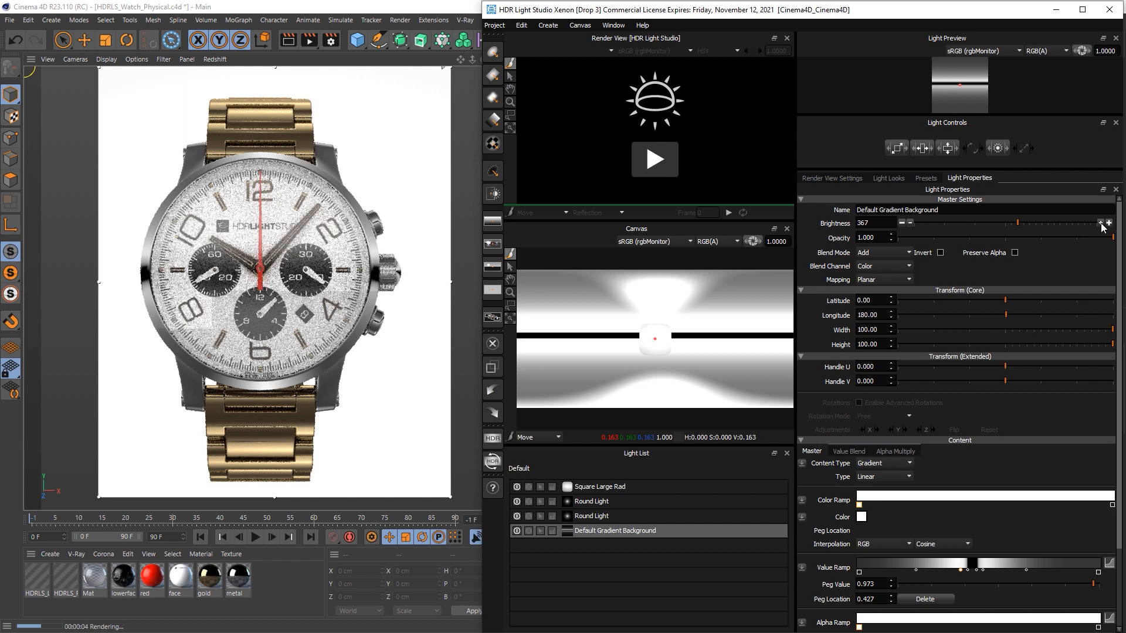
Raise background brightness to 441 and add a Round Light, showing its blend modes.
left_click(1101, 222)
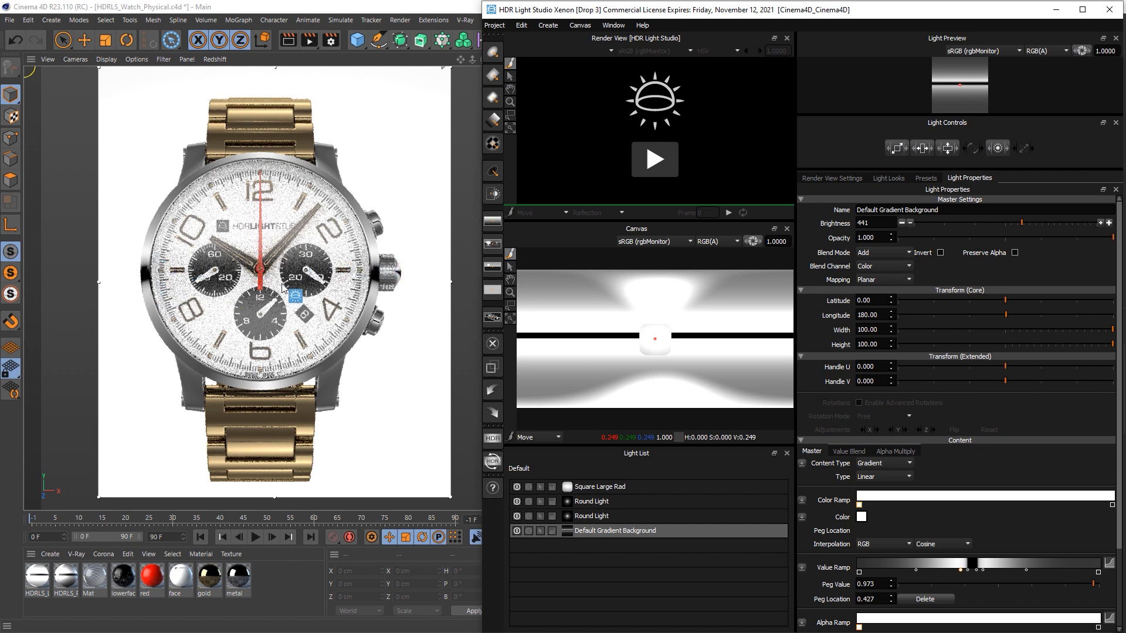
left_click_drag(653, 337, 619, 332)
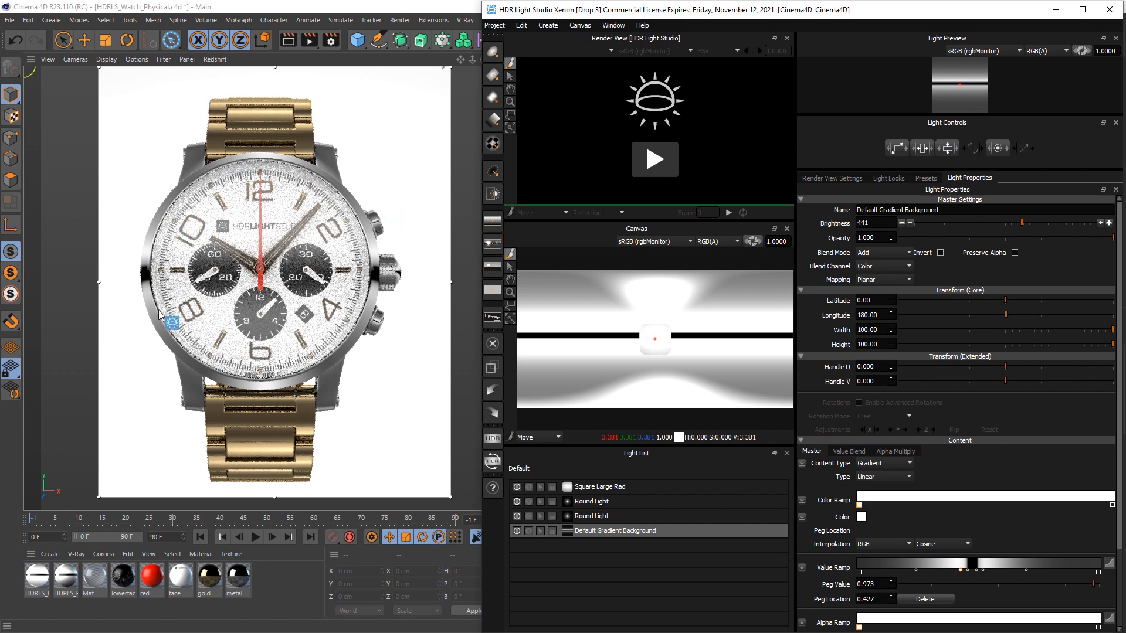
mouse_move(551, 125)
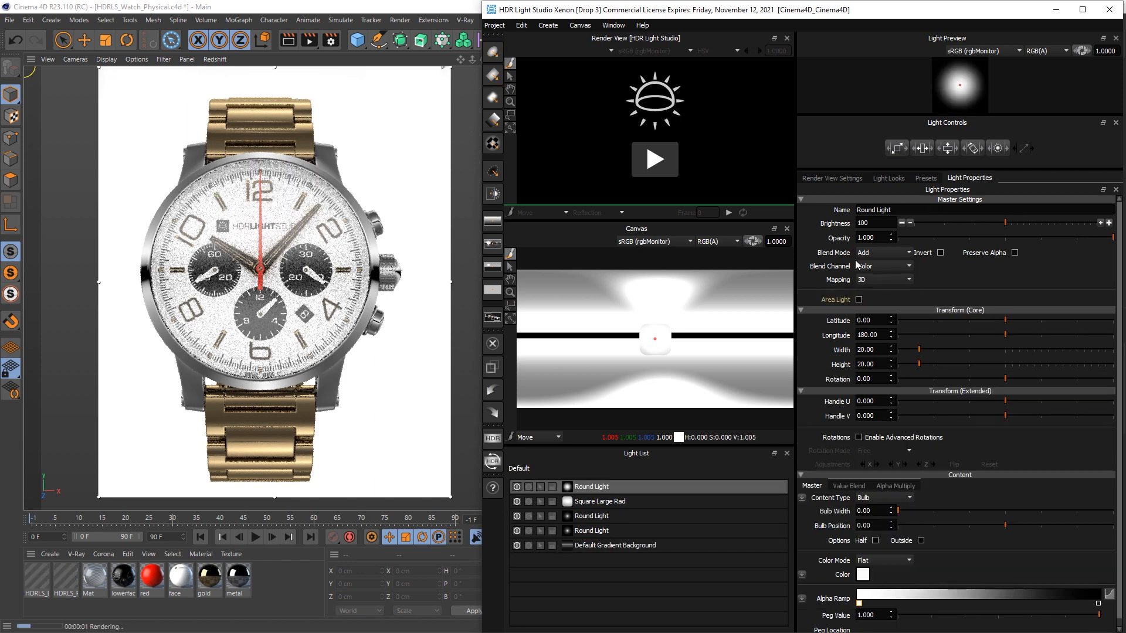
left_click(883, 252)
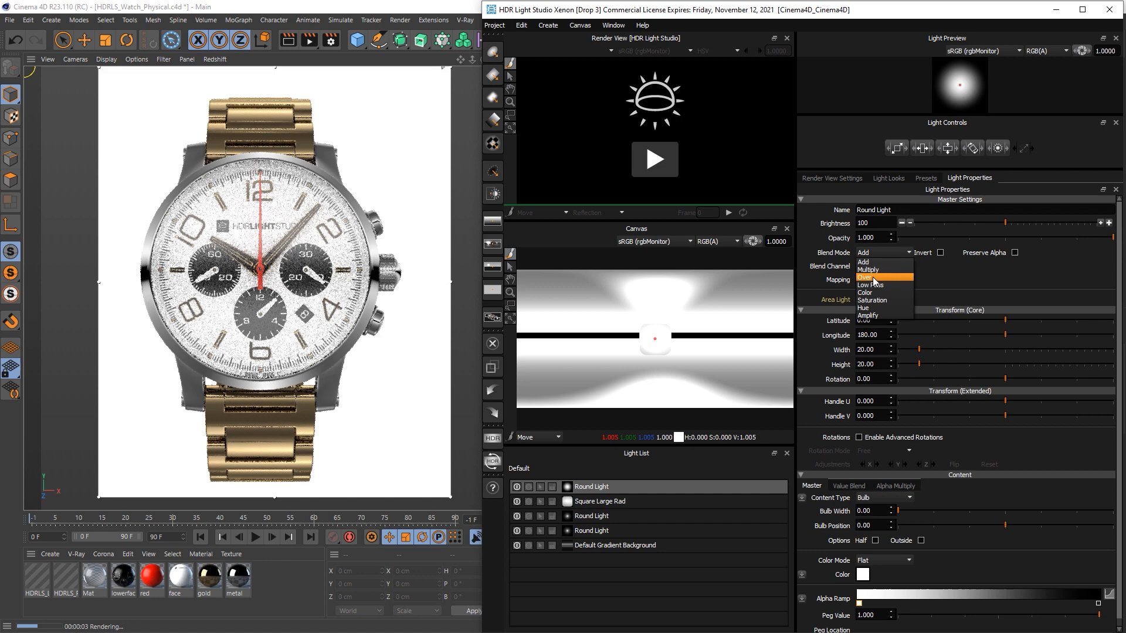
Set the new Round Light to blend Over, colour it red and move it behind the watch.
left_click(868, 278)
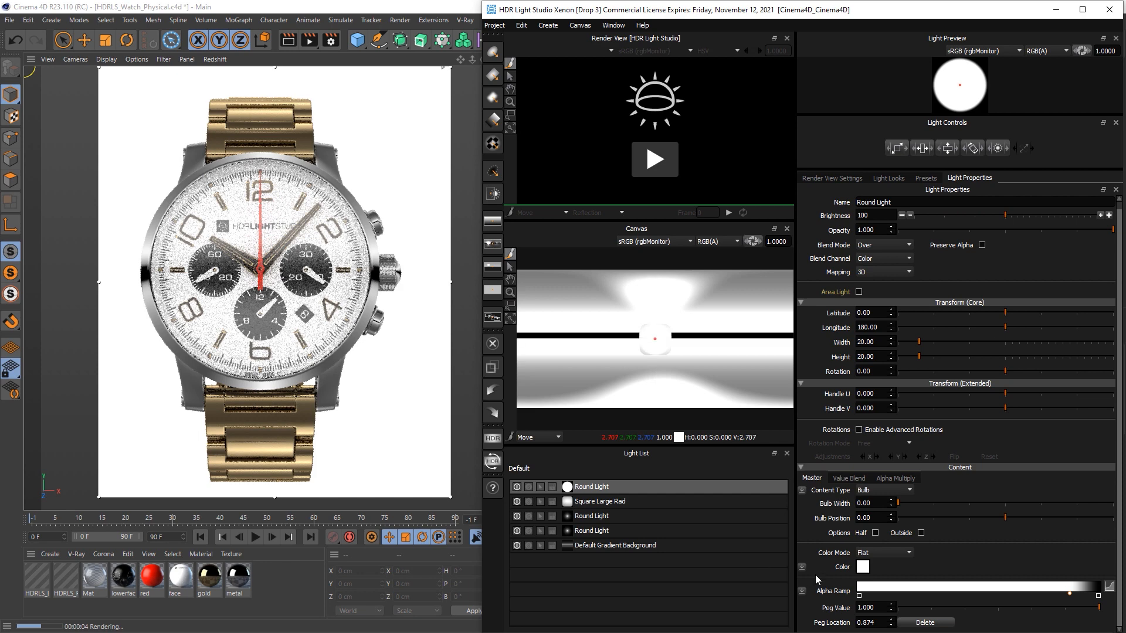
left_click(862, 567)
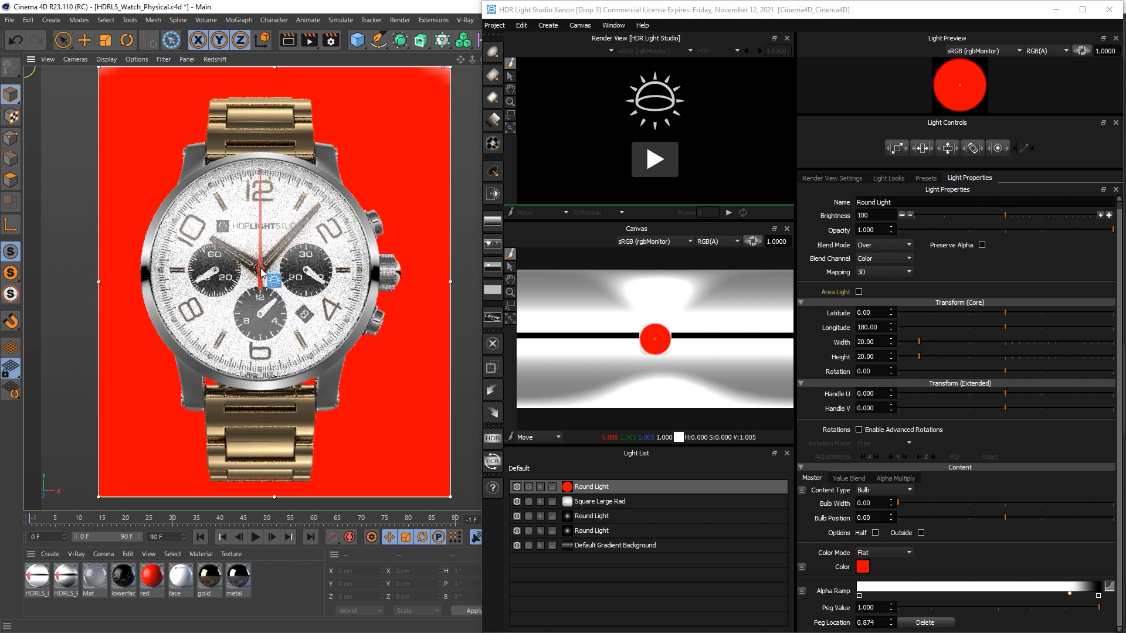
left_click_drag(654, 339, 650, 360)
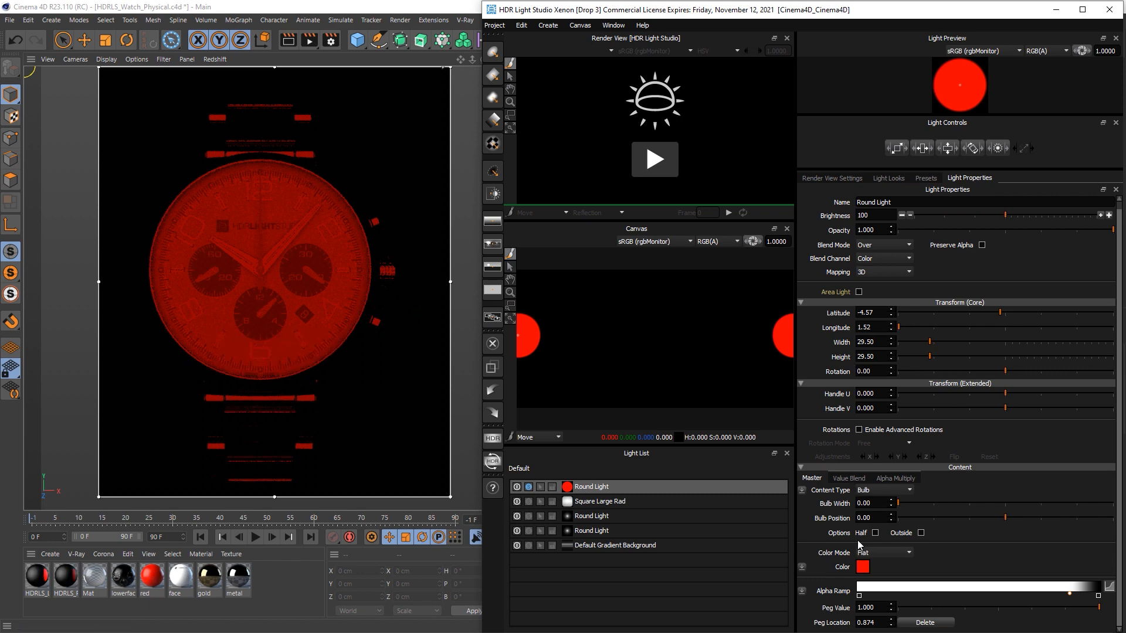
Set the red Round Light's brightness to 0 so it acts as a dark flag.
left_click(872, 214)
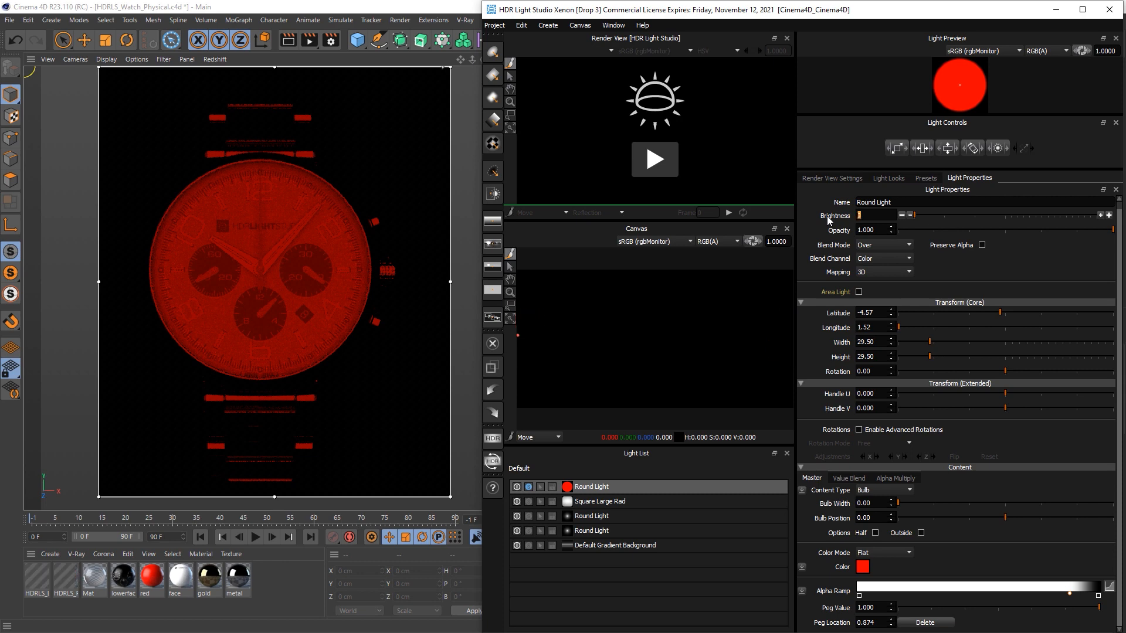
type("0")
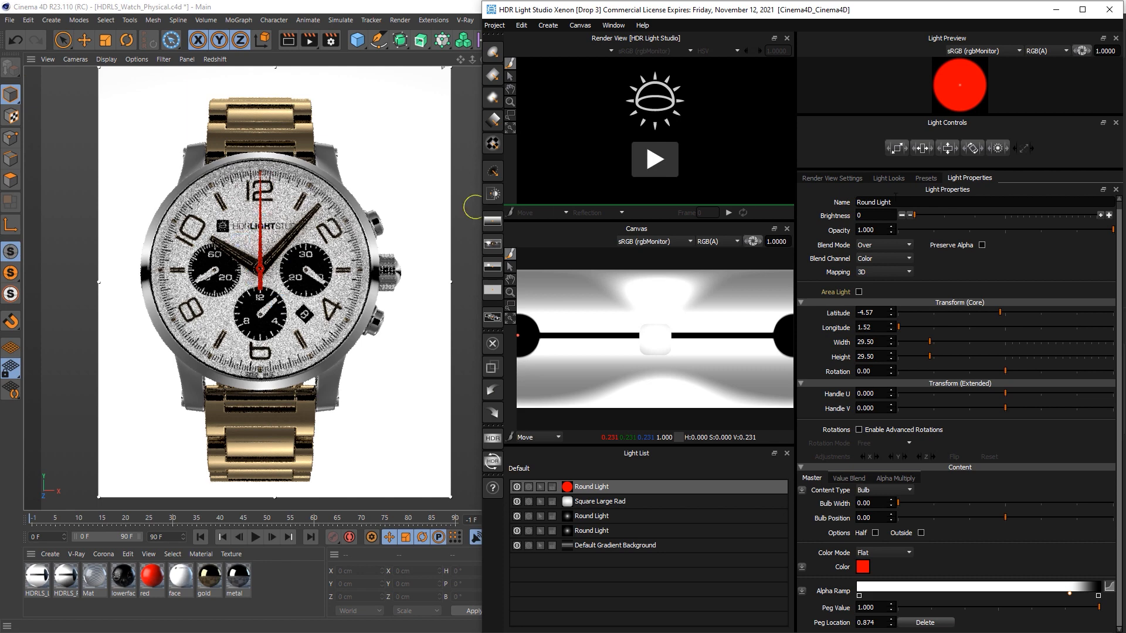
Add the Tracing Paper 15 preset light and bring up its Light Properties.
left_click(925, 177)
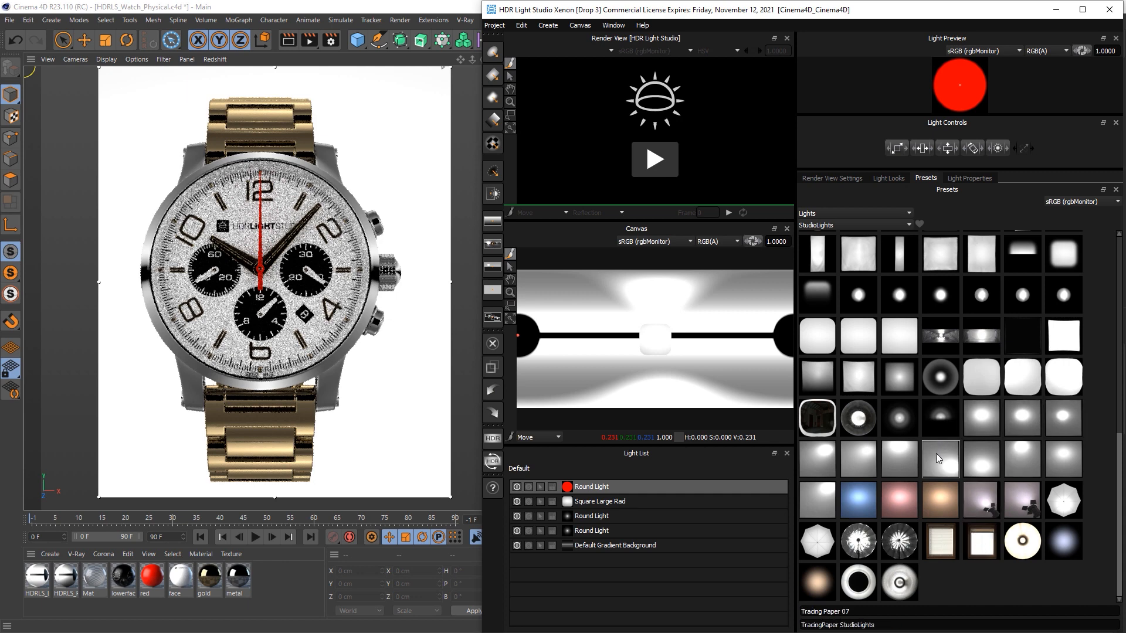
mouse_move(981, 497)
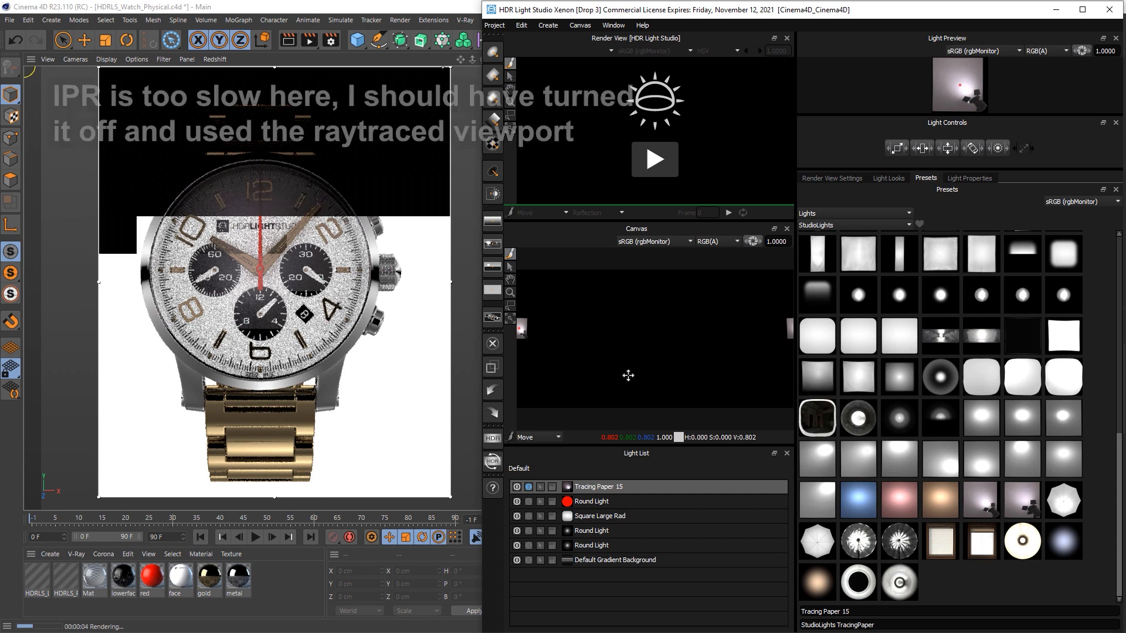
left_click(968, 179)
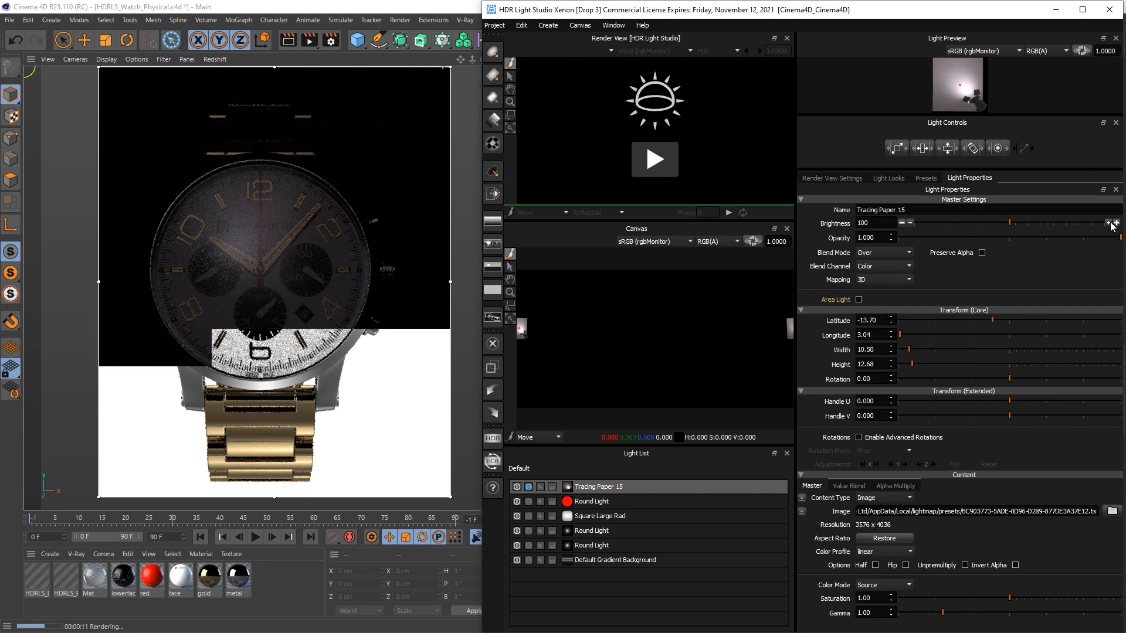
Raise Tracing Paper 15's brightness, unsolo it, and drag it across the canvas to place the rim highlight.
left_click(1108, 222)
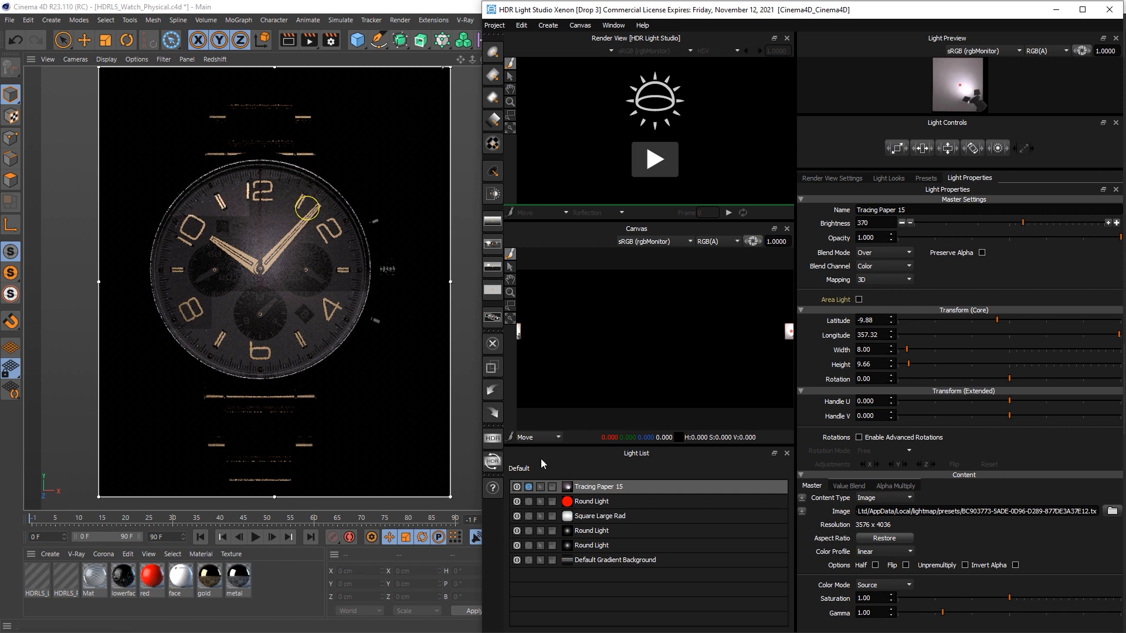
left_click(527, 487)
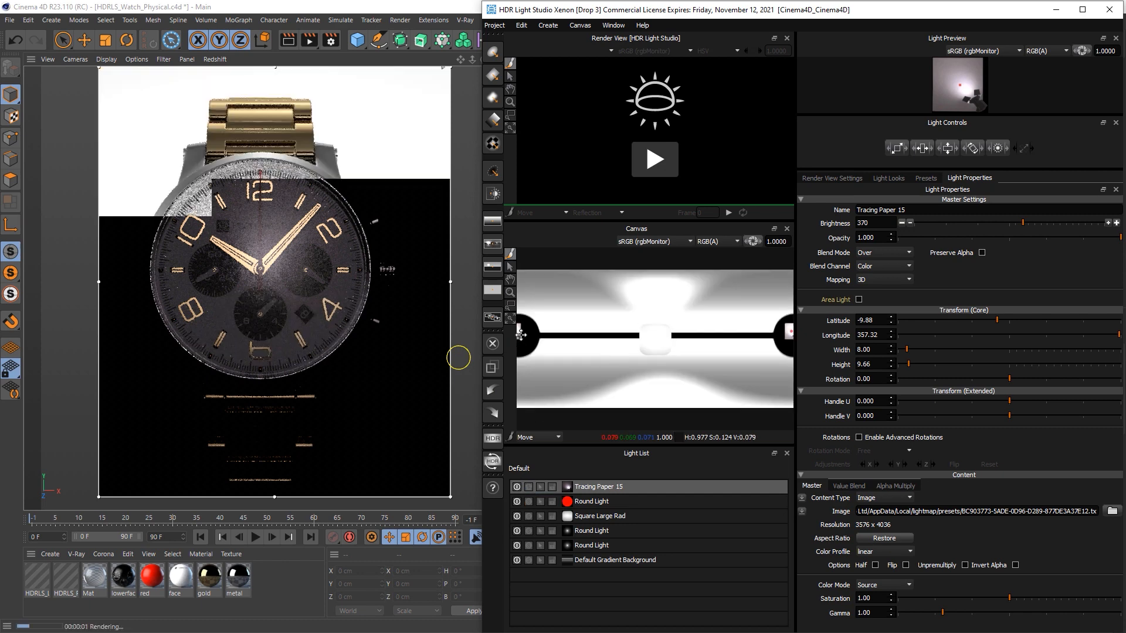
left_click_drag(524, 335, 527, 327)
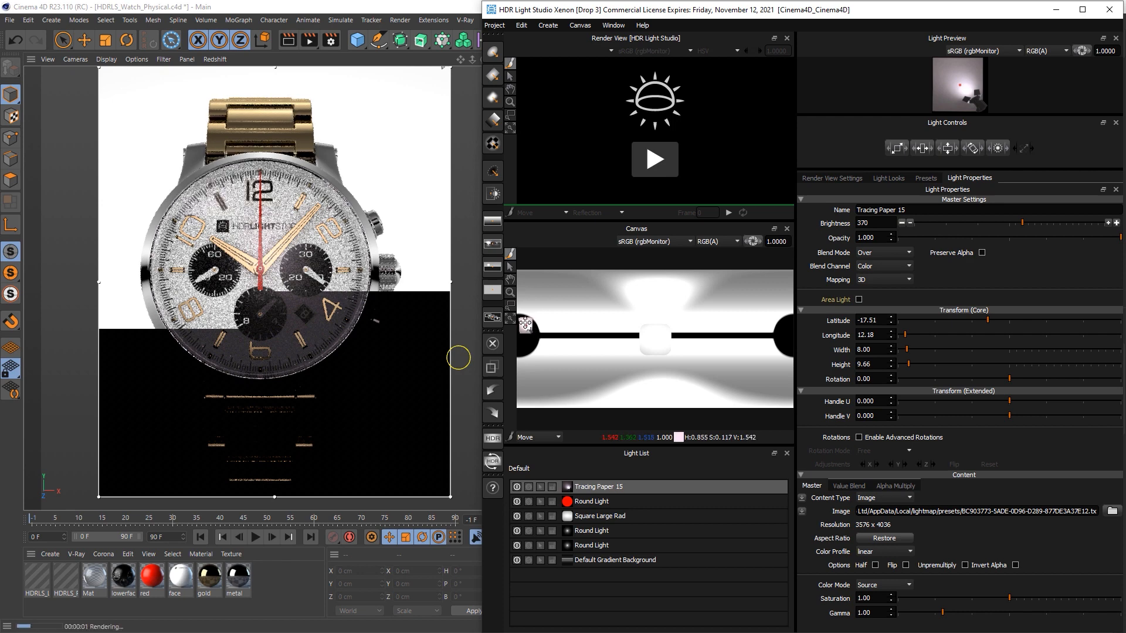
left_click_drag(524, 325, 781, 324)
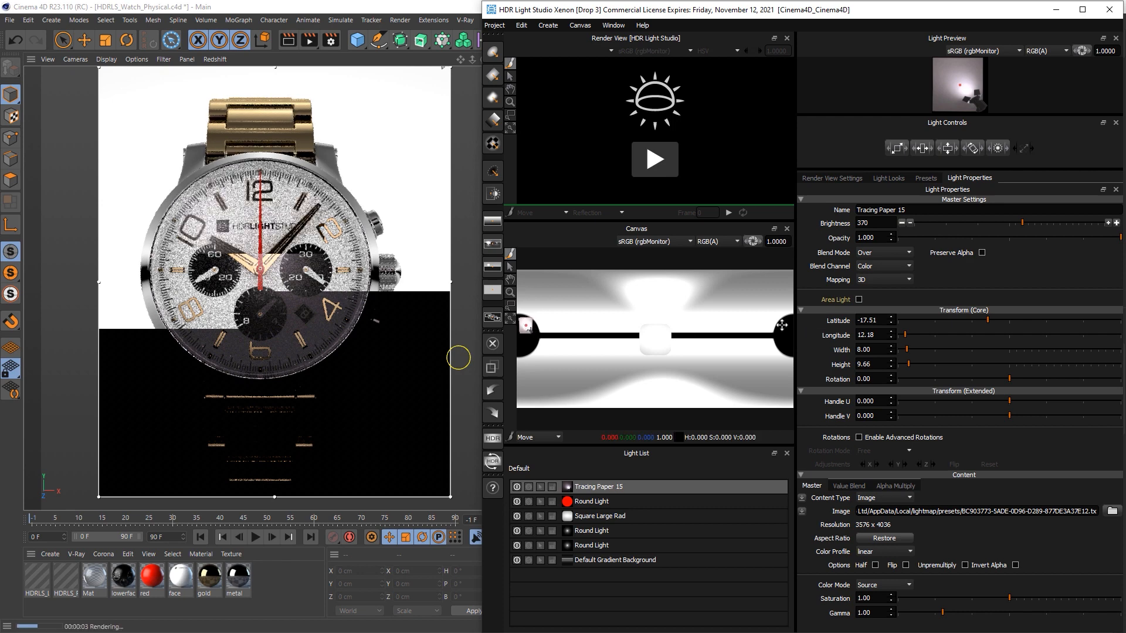
left_click_drag(530, 328, 782, 328)
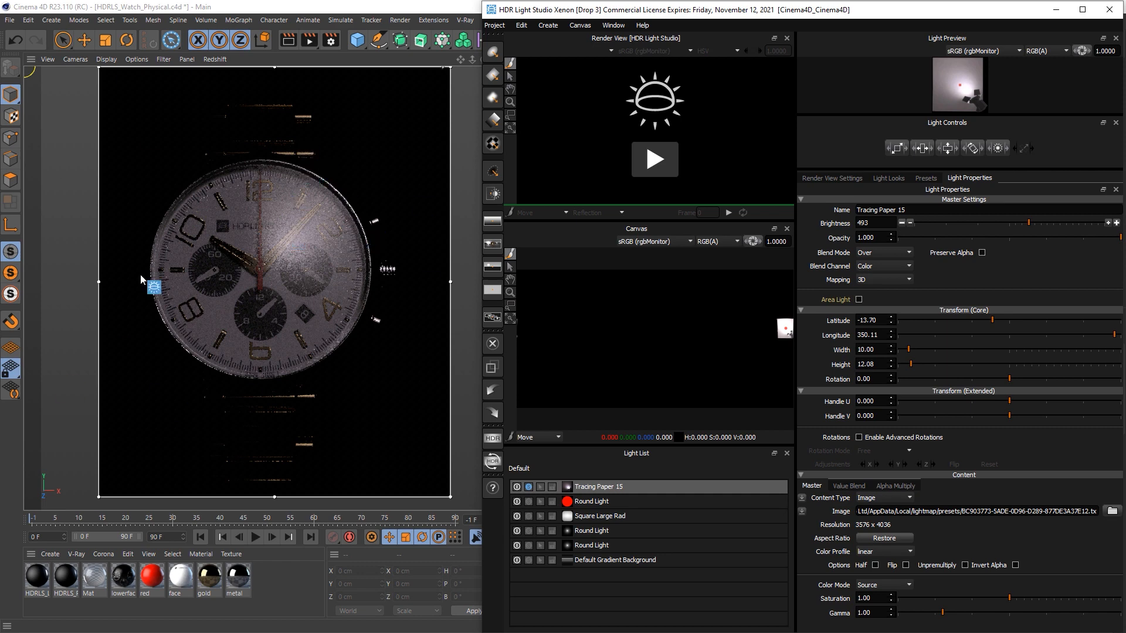
mouse_move(913, 188)
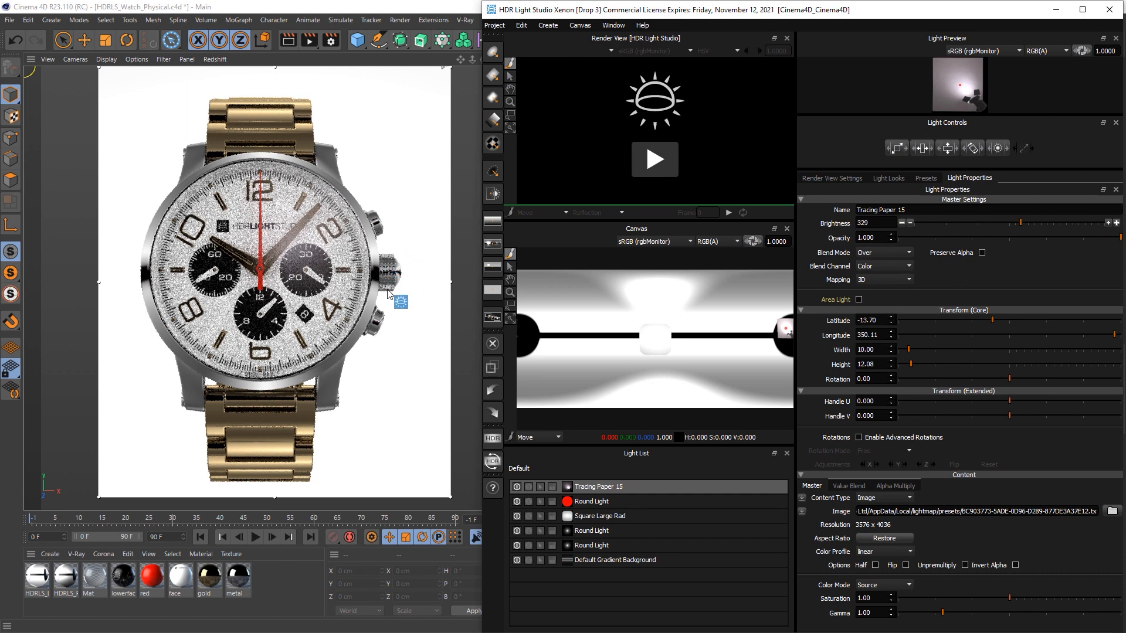
mouse_move(406, 277)
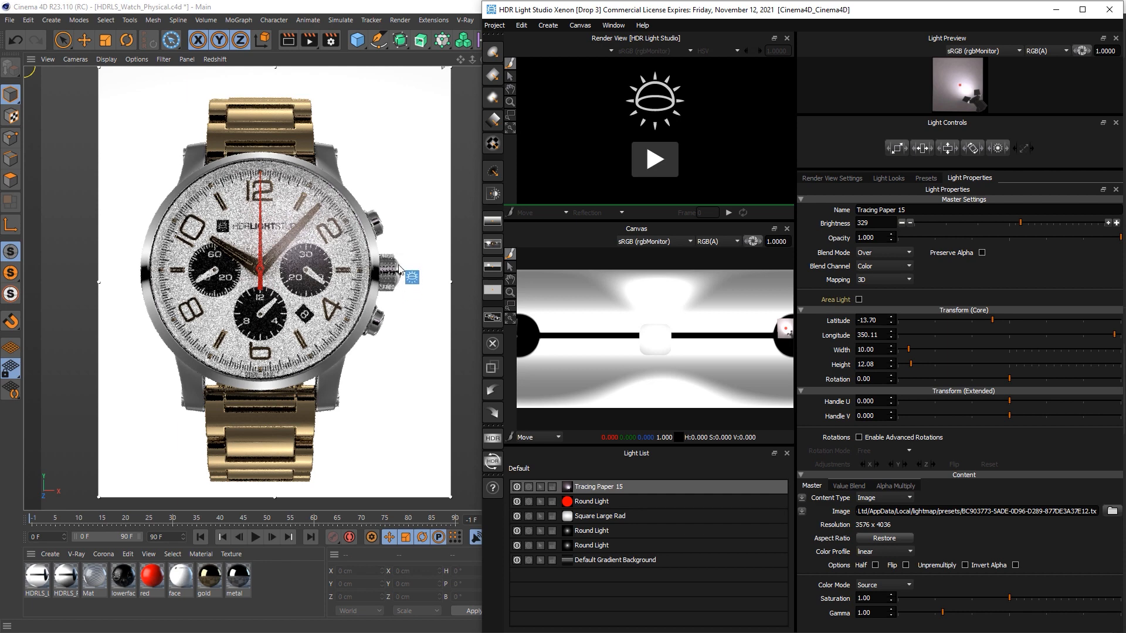
Scroll the Presets panel to the Softbox 72x175 and add it as a soloed rim light.
left_click(925, 177)
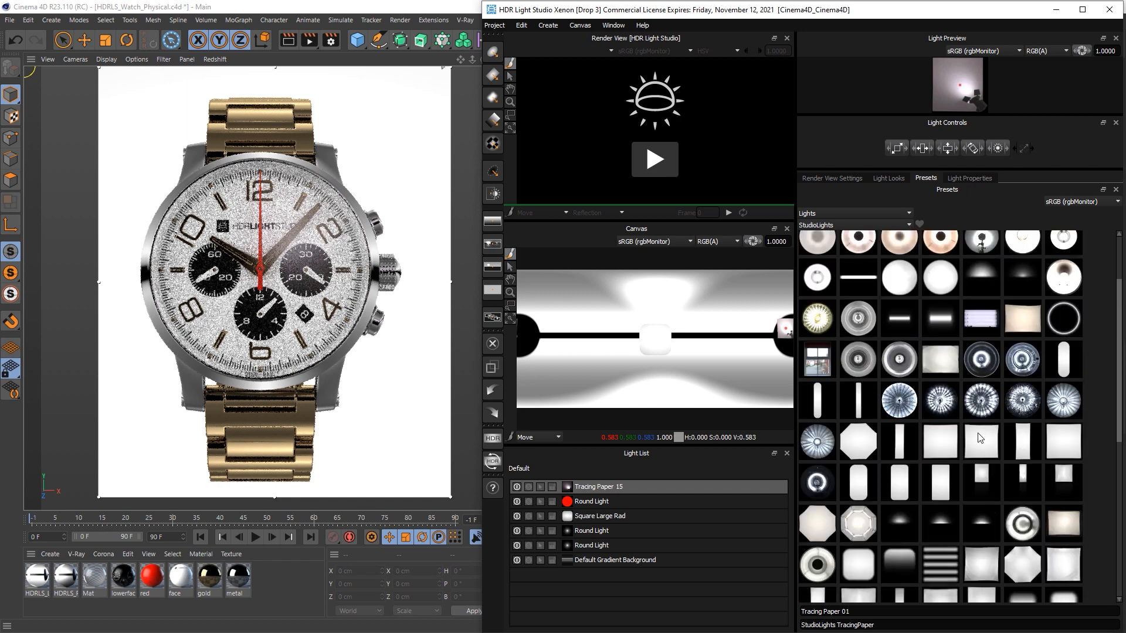
scroll("down", 3)
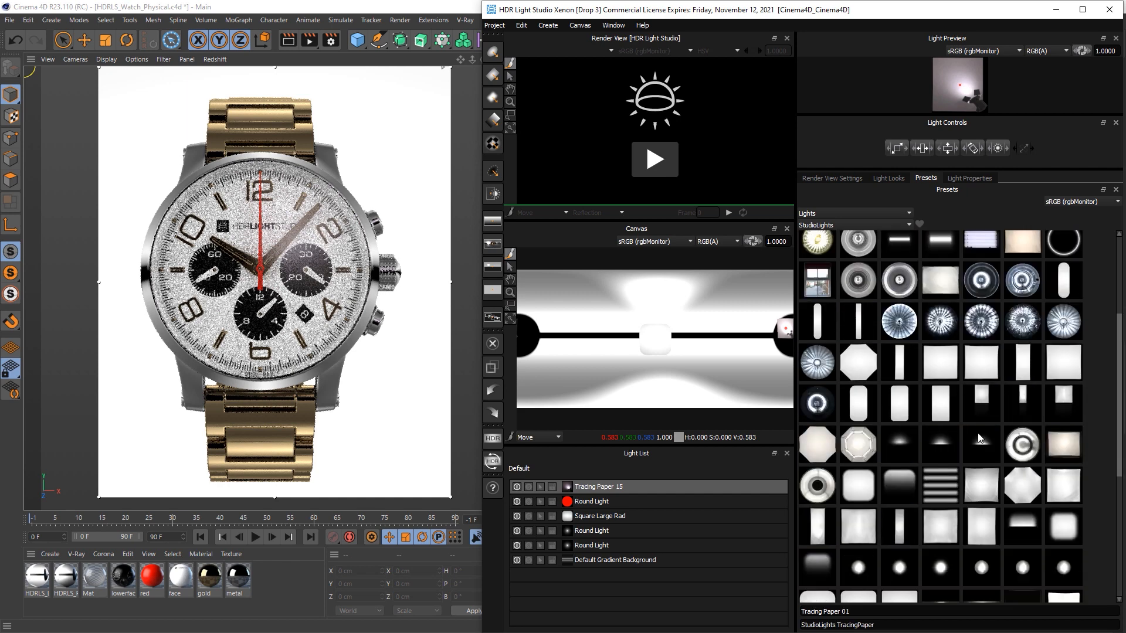
scroll("down", 3)
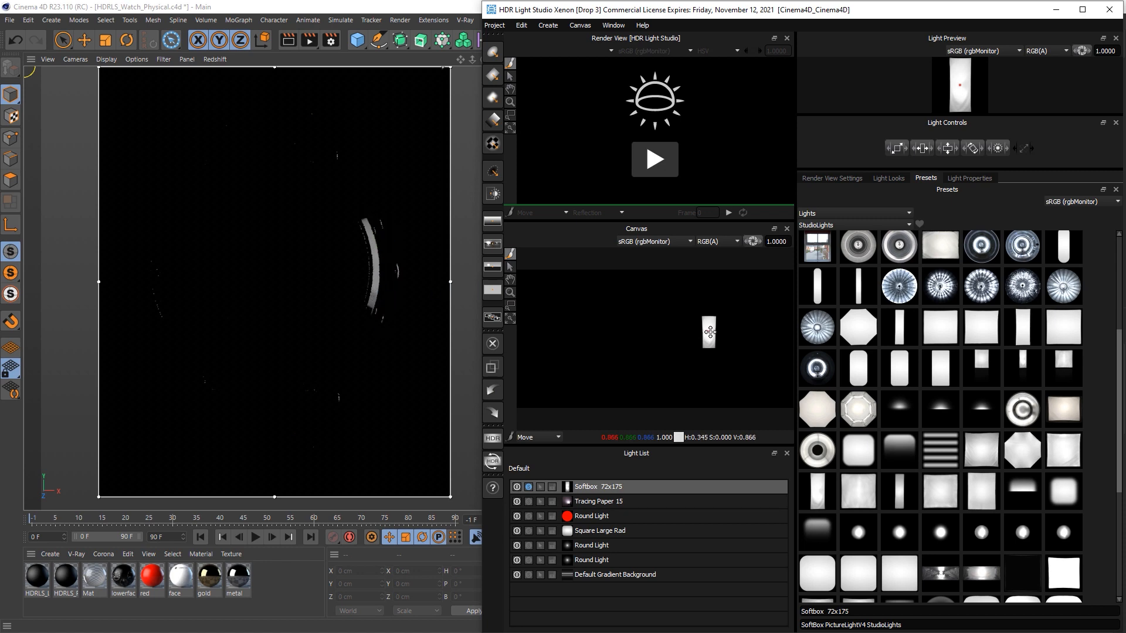
Reposition the softbox on the canvas for the rim highlight and bring up its Light Properties.
left_click(706, 332)
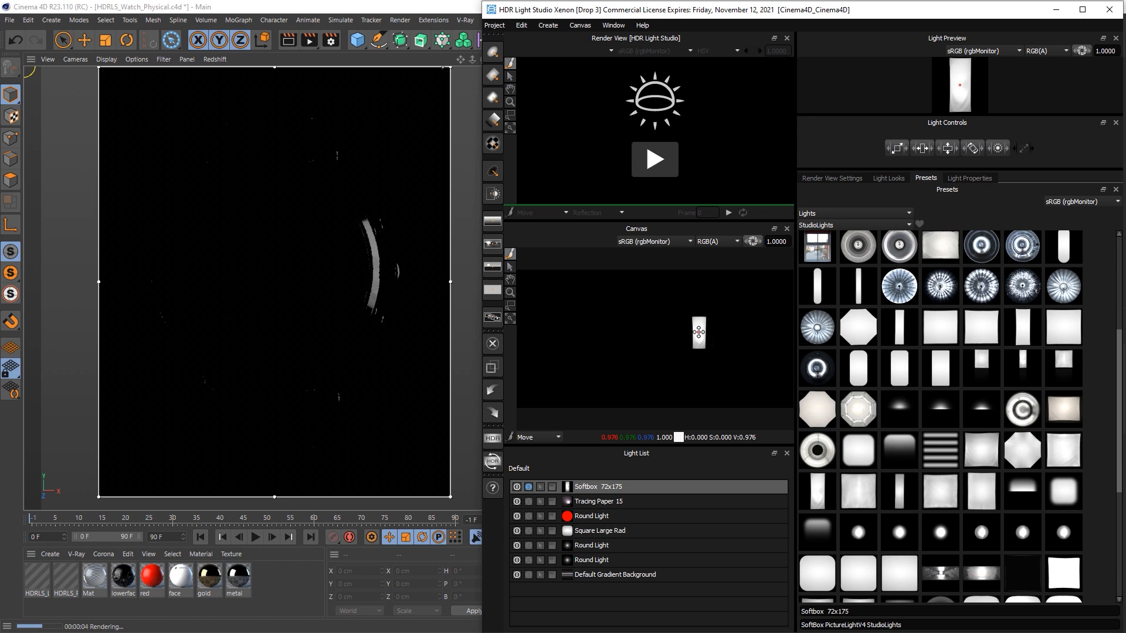
left_click(695, 331)
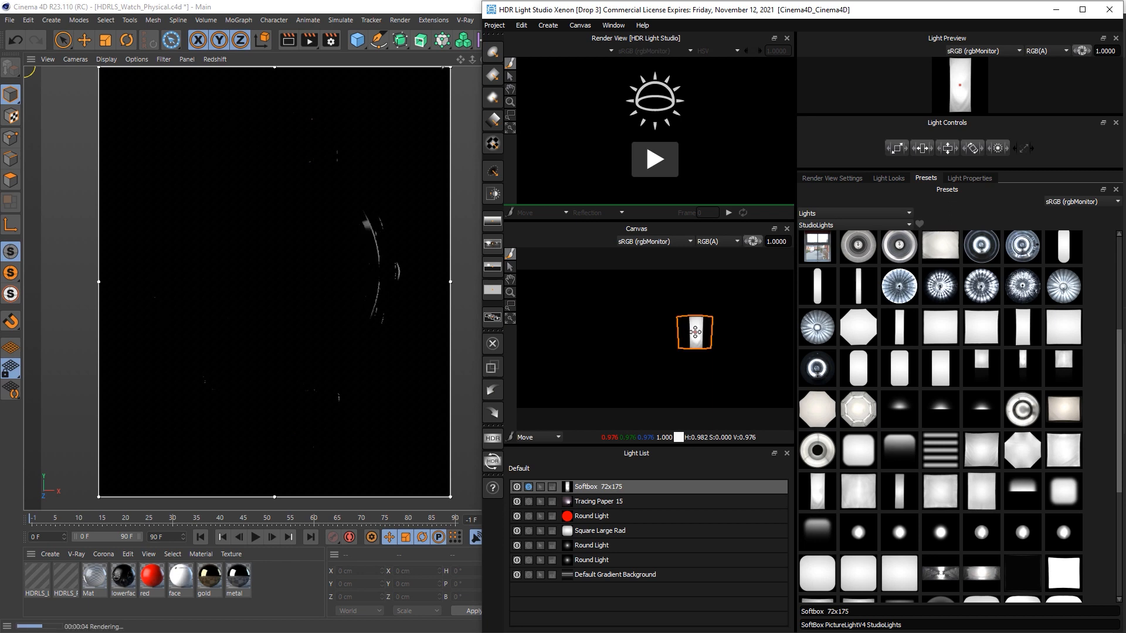
left_click_drag(694, 332, 691, 335)
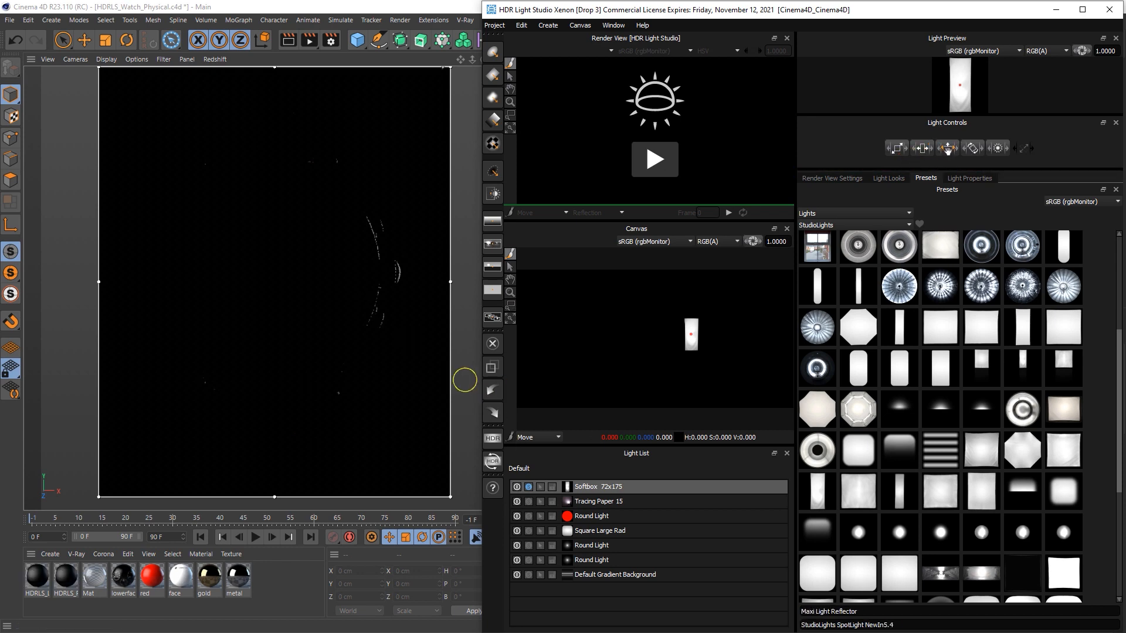
left_click(923, 147)
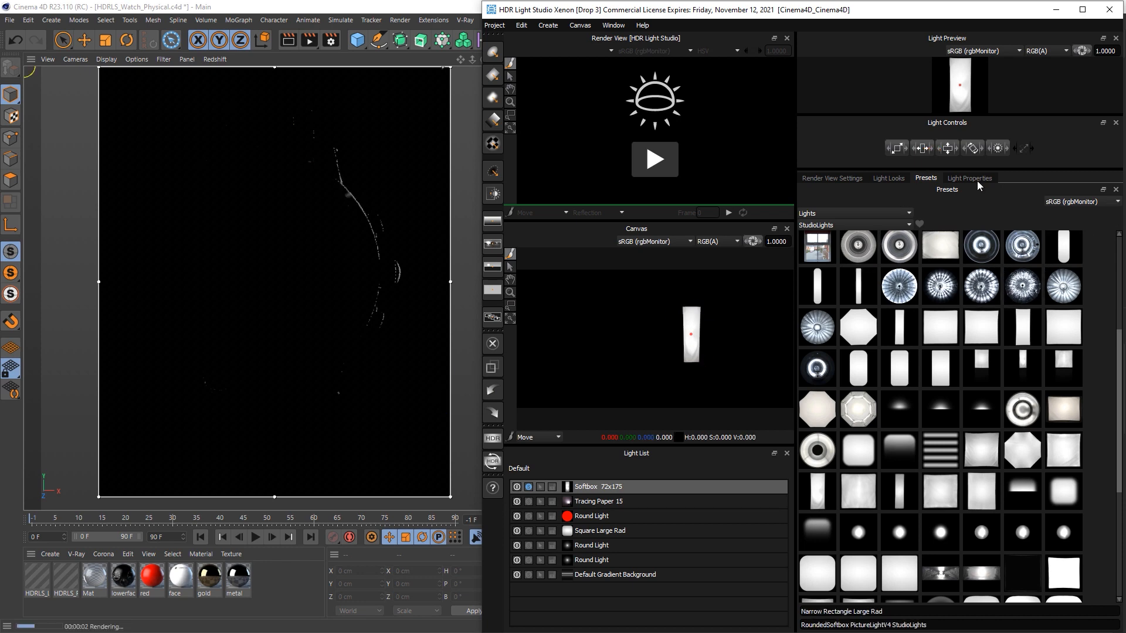
left_click(969, 178)
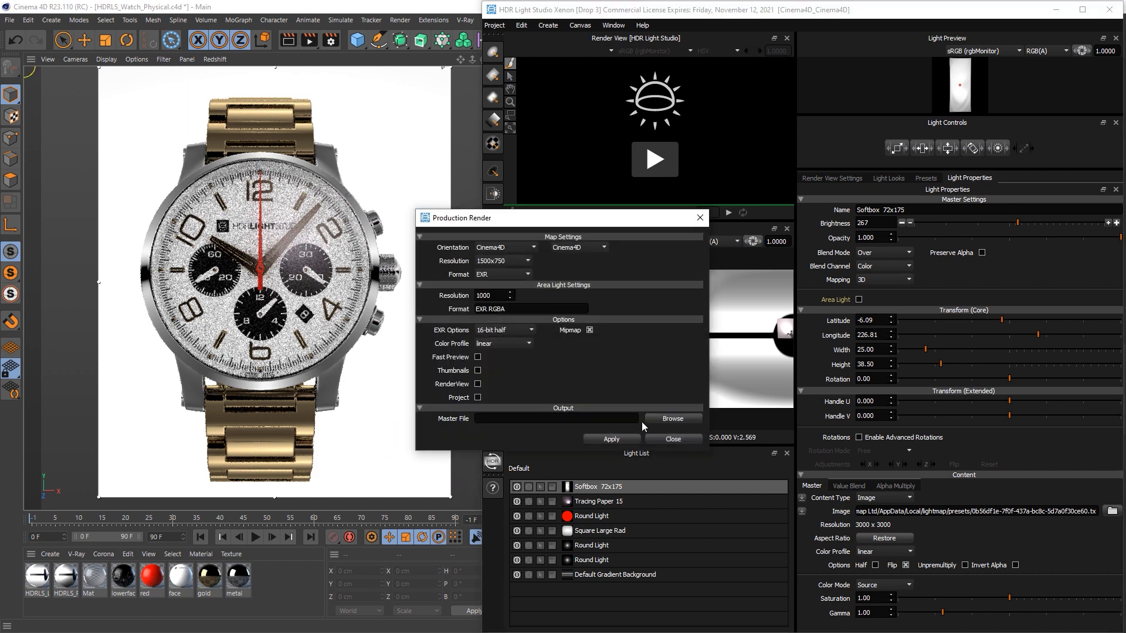
Save the lighting map as 'lighting front' in M:\C4D_Physical_Demo and render it as a 3000x1500 EXR.
left_click(672, 418)
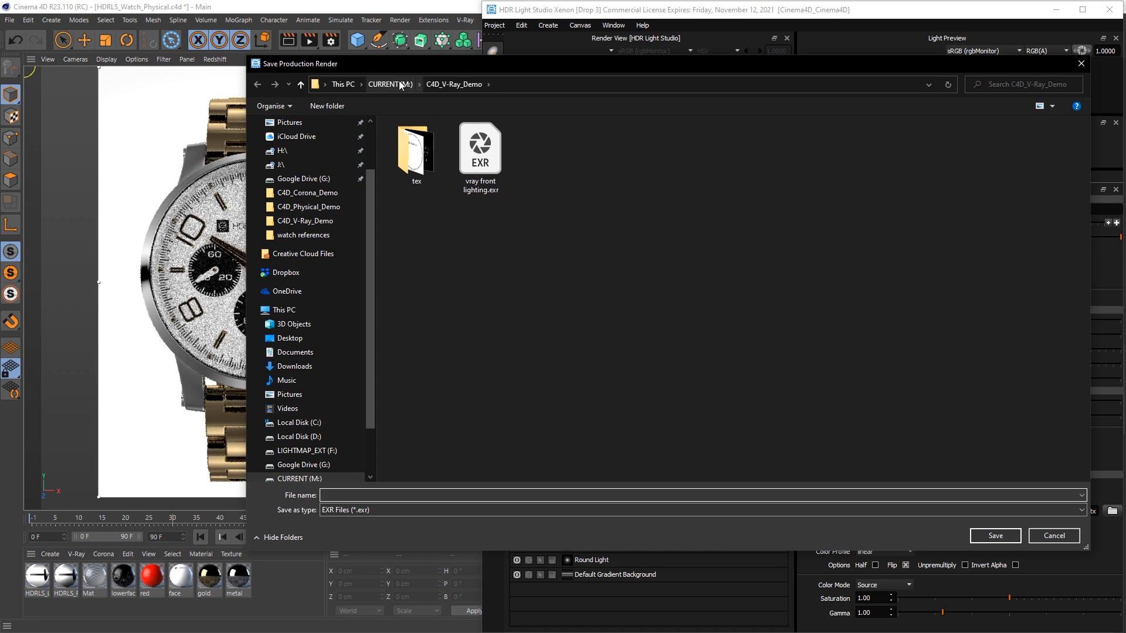
left_click(389, 84)
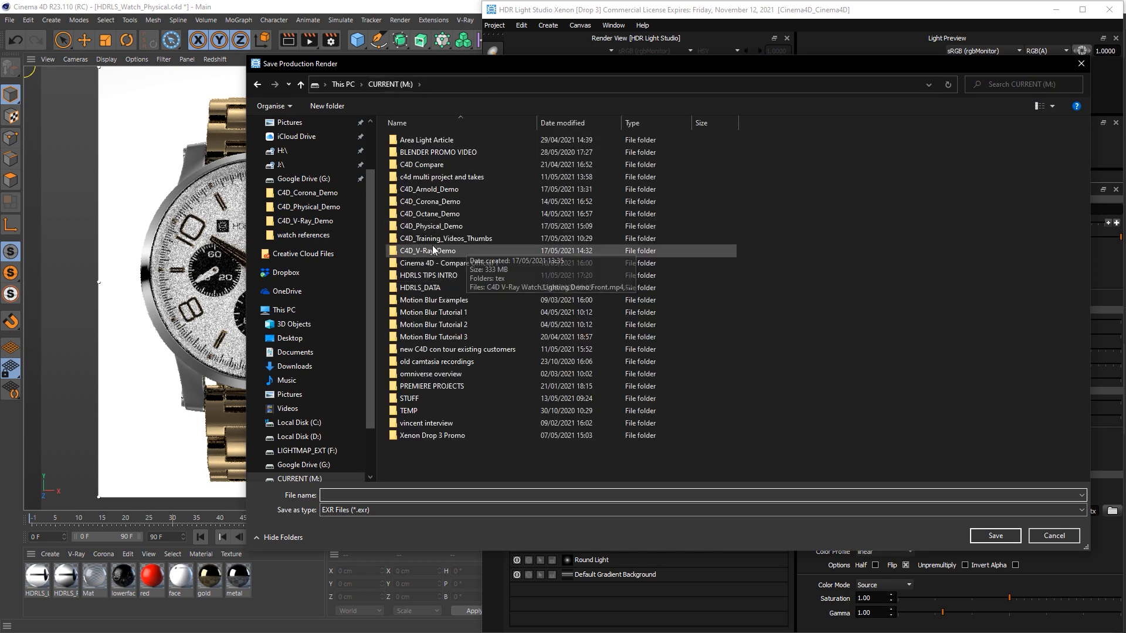
double_click(431, 225)
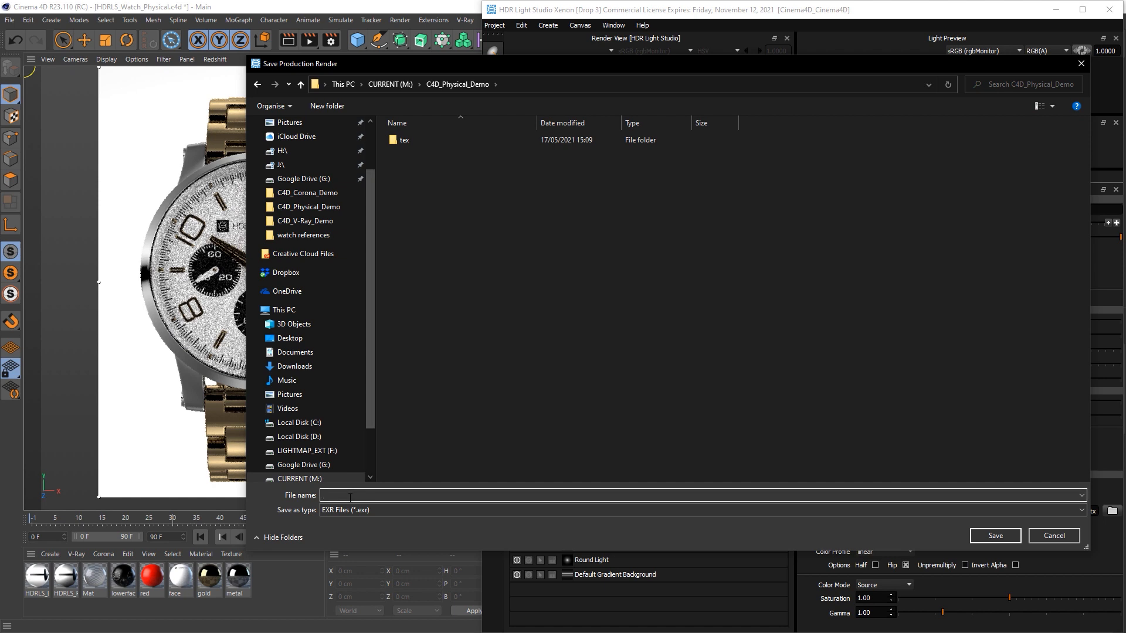
type("lighting front")
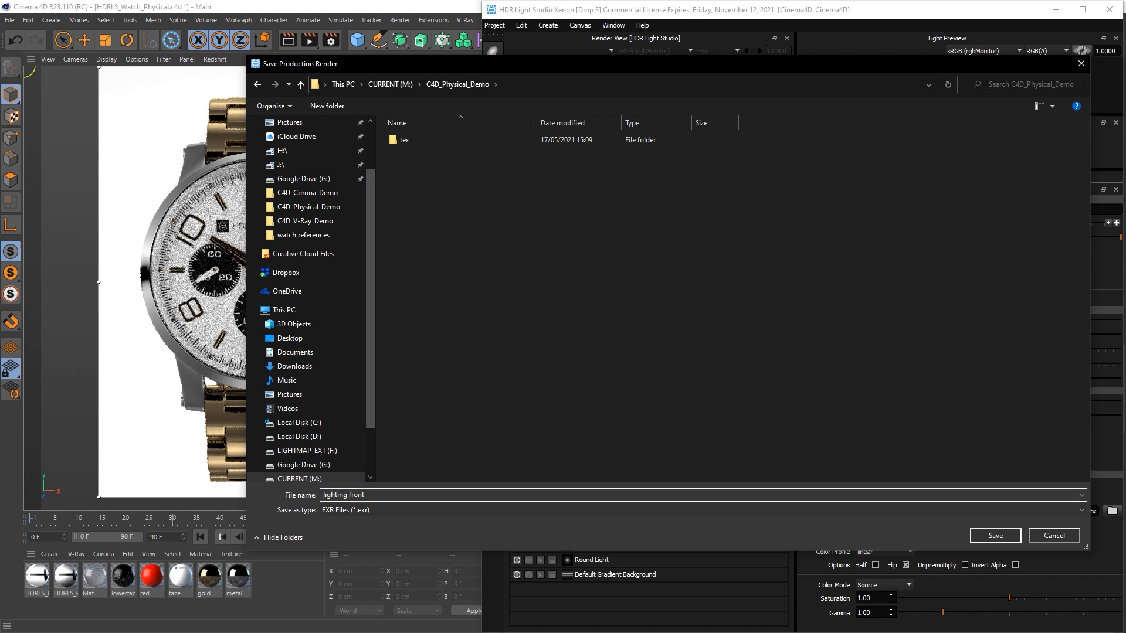
left_click(993, 536)
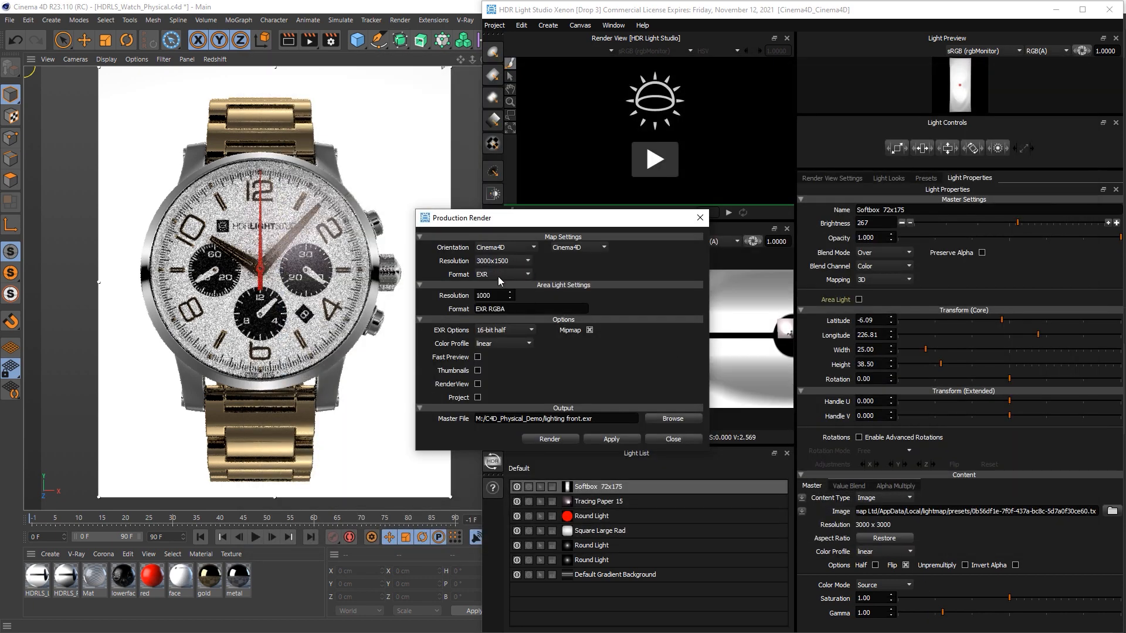
mouse_move(600, 375)
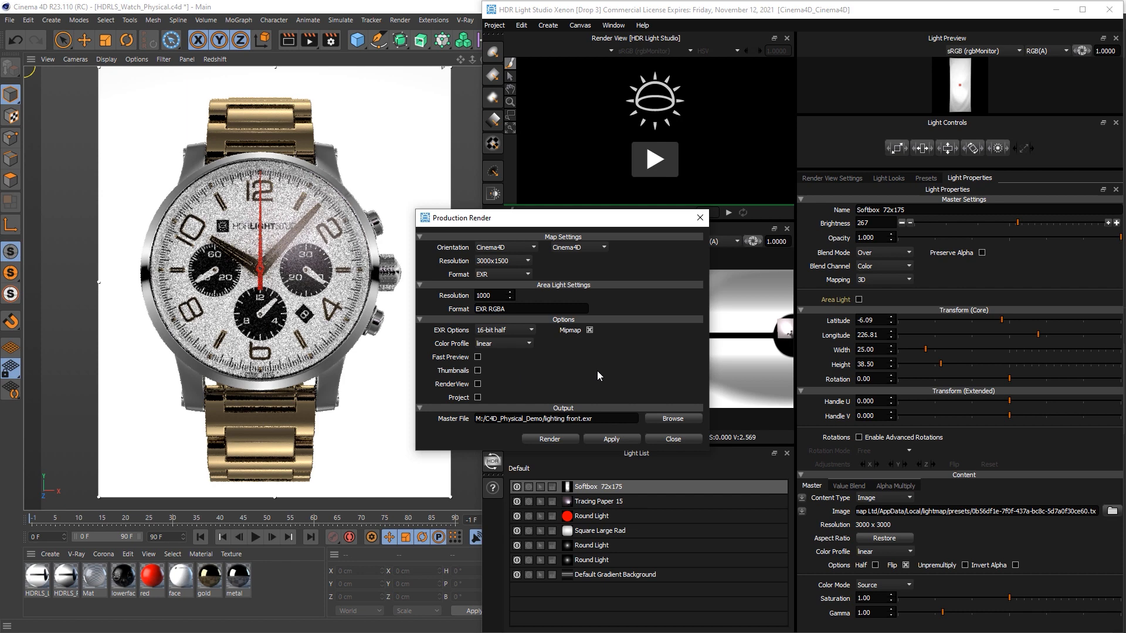
left_click(549, 438)
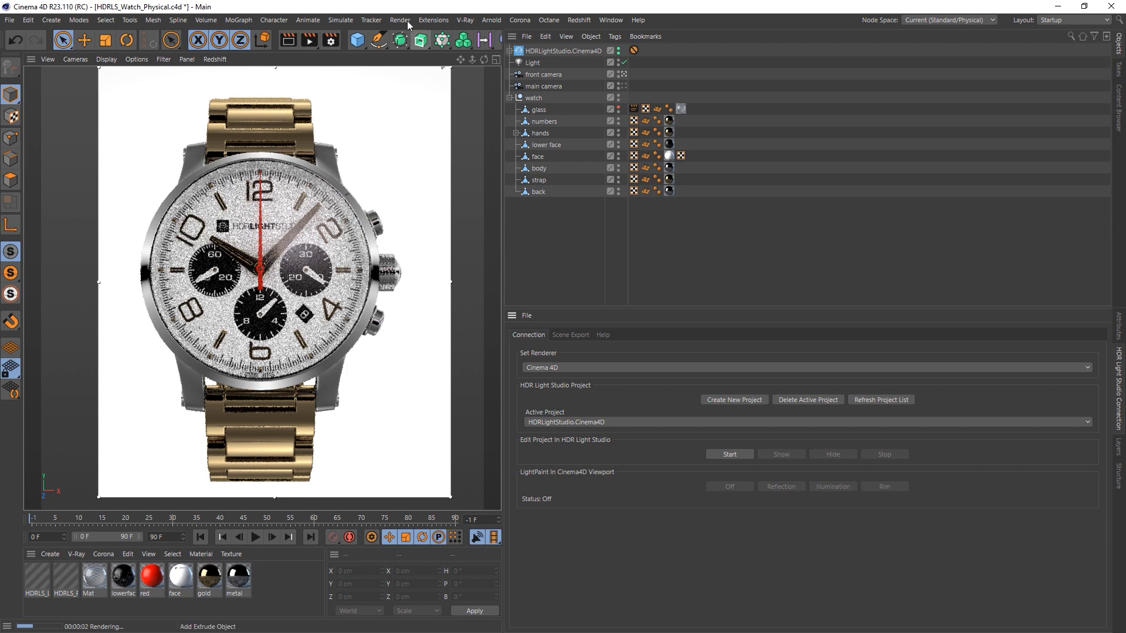
Set the render output Width and Height to 3000 x 3000 pixels.
left_click(400, 20)
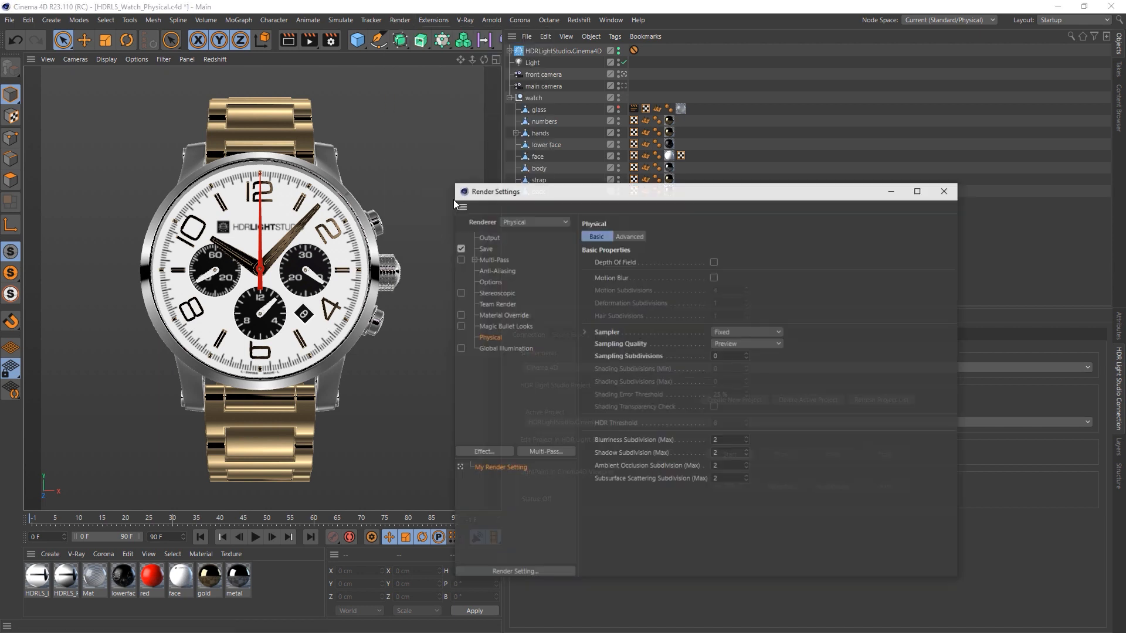
left_click(488, 237)
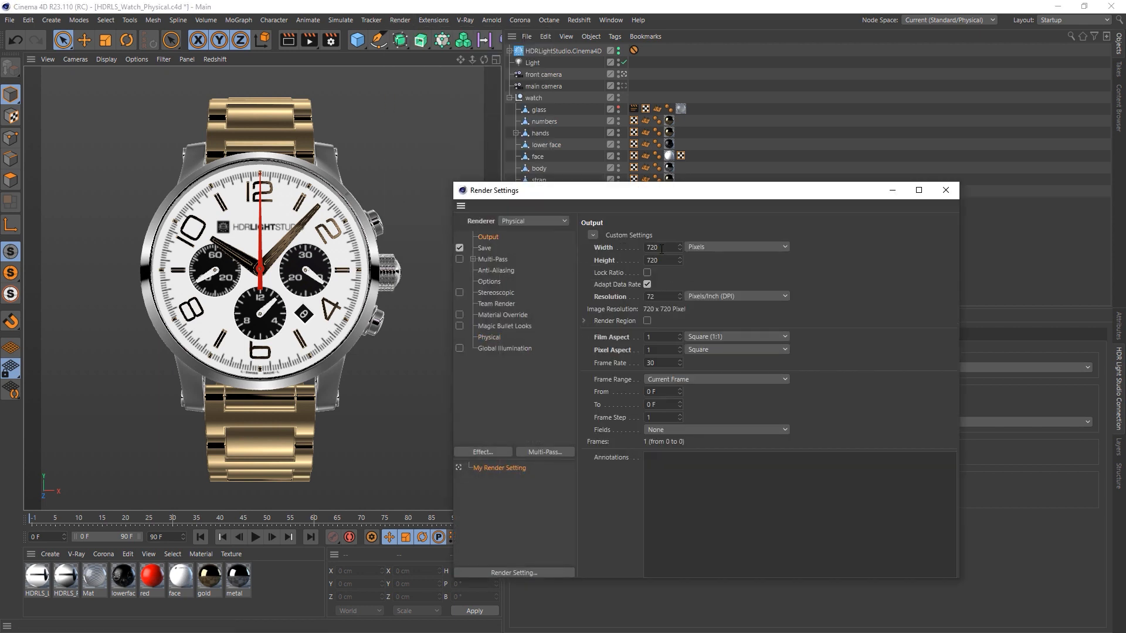
type("3000")
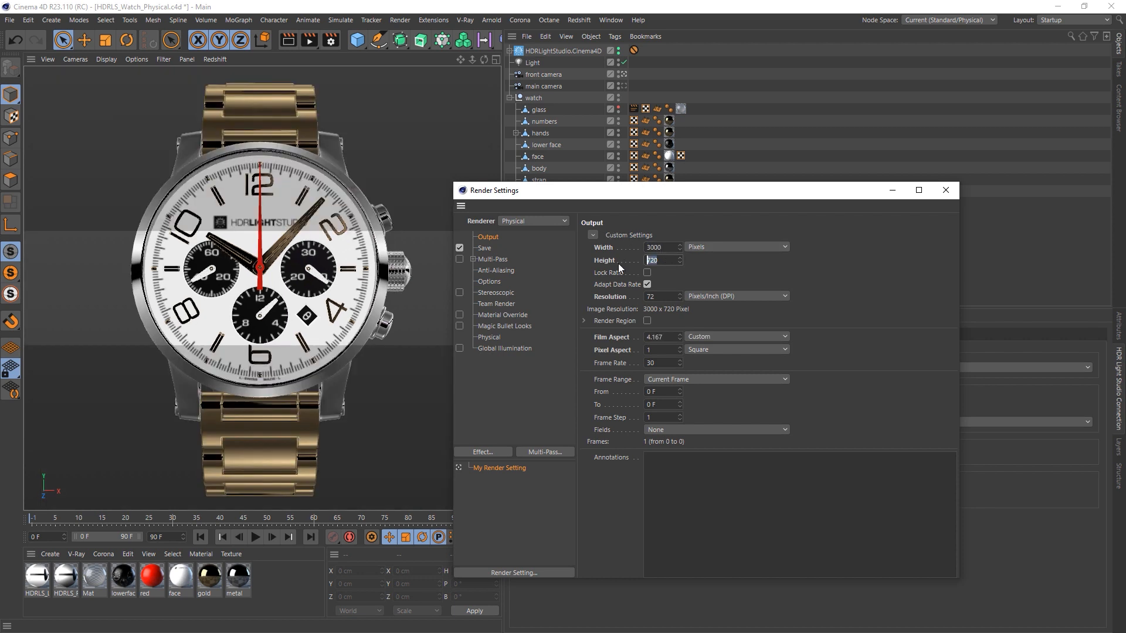
type("3000")
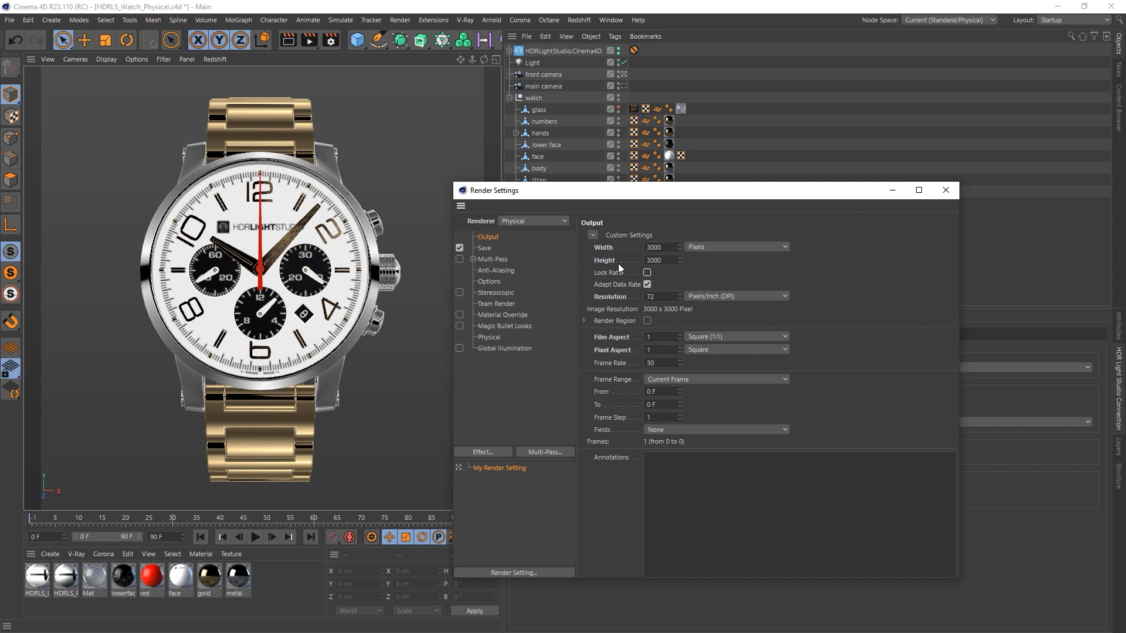
Set Physical Sampling Quality to Medium and close the render settings.
left_click(489, 337)
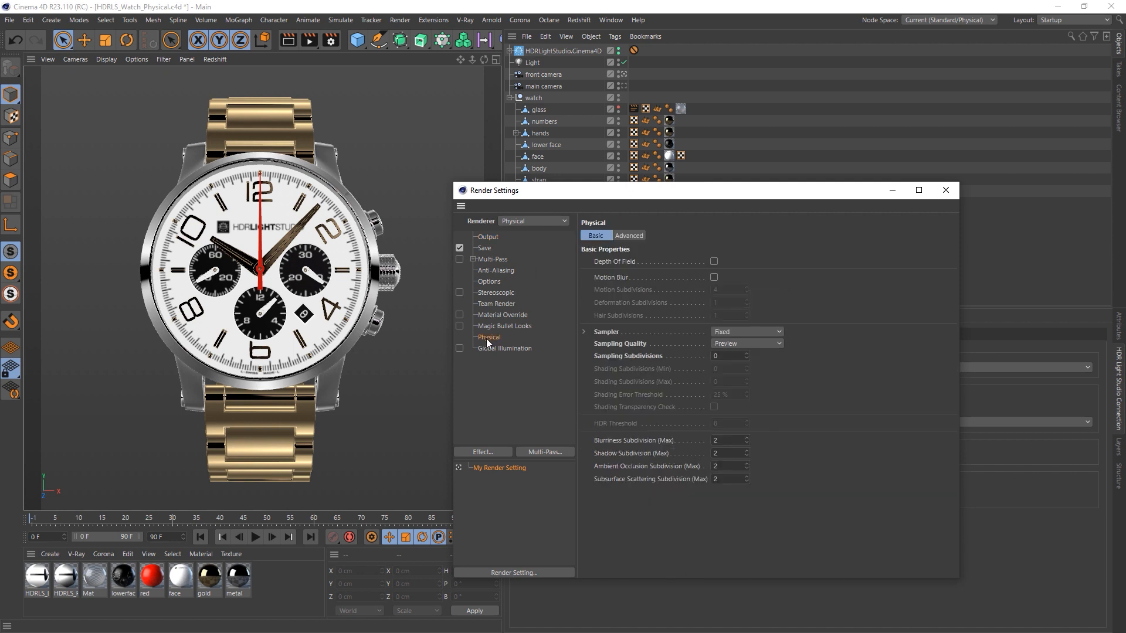
left_click(745, 344)
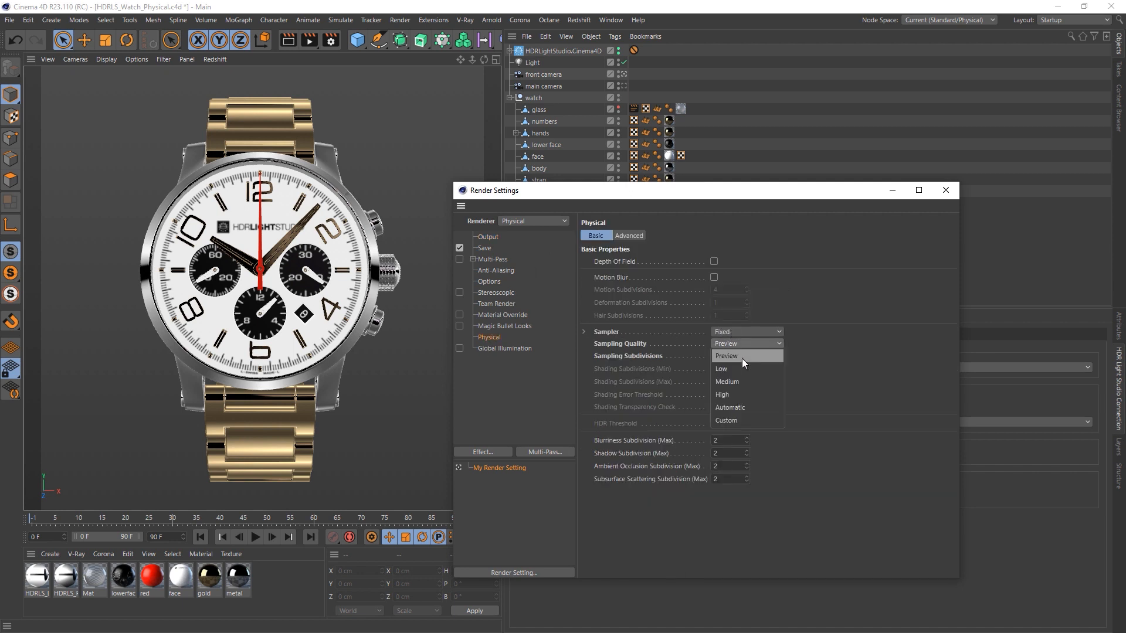
left_click(727, 381)
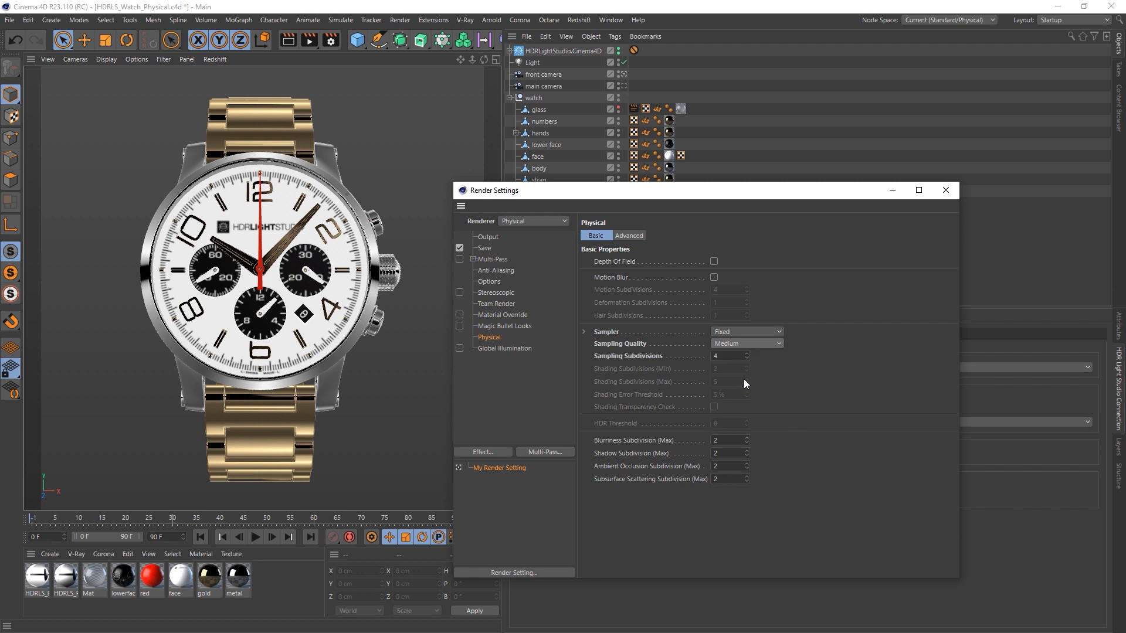
left_click(945, 190)
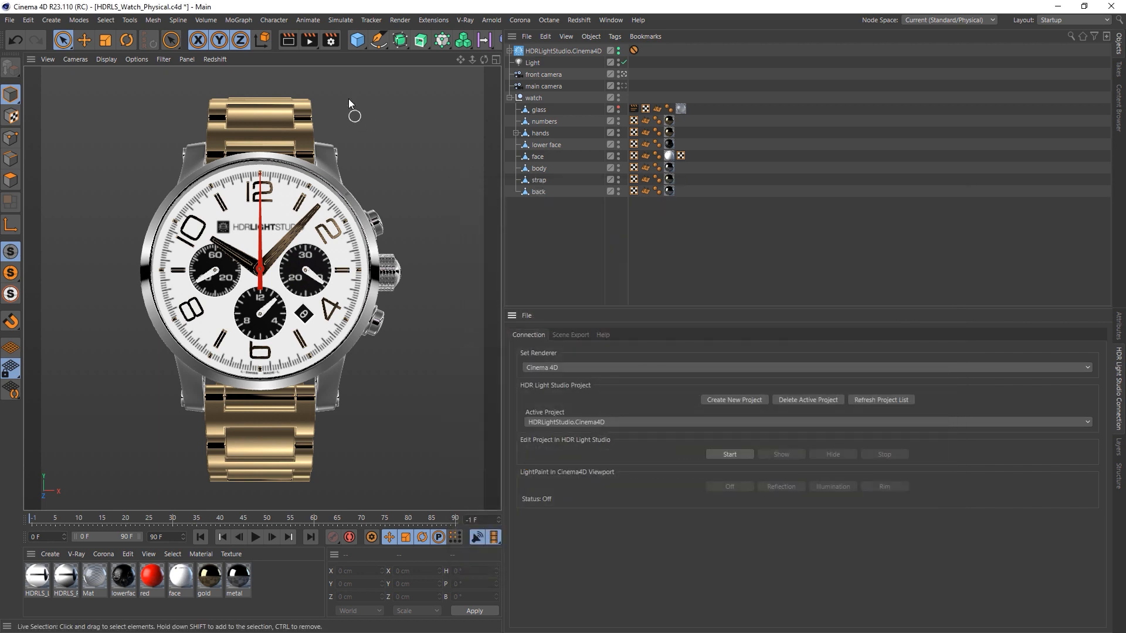
left_click(399, 19)
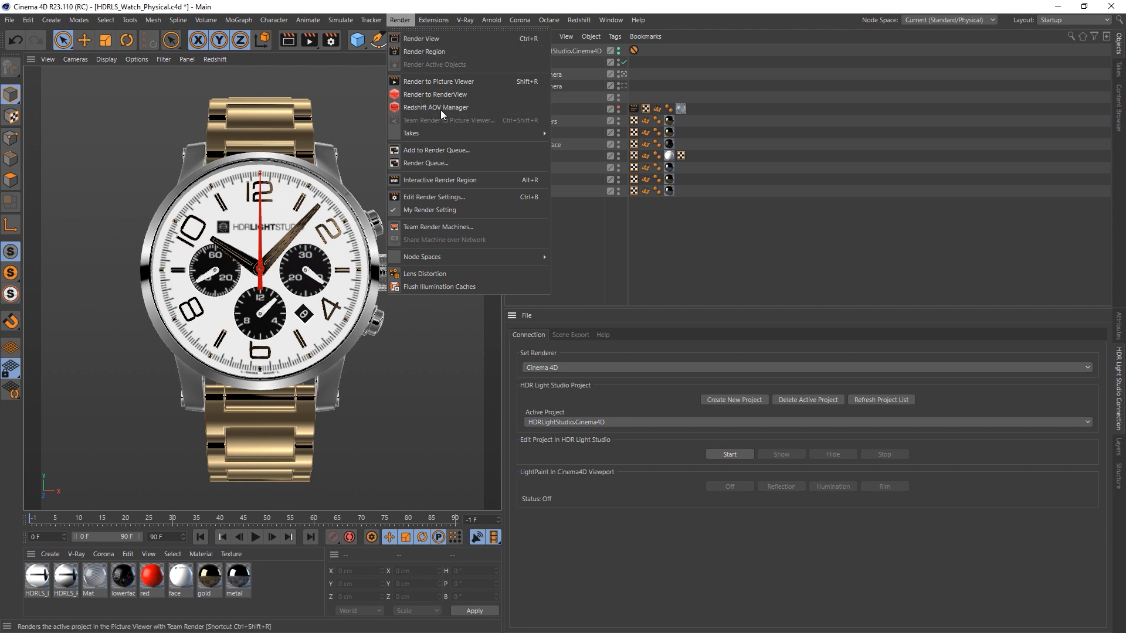
Render the watch to the Picture Viewer and place it beside the viewport for comparison.
left_click(439, 81)
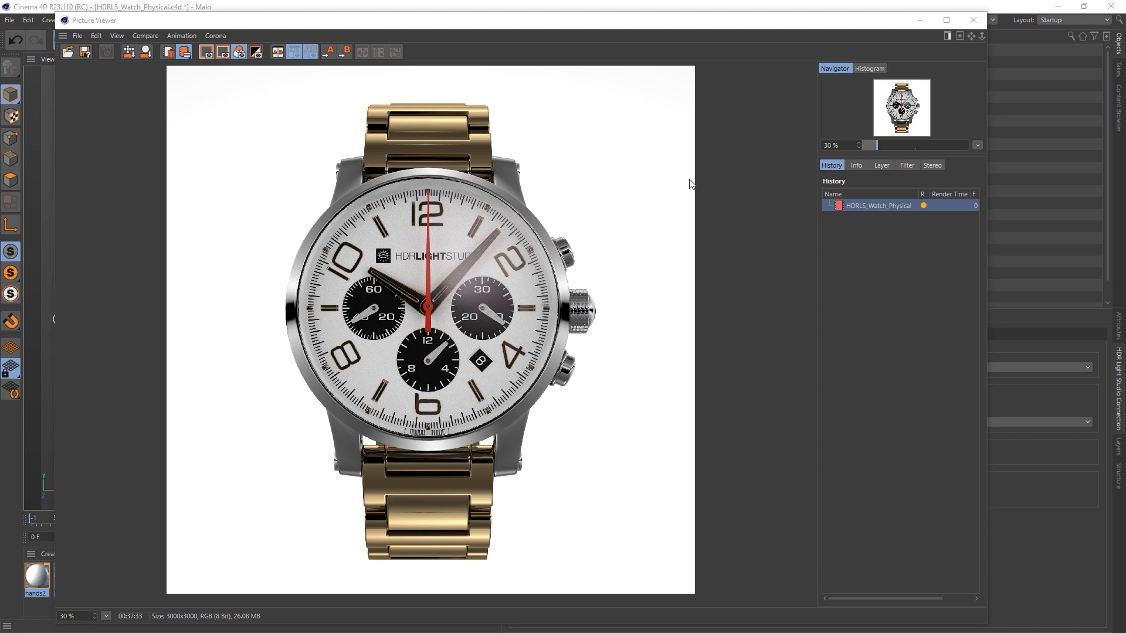
mouse_move(573, 494)
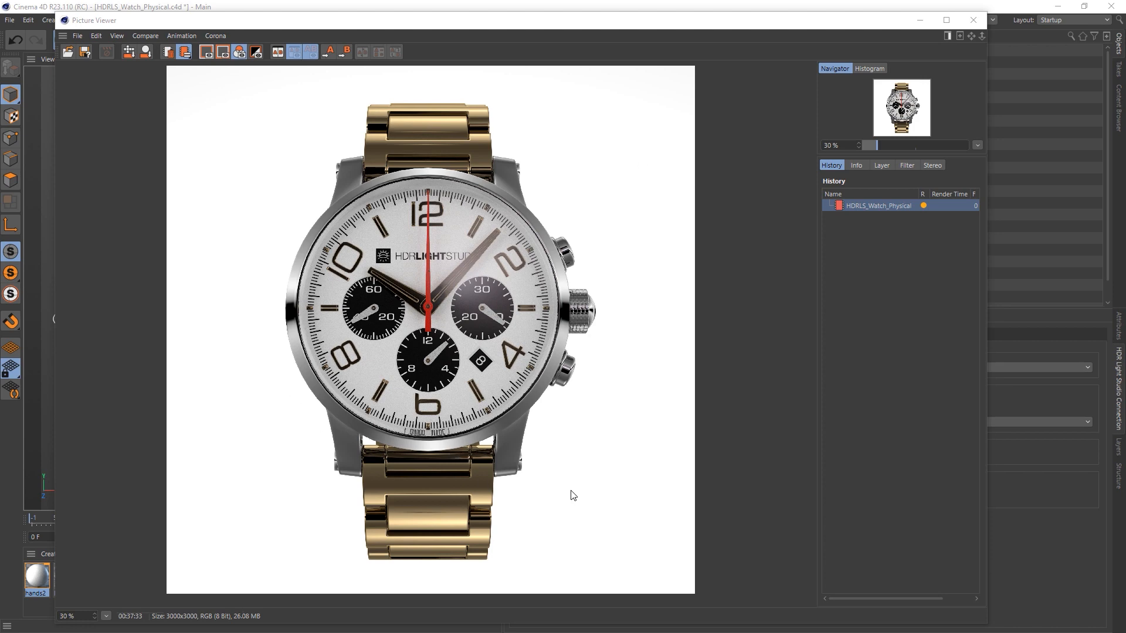
mouse_move(262, 28)
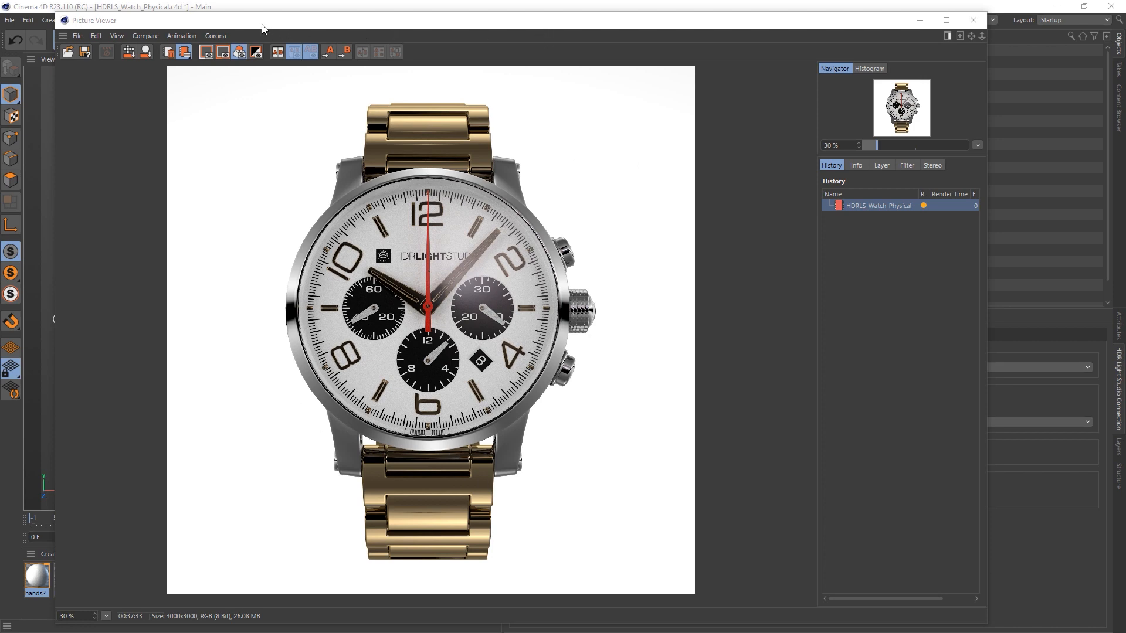
left_click_drag(94, 20, 436, 17)
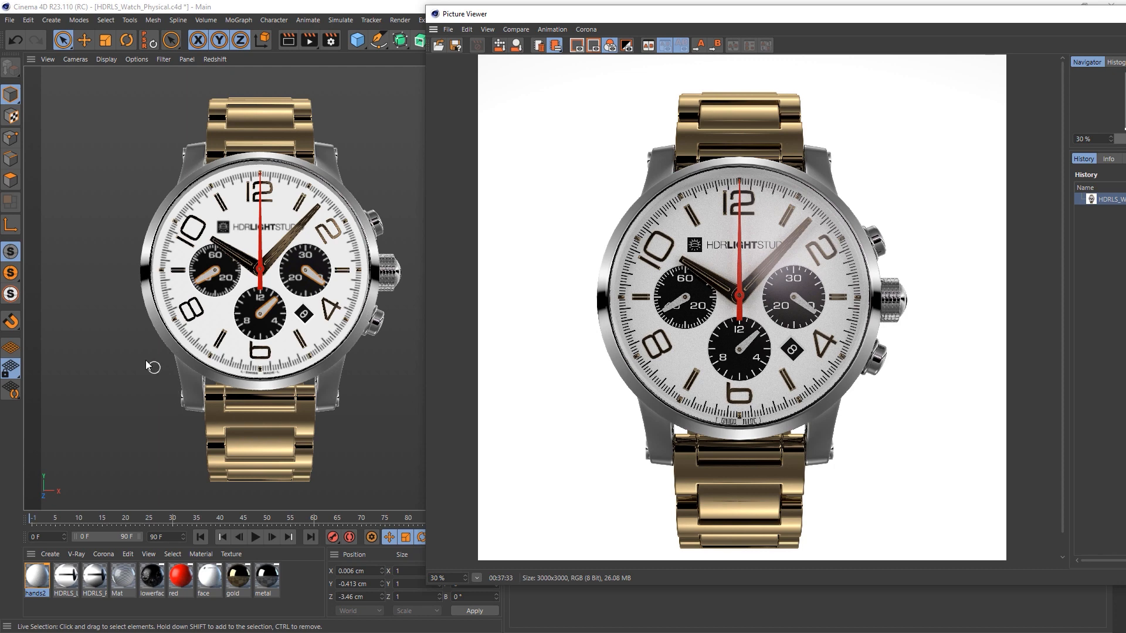
mouse_move(149, 217)
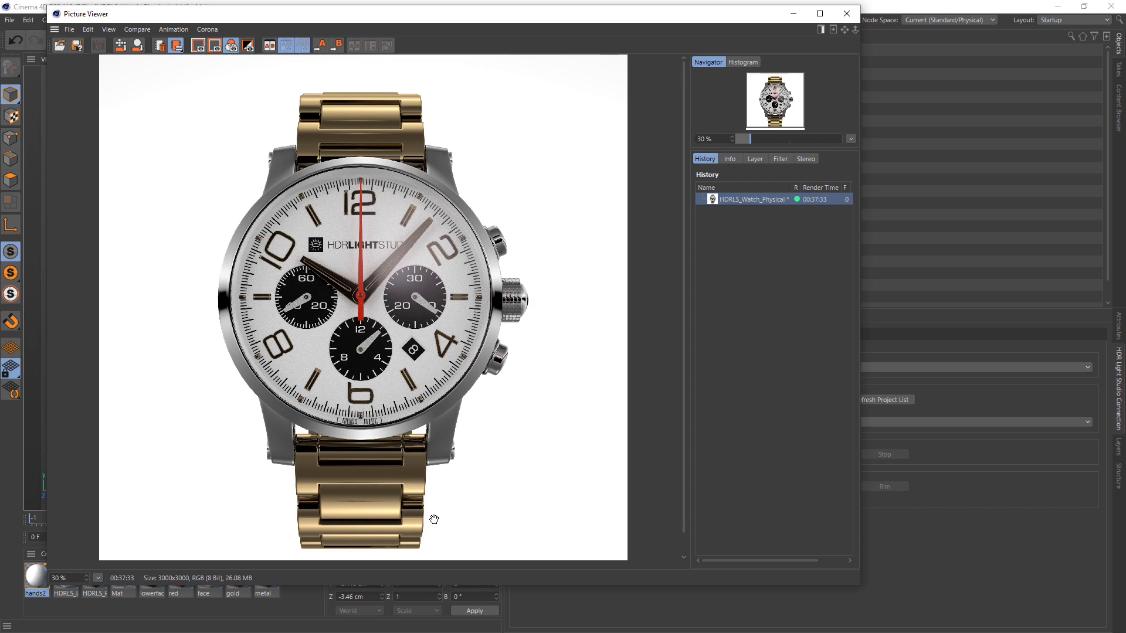
mouse_move(860, 606)
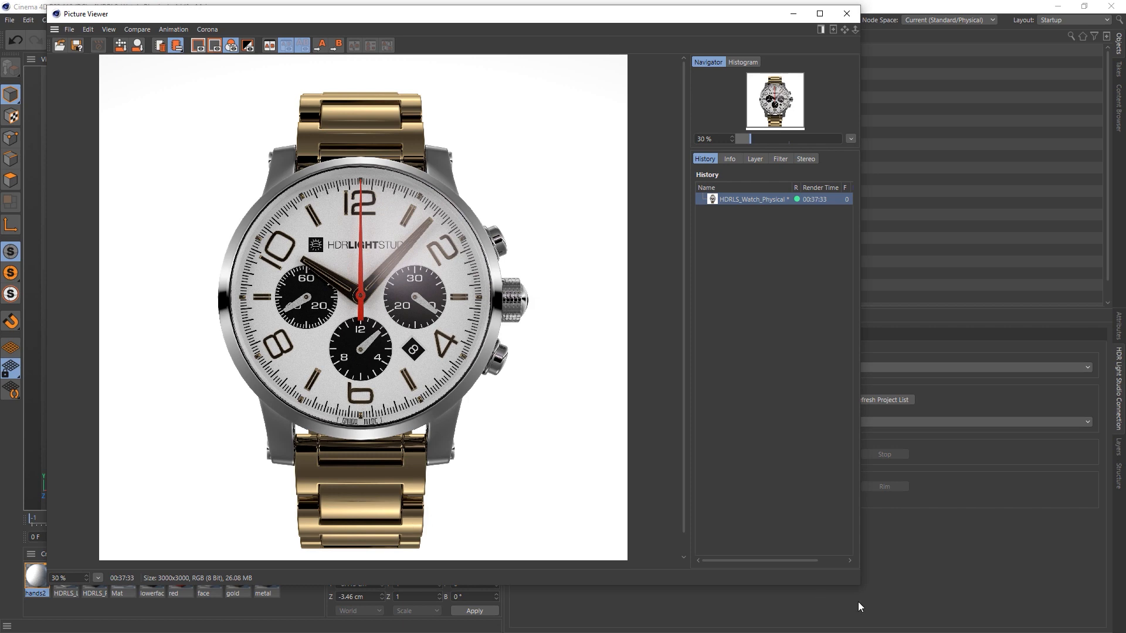